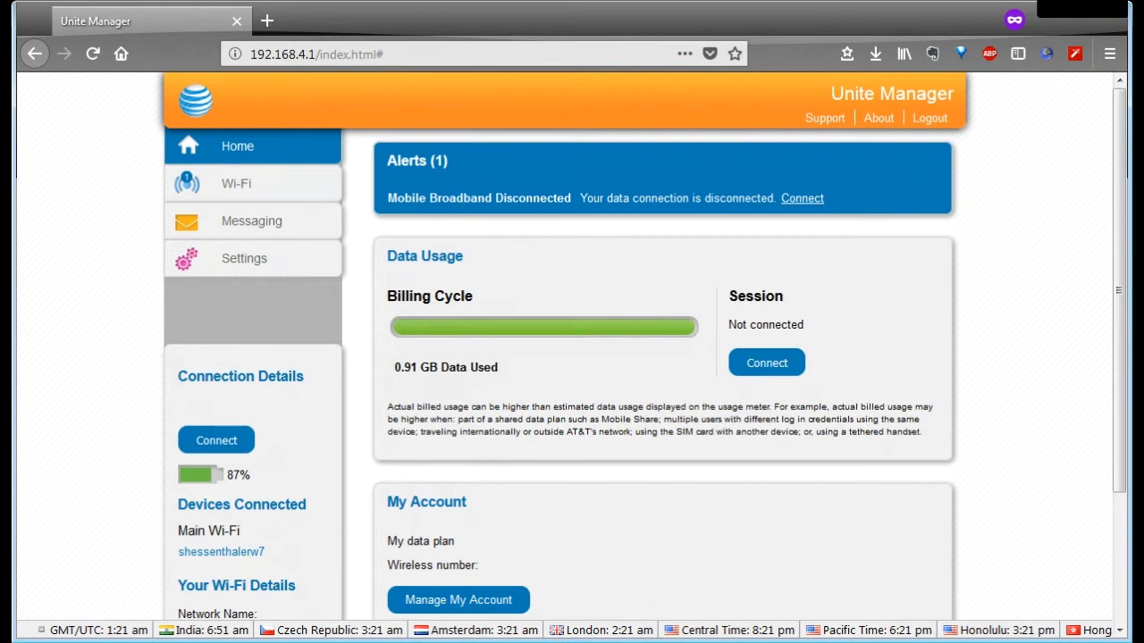
mouse_move(264, 330)
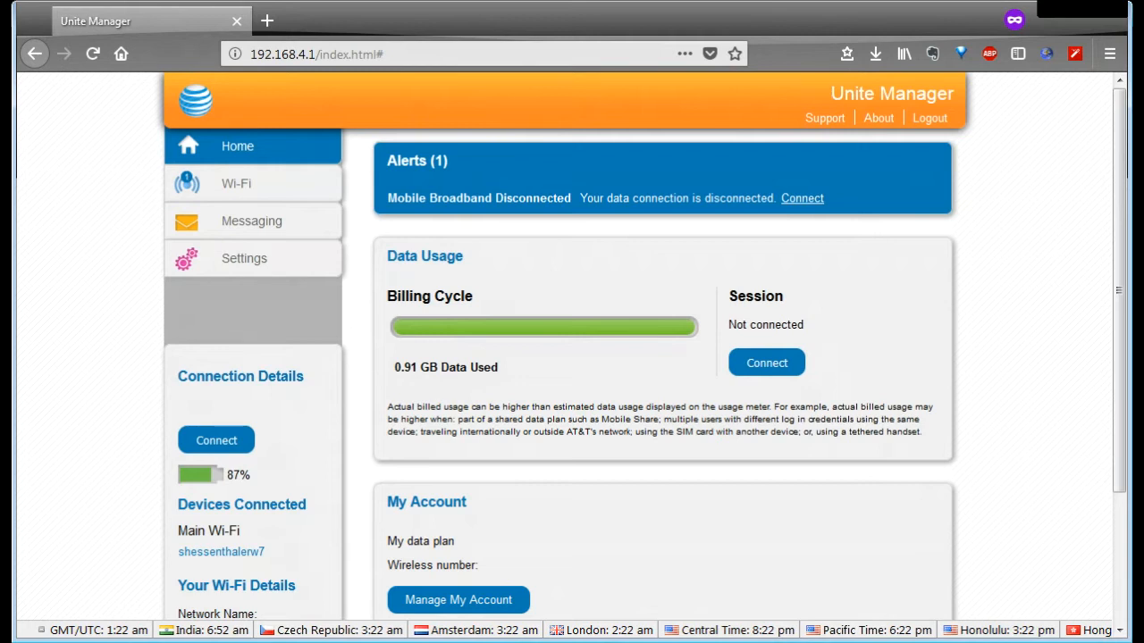
mouse_move(440, 235)
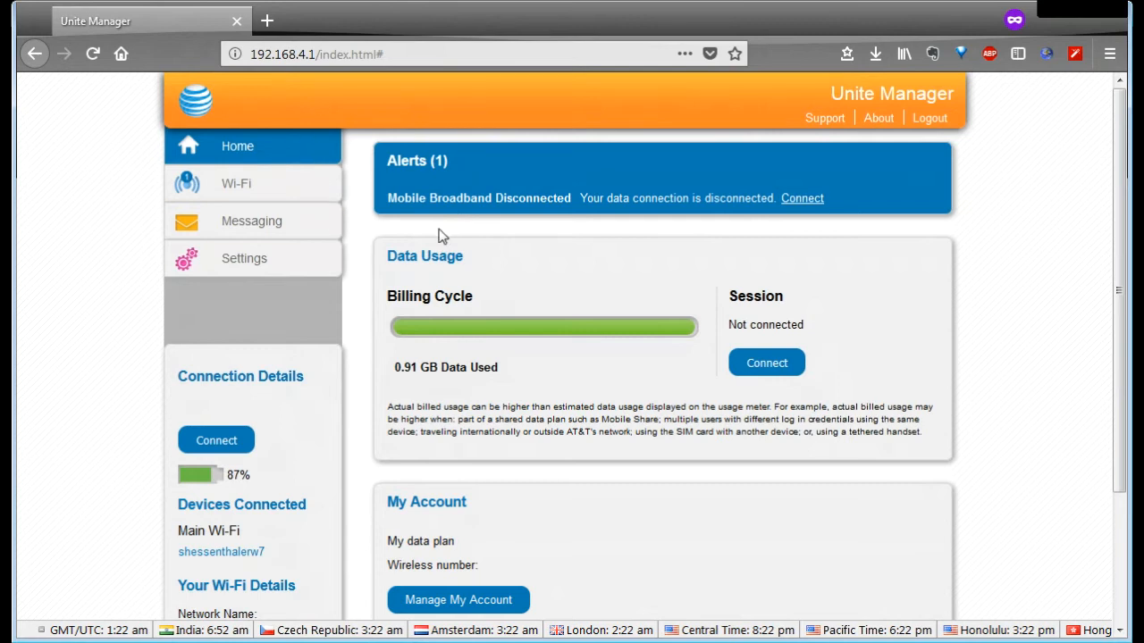
mouse_move(469, 220)
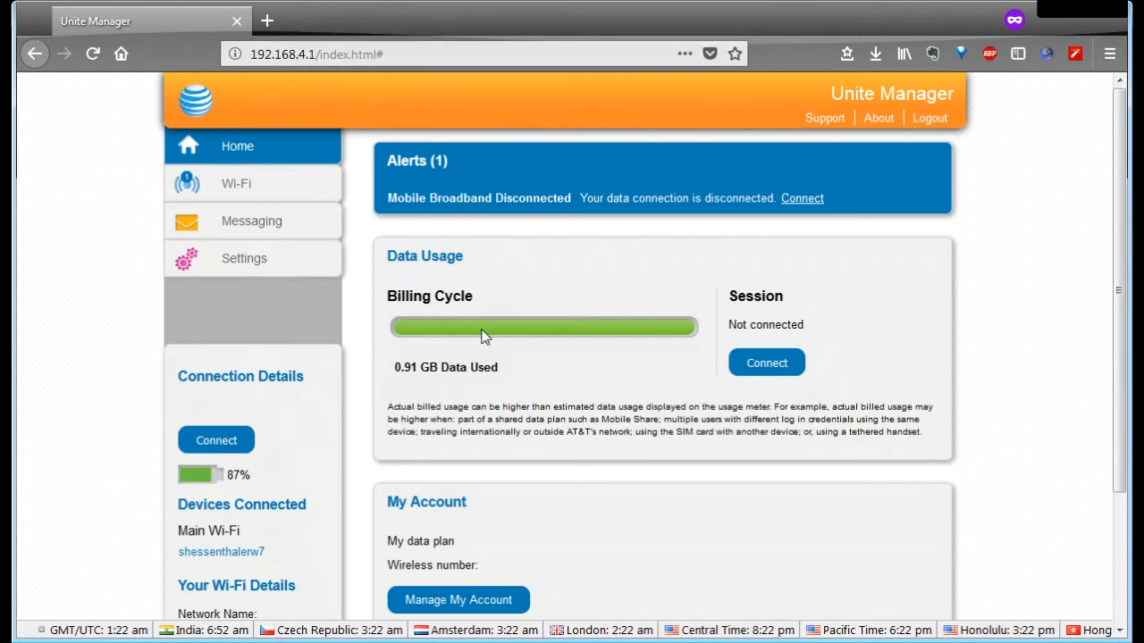
mouse_move(507, 302)
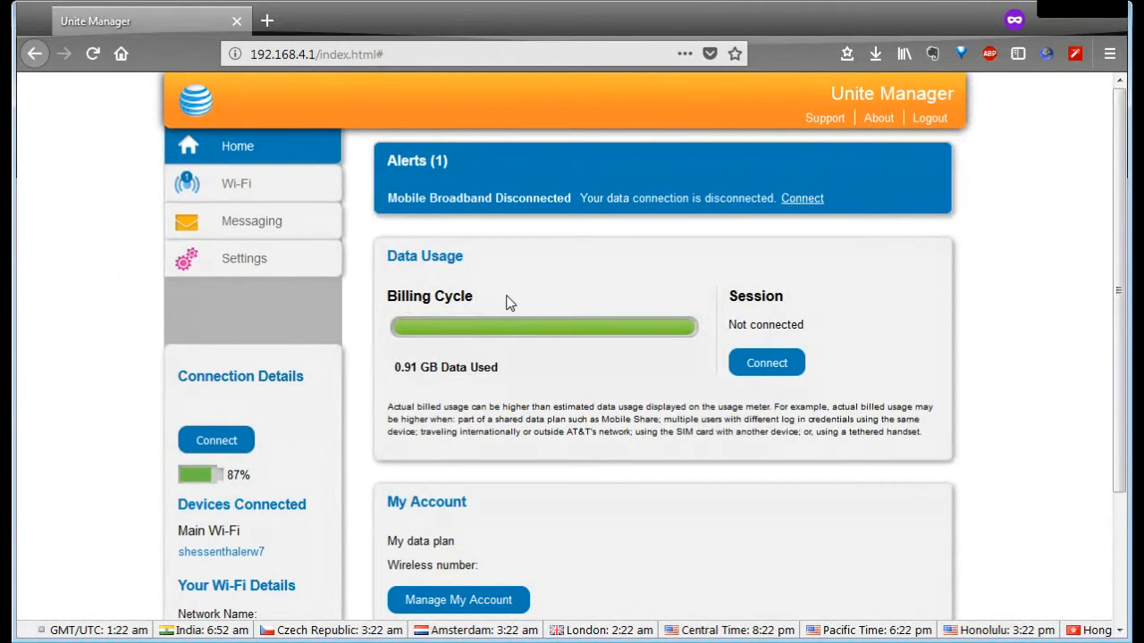
mouse_move(432, 170)
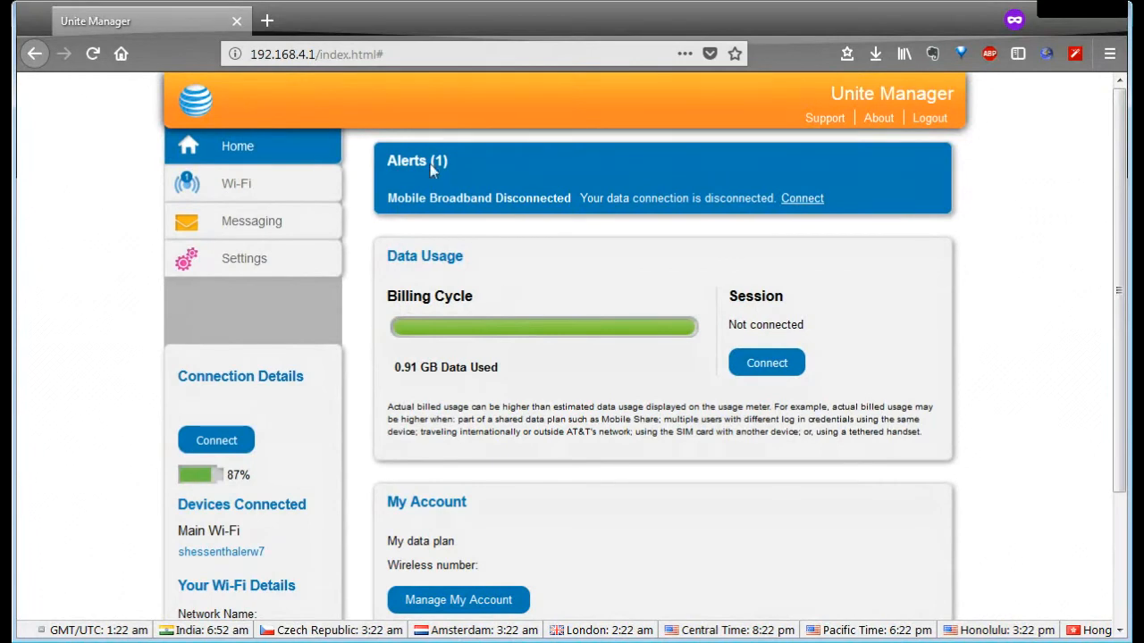
mouse_move(296, 99)
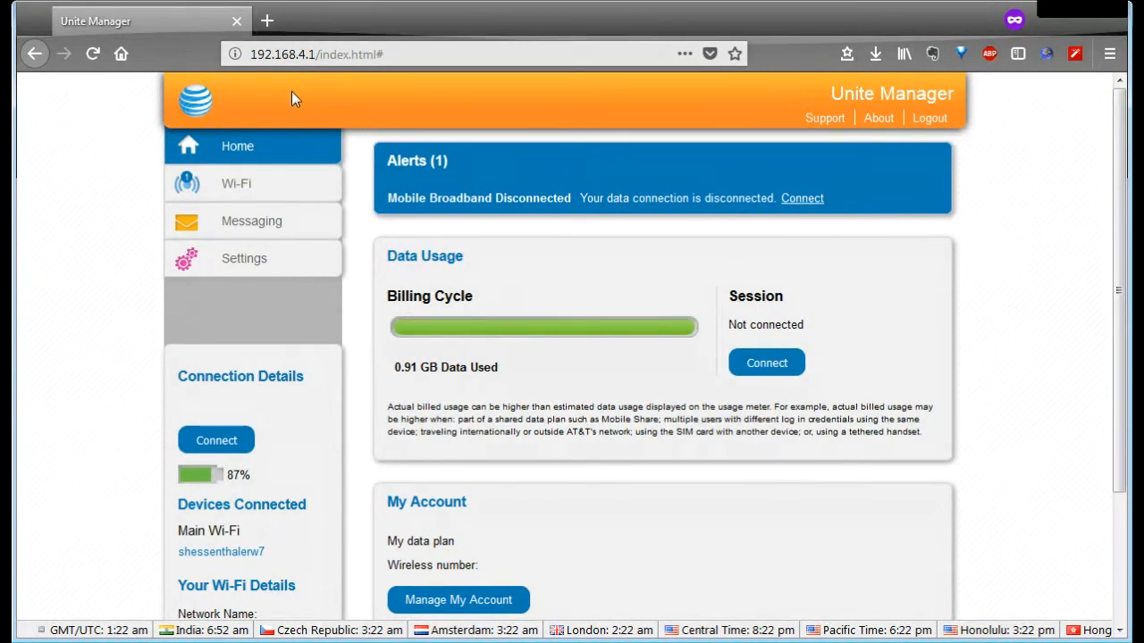
mouse_move(453, 176)
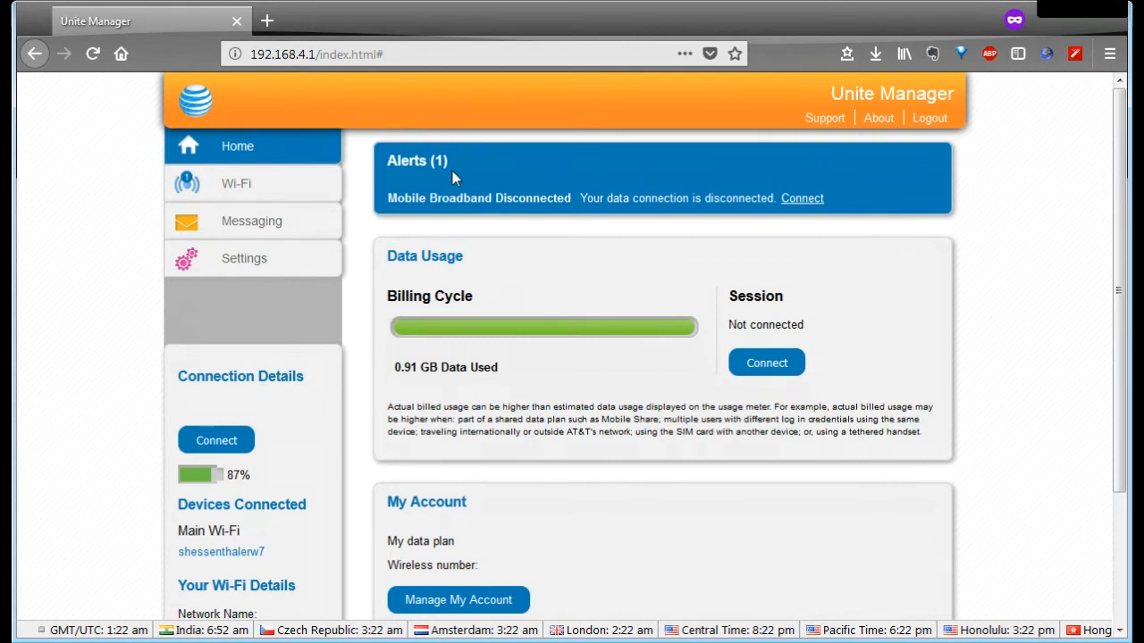
mouse_move(458, 388)
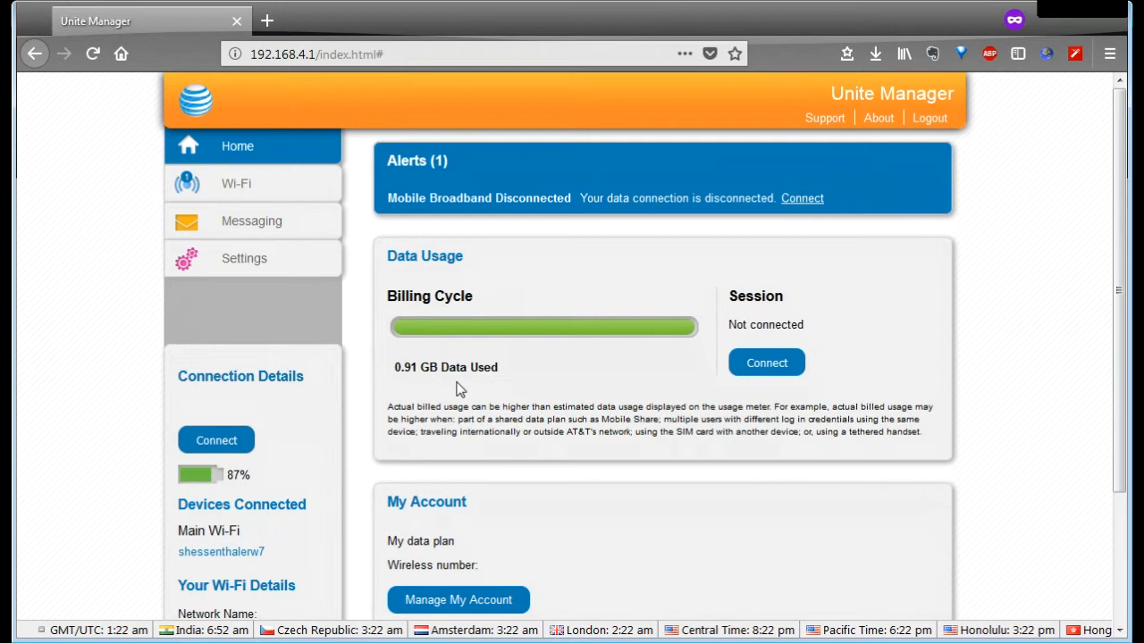
mouse_move(349, 262)
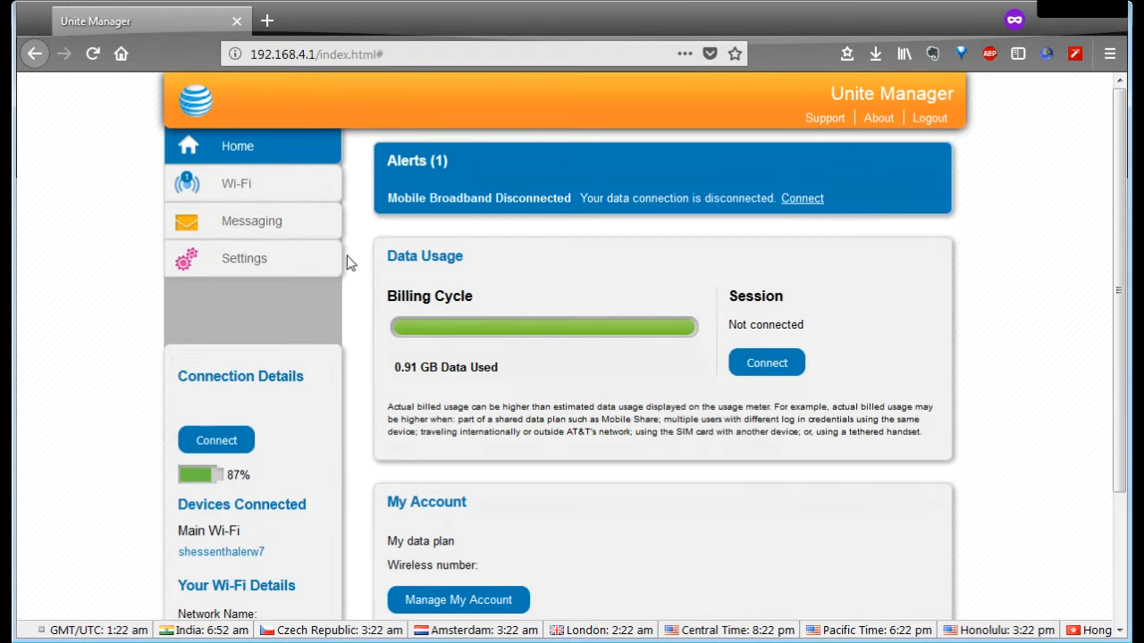
mouse_move(488, 272)
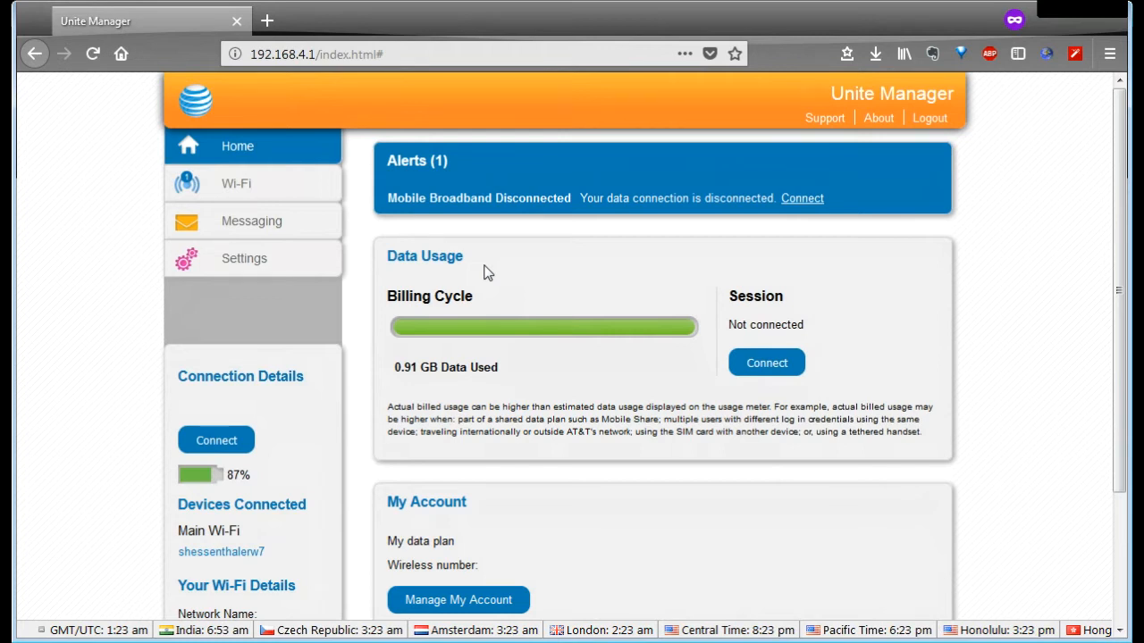
mouse_move(433, 194)
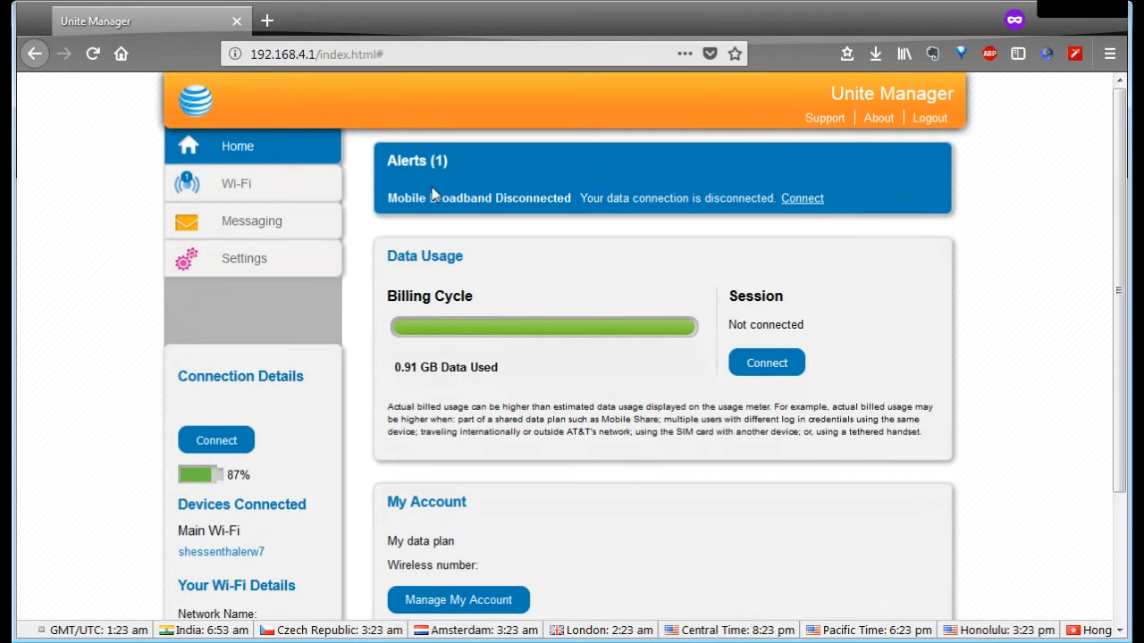
mouse_move(458, 197)
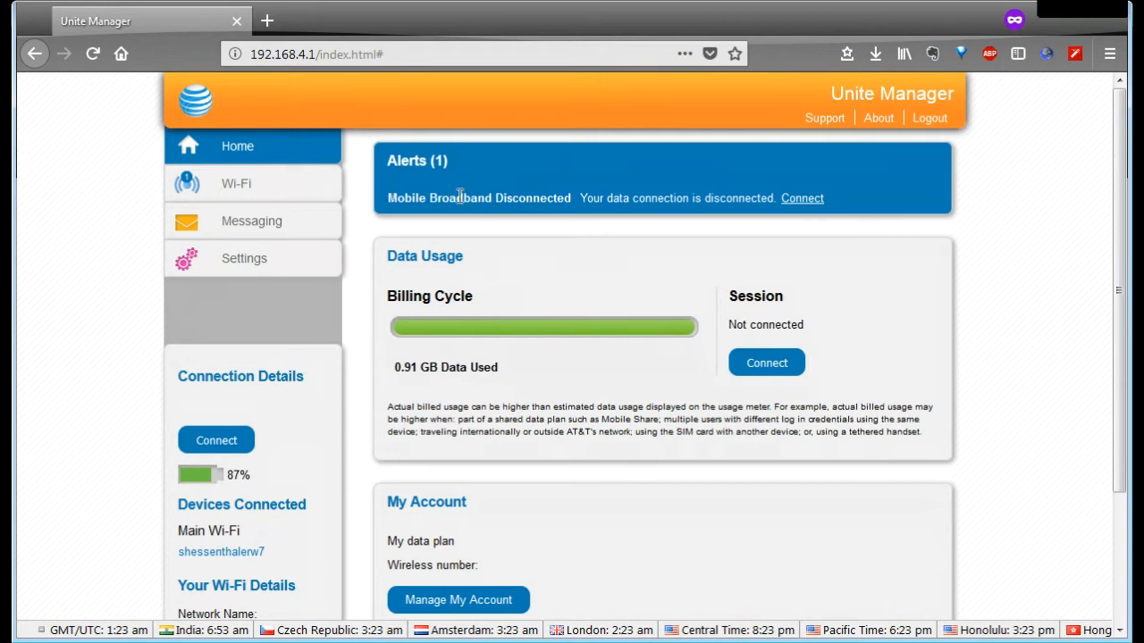
mouse_move(482, 224)
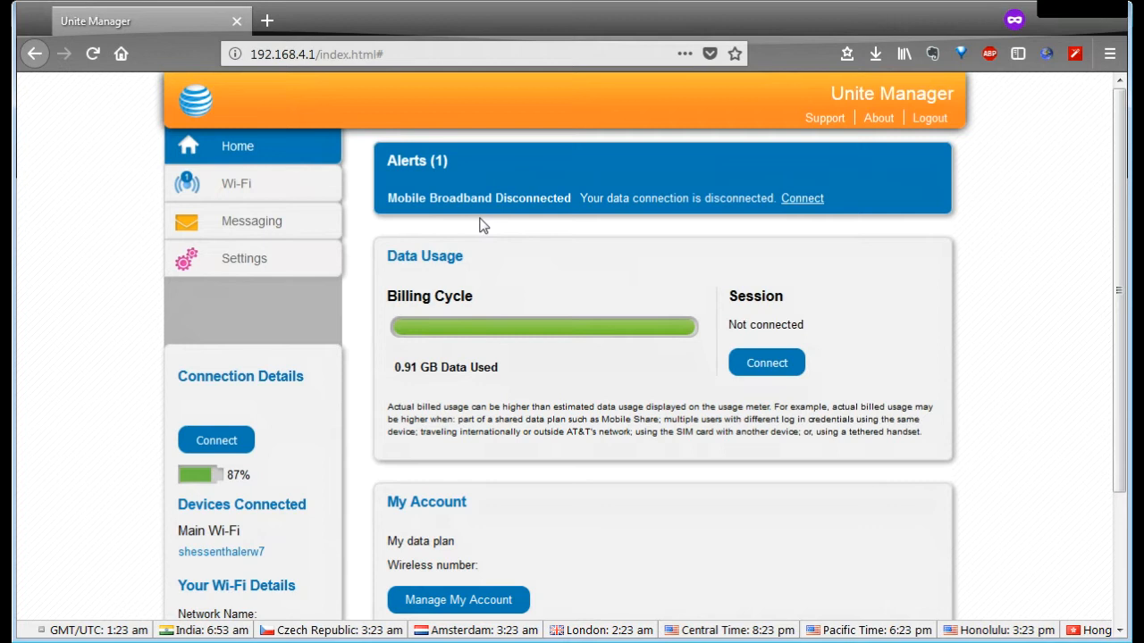
mouse_move(536, 518)
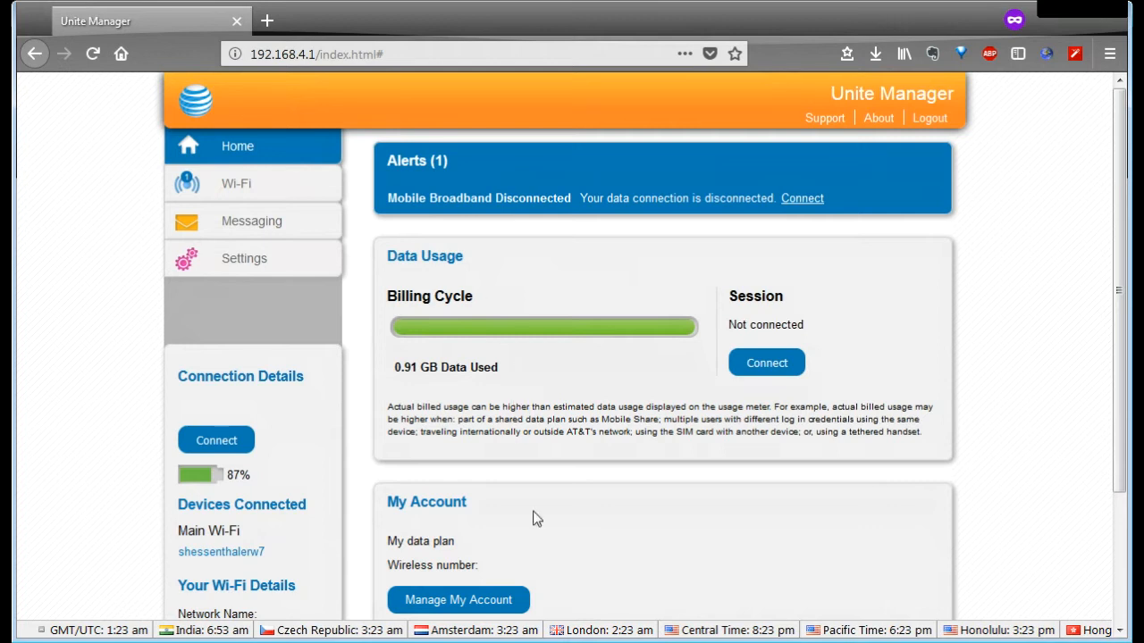
mouse_move(453, 562)
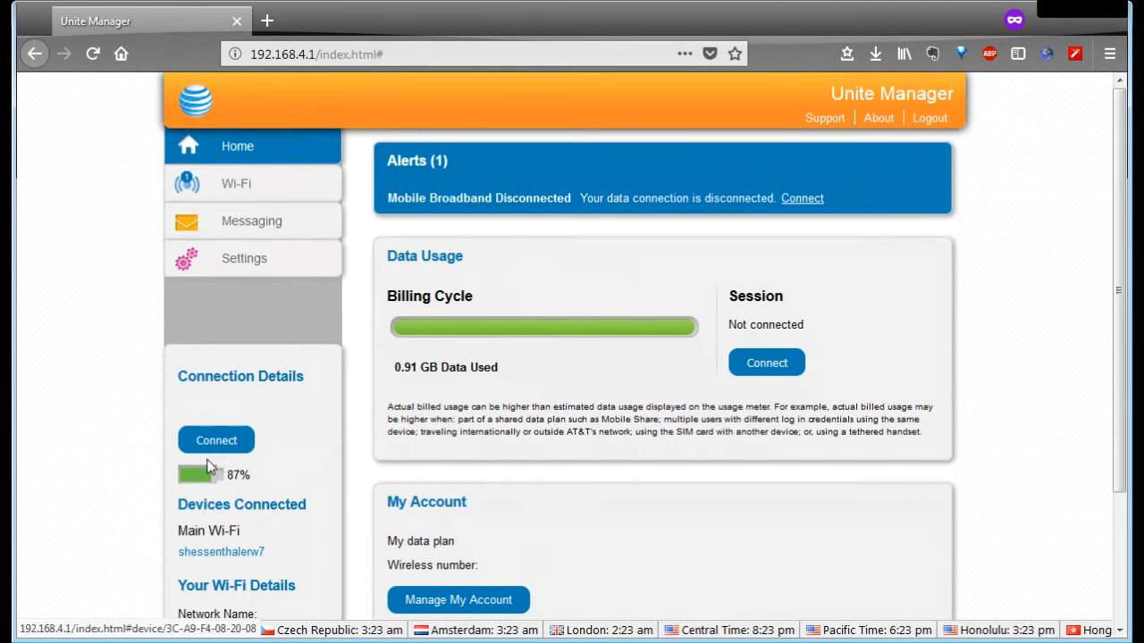
mouse_move(550, 451)
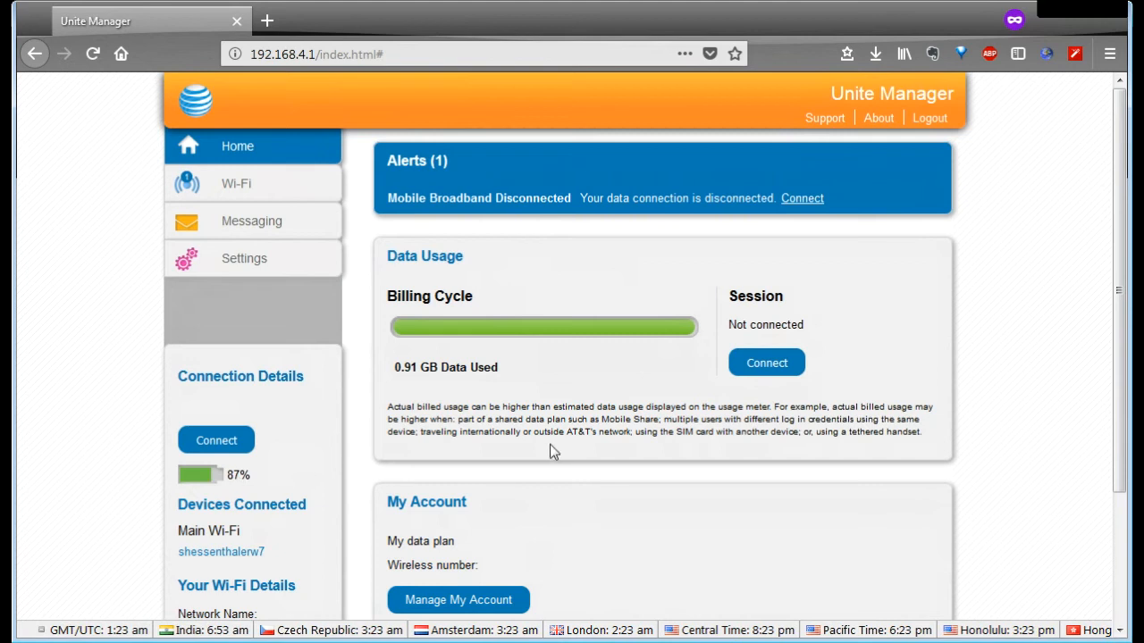
Step: Scroll the home page, then open and scroll through the Wi-Fi configuration page
scroll("down", 3)
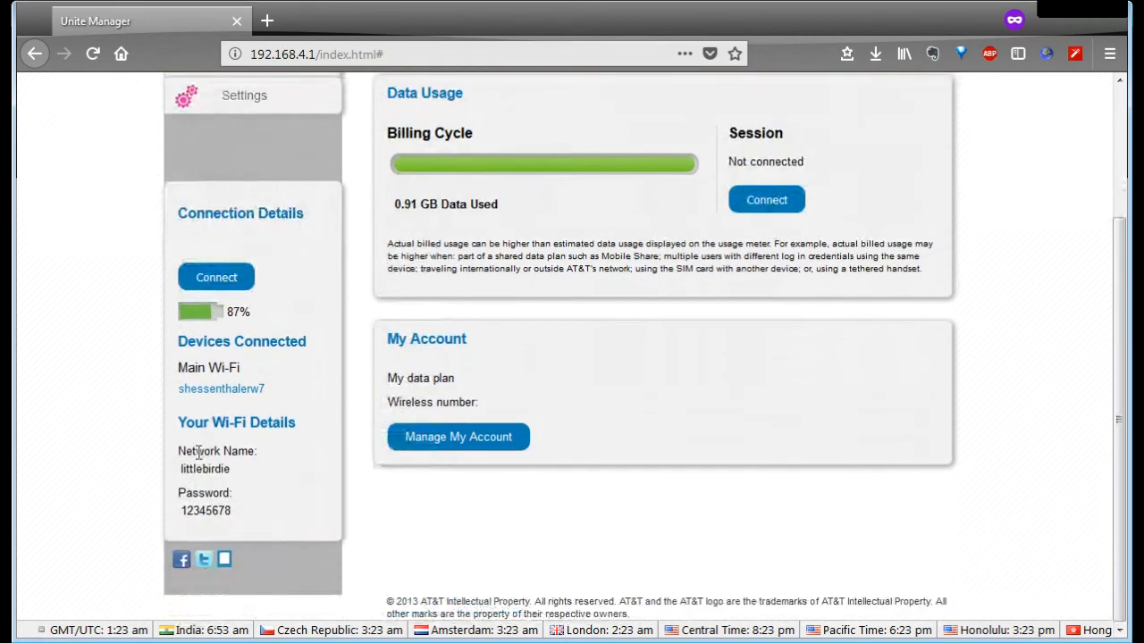
mouse_move(742, 451)
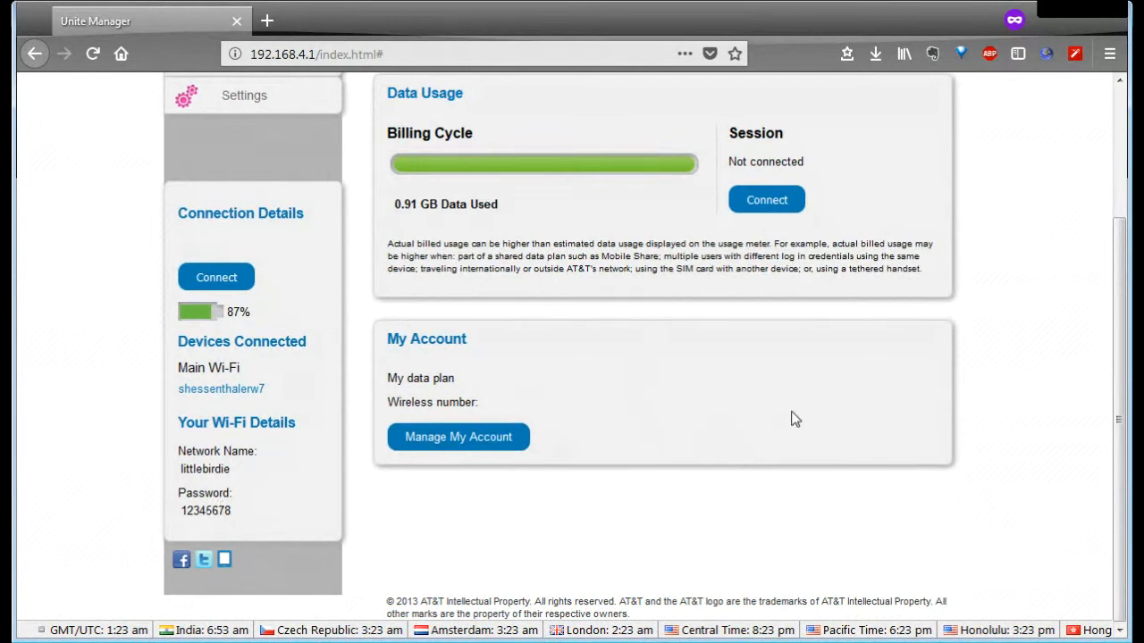
mouse_move(570, 415)
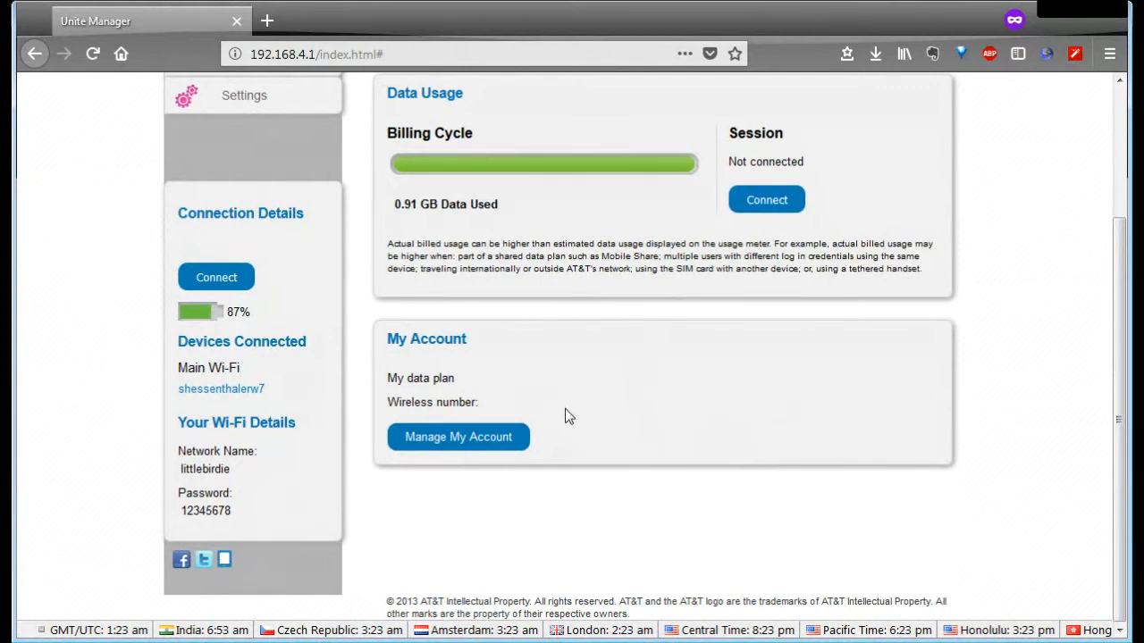
scroll("up", 3)
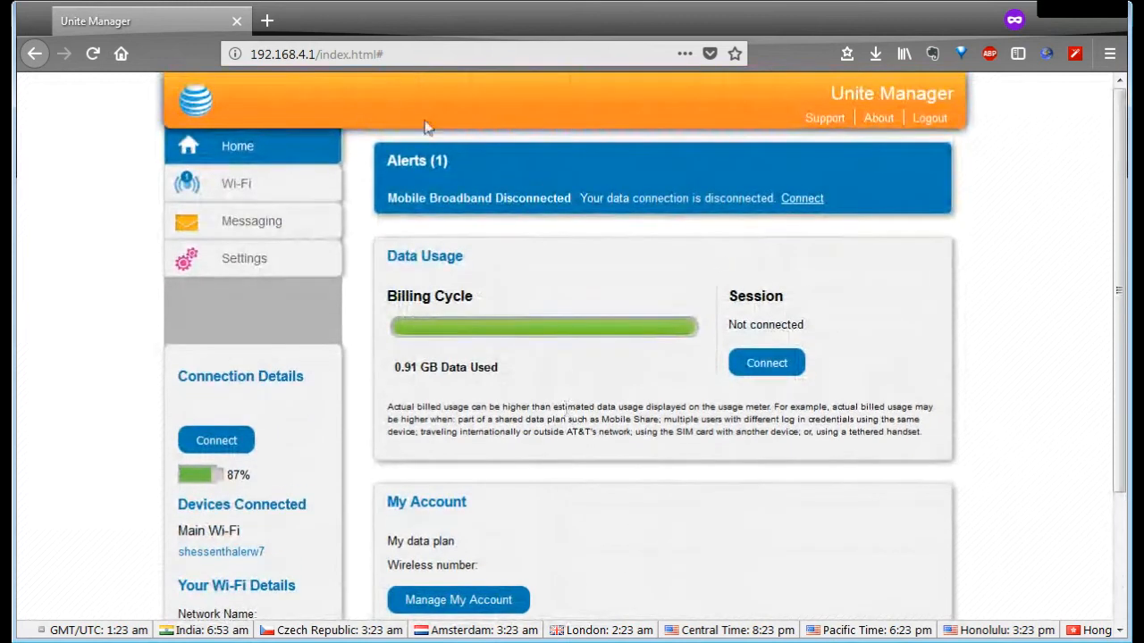
mouse_move(235, 183)
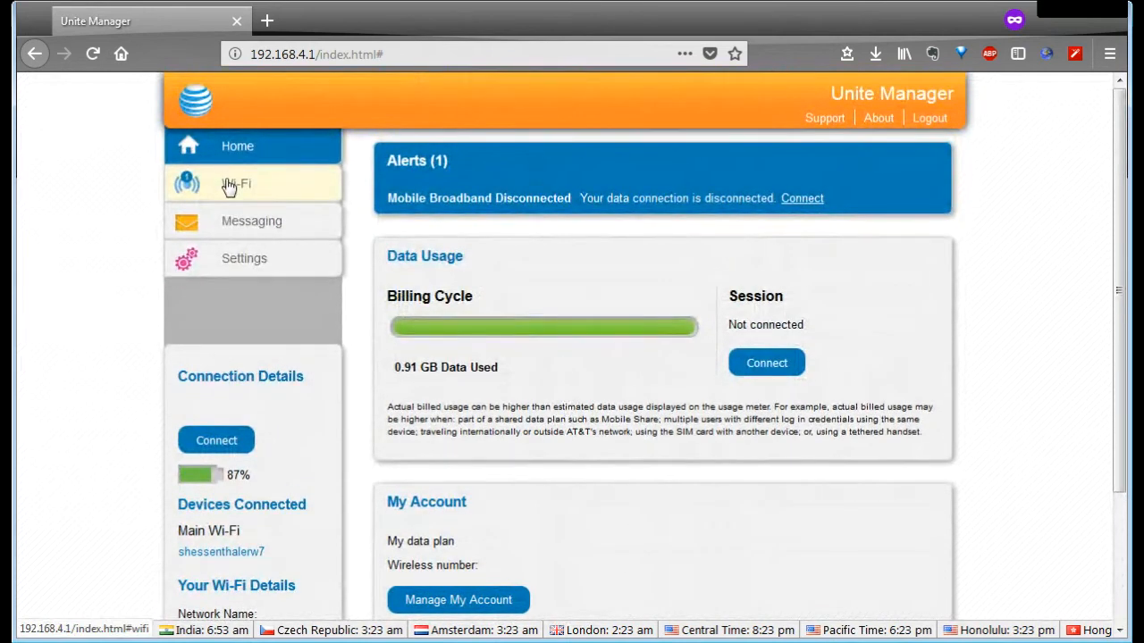
left_click(236, 184)
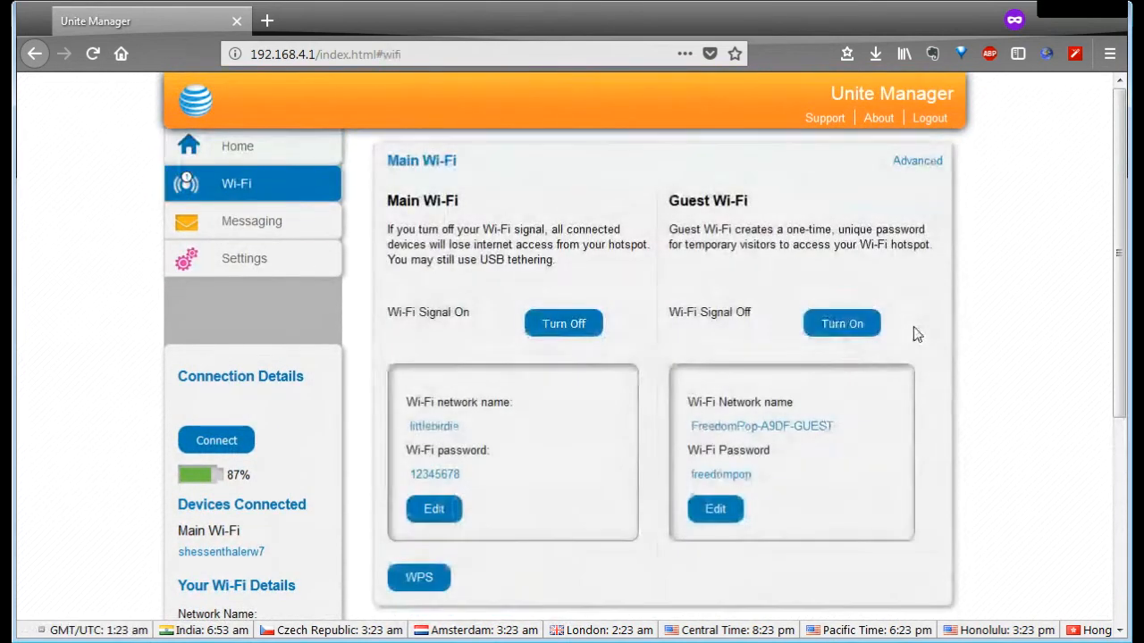
scroll("down", 3)
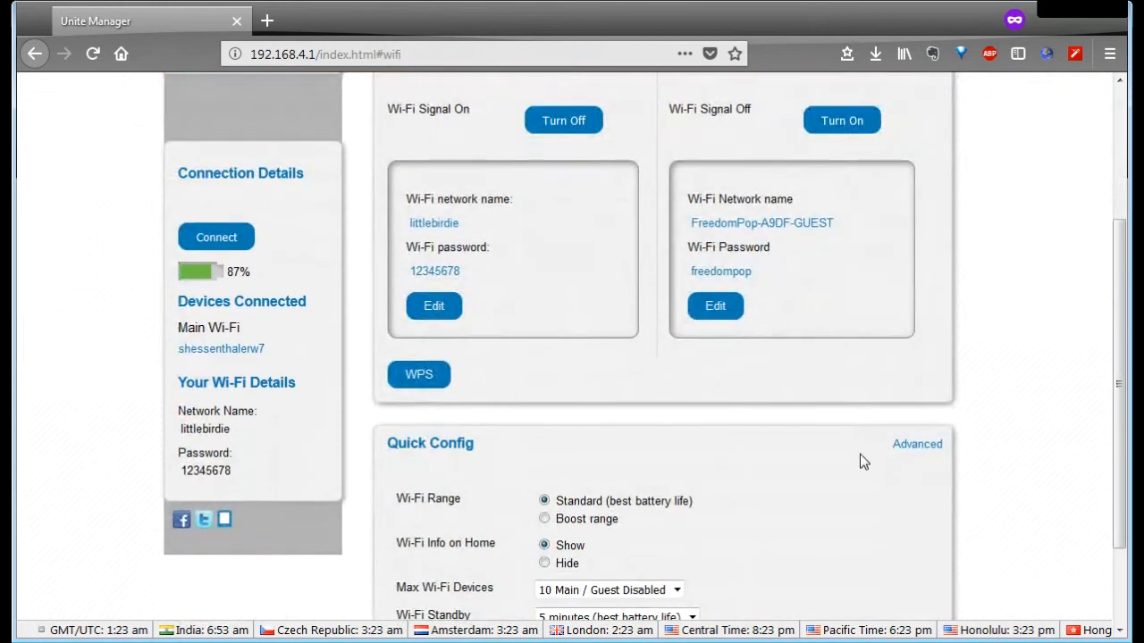
scroll("up", 3)
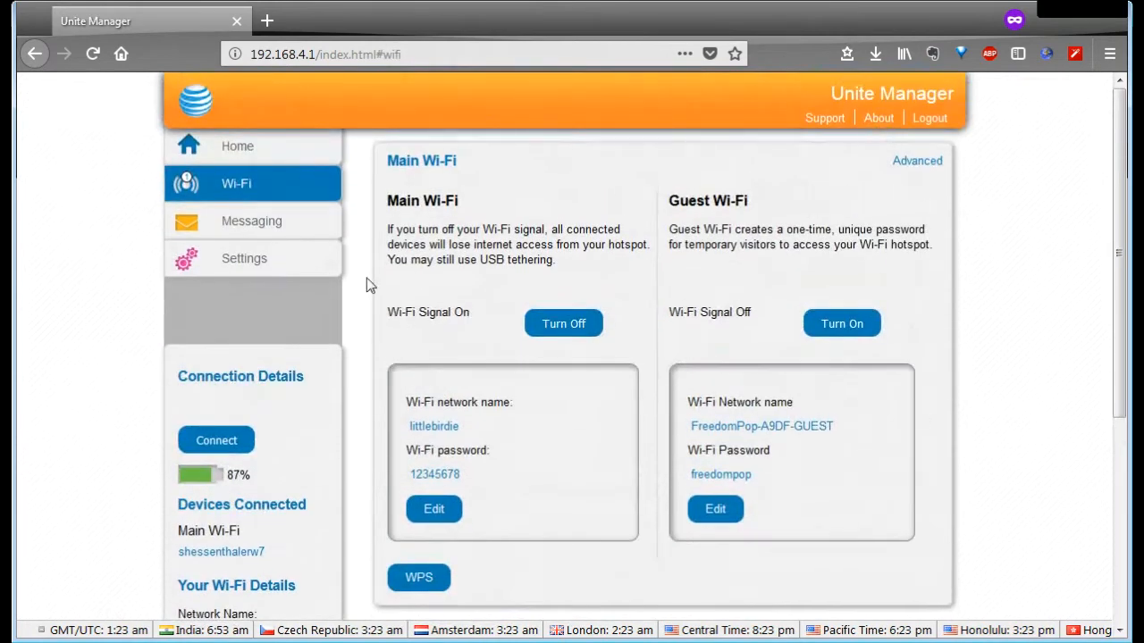
mouse_move(514, 468)
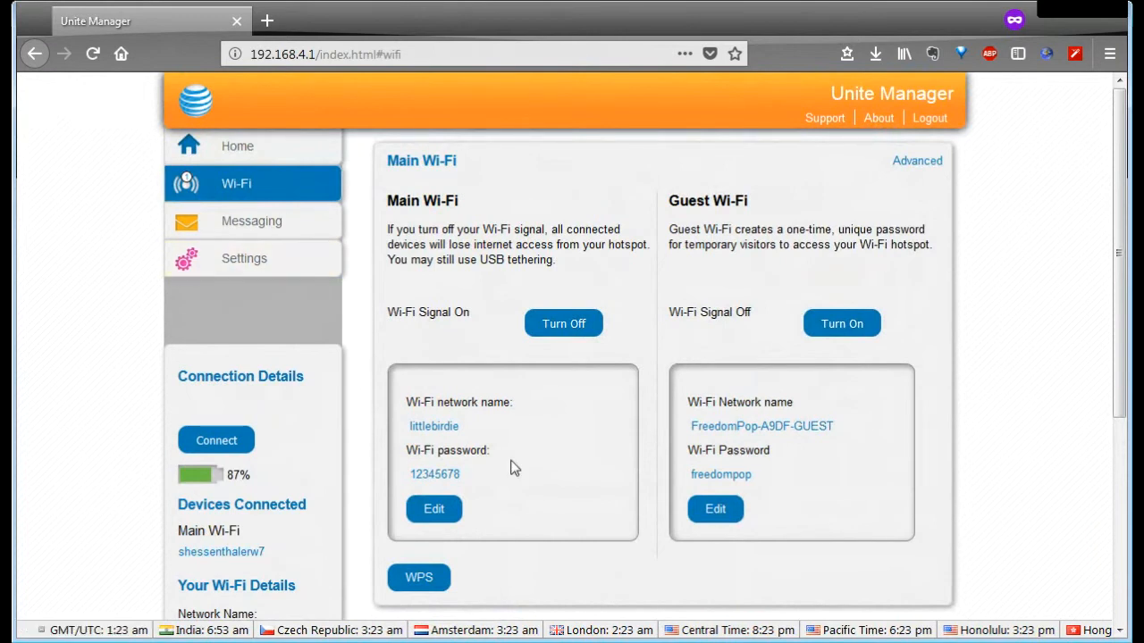
mouse_move(476, 306)
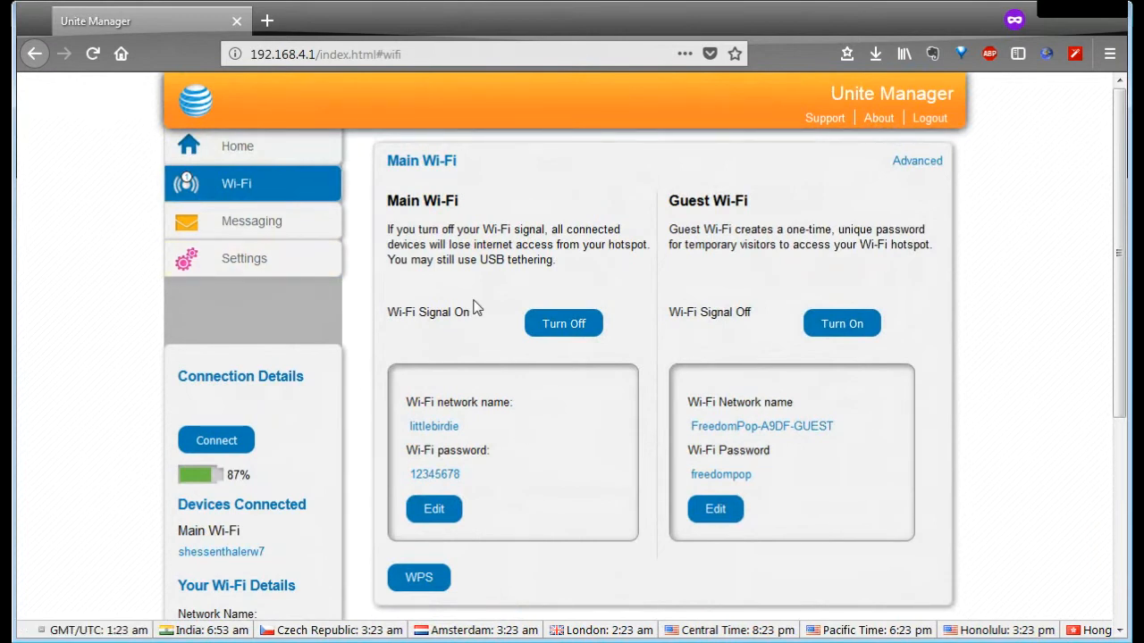
mouse_move(708, 200)
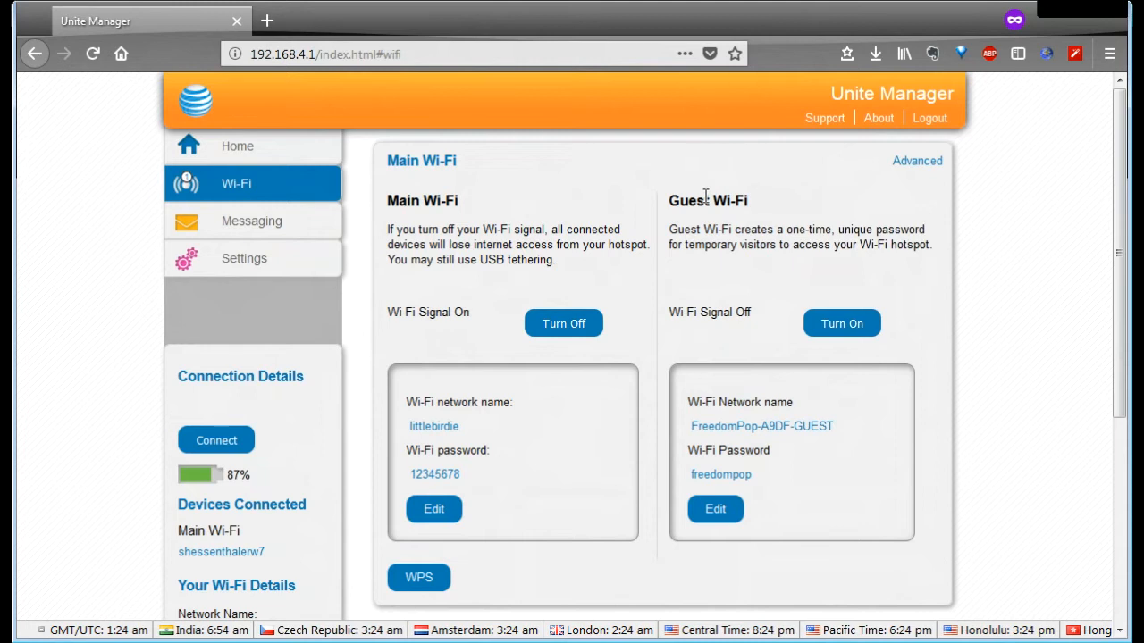
mouse_move(697, 479)
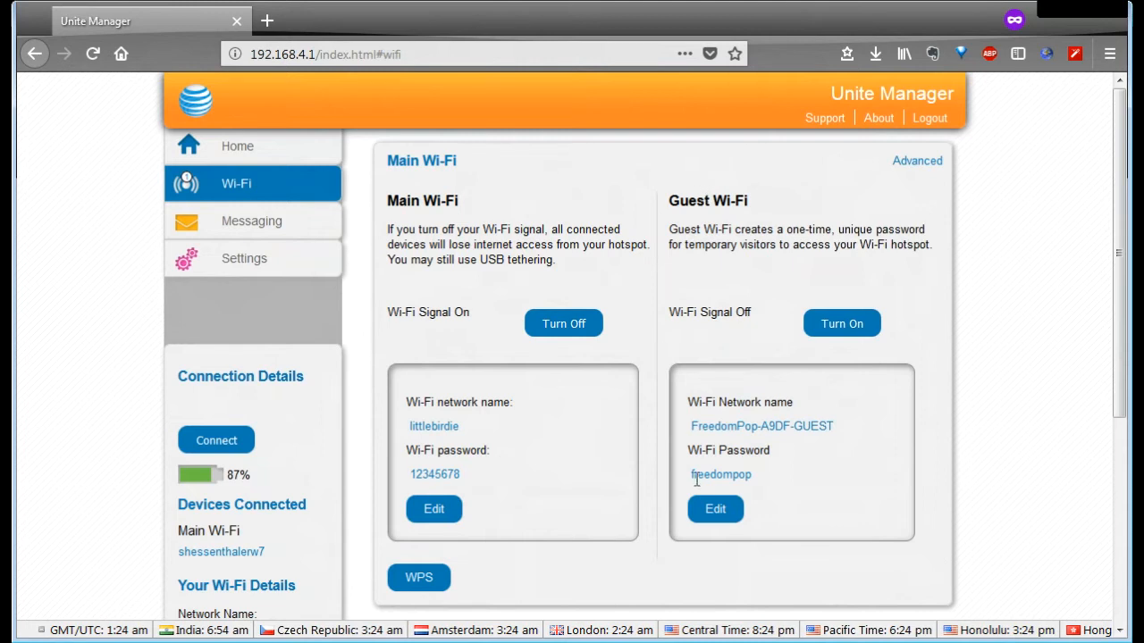
mouse_move(563, 323)
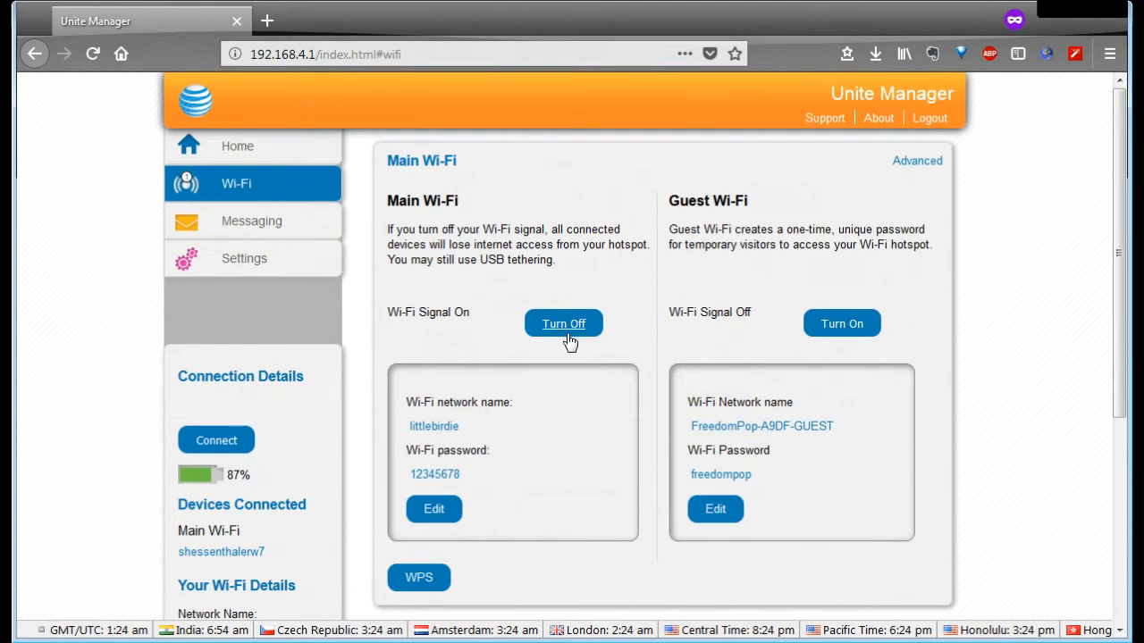
mouse_move(840, 324)
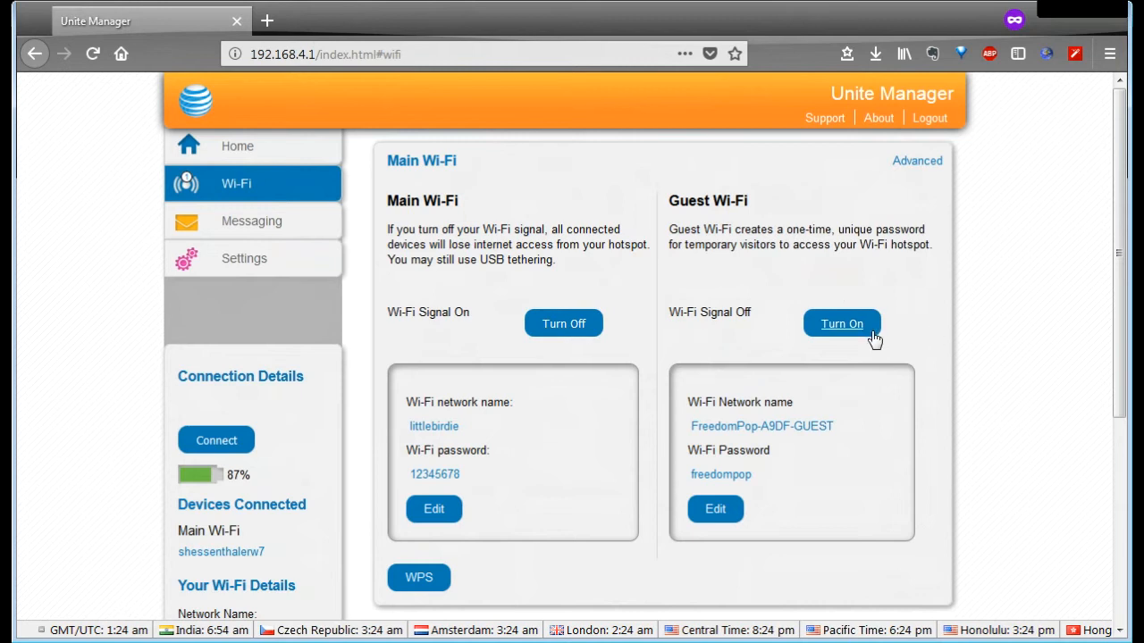
mouse_move(862, 339)
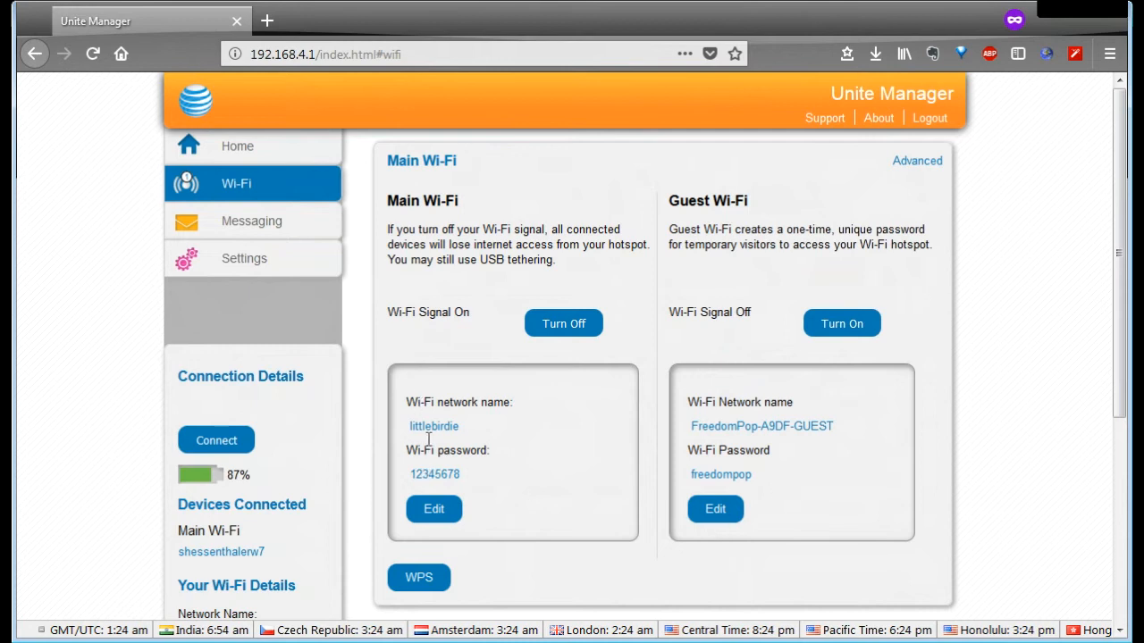
mouse_move(473, 421)
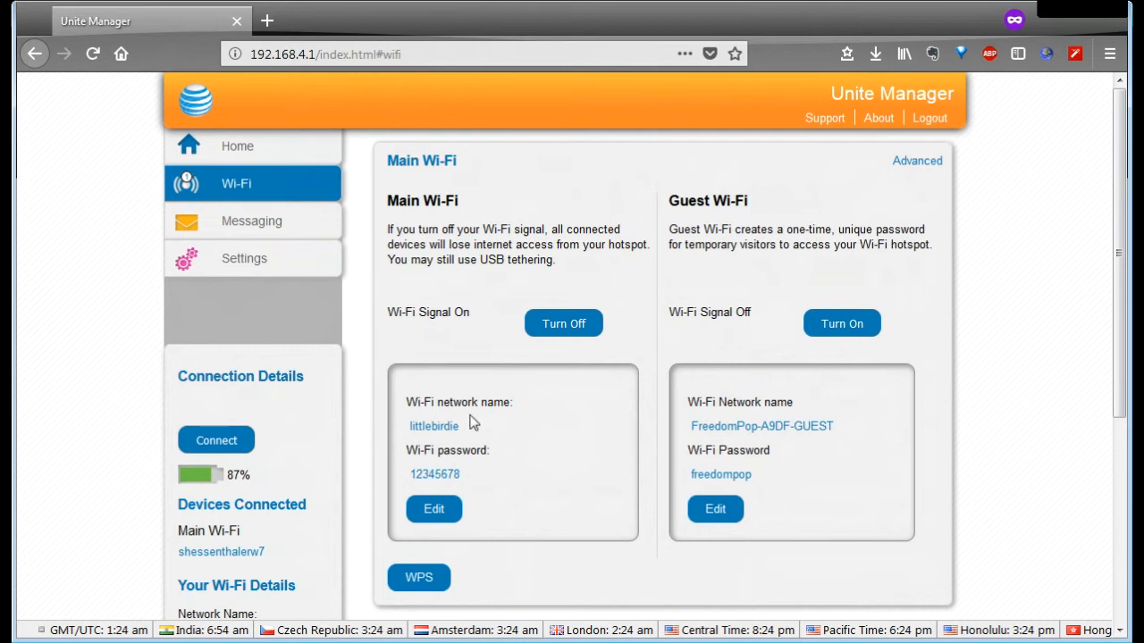
mouse_move(563, 288)
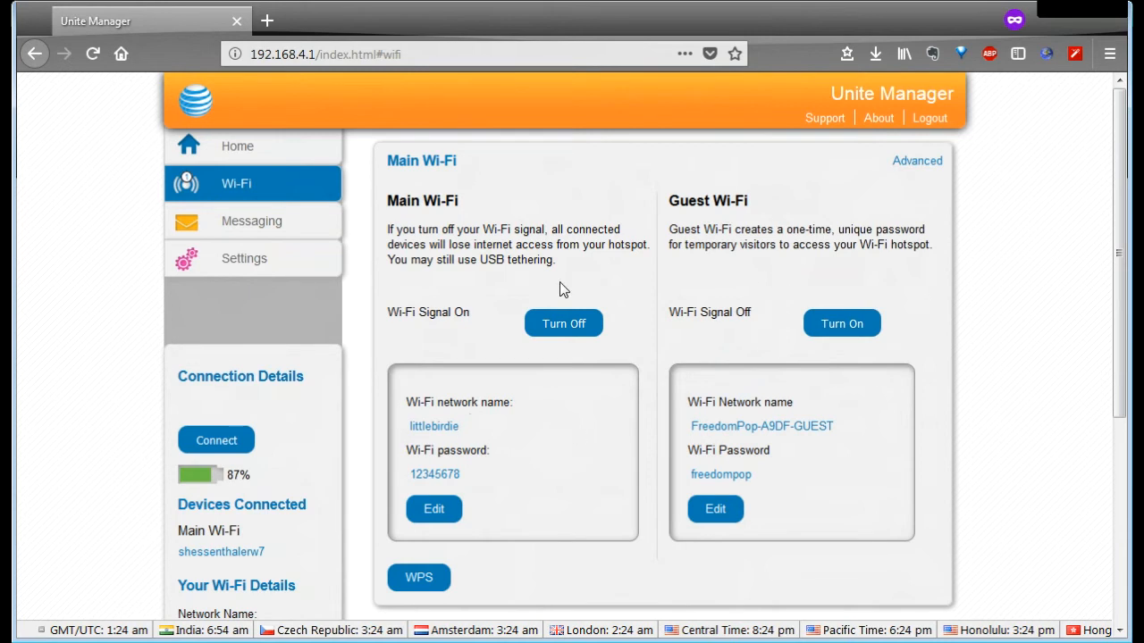
mouse_move(798, 328)
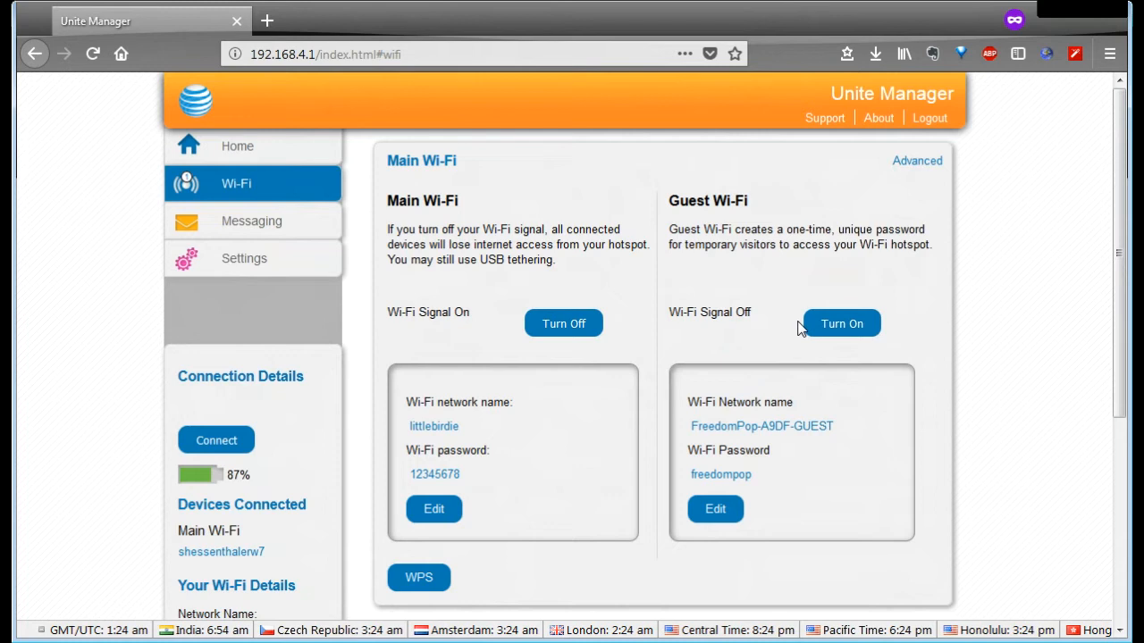
mouse_move(822, 291)
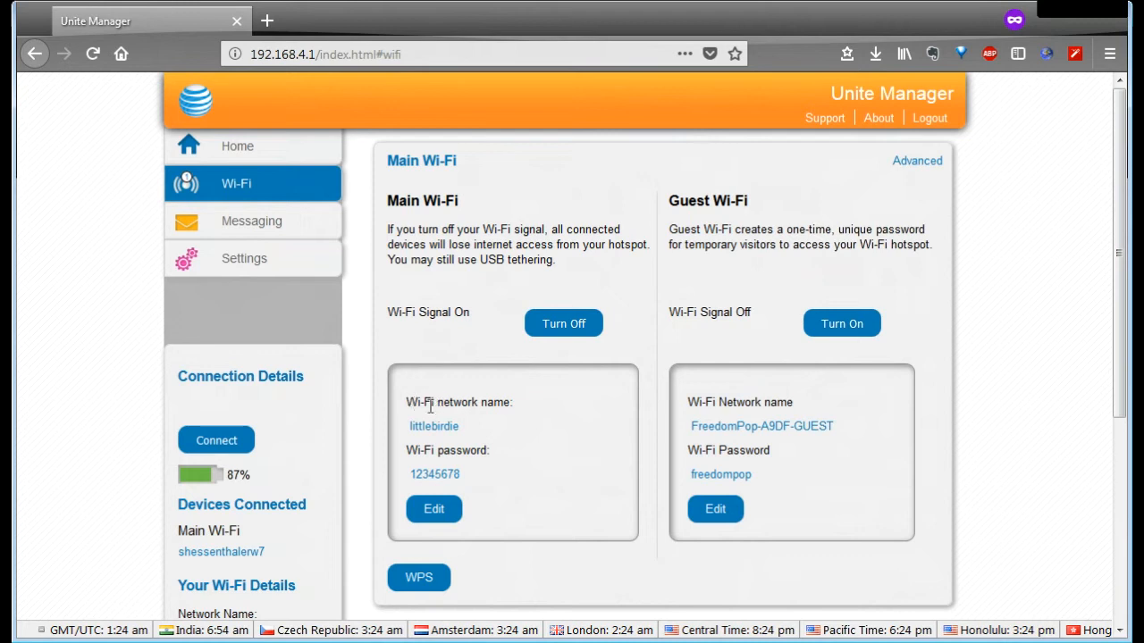
mouse_move(434, 509)
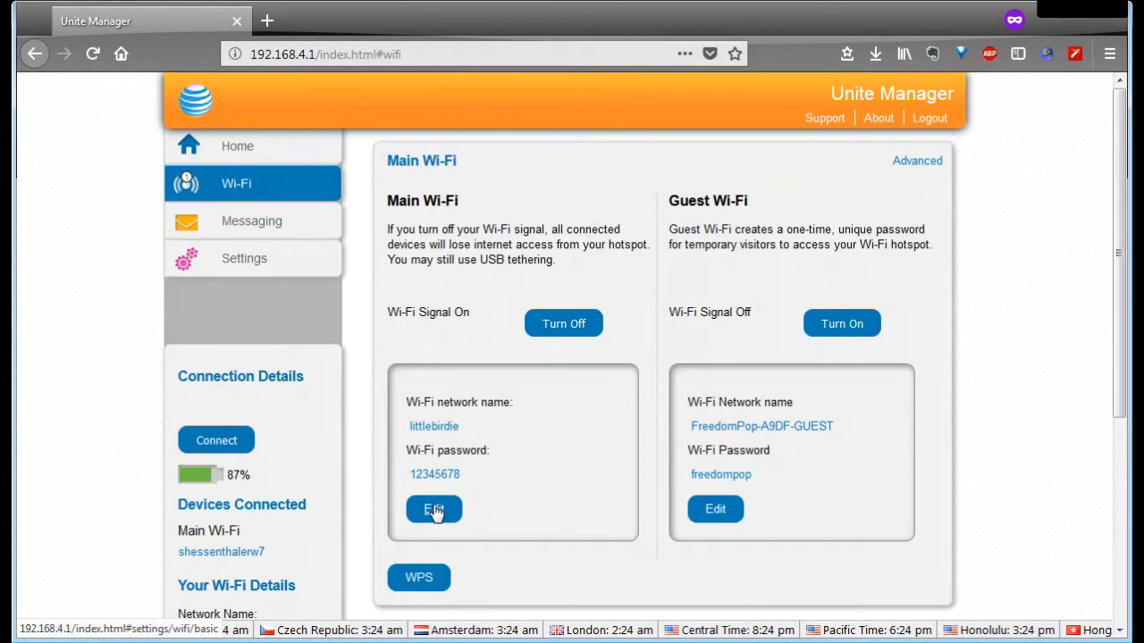
Step: Scroll the page and go to the hotspot's general device settings
scroll("down", 3)
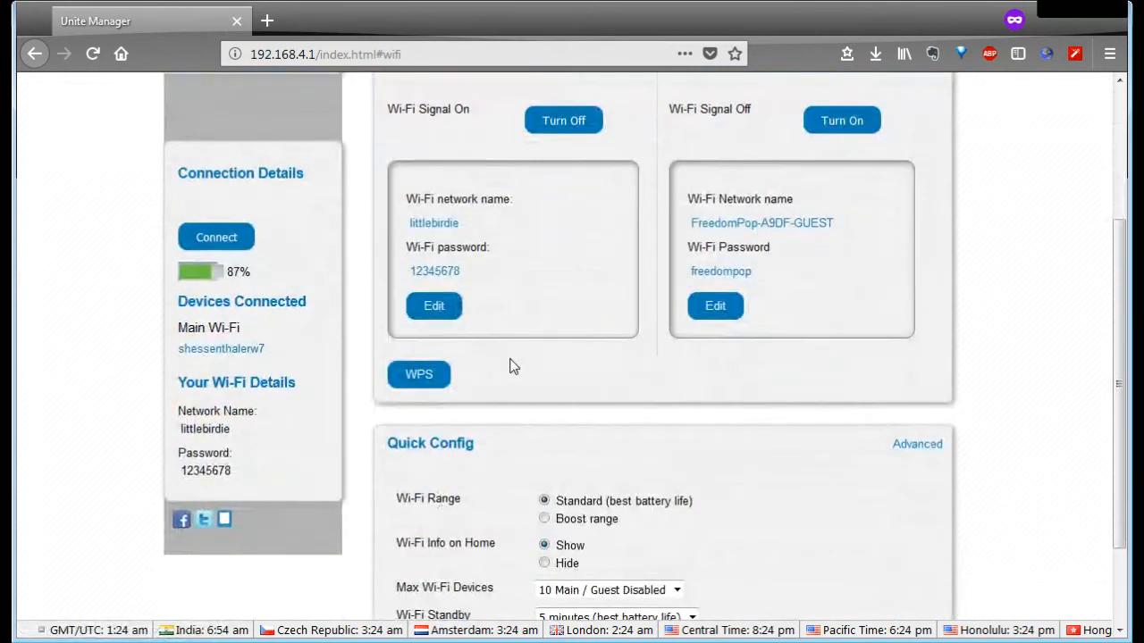
scroll("down", 3)
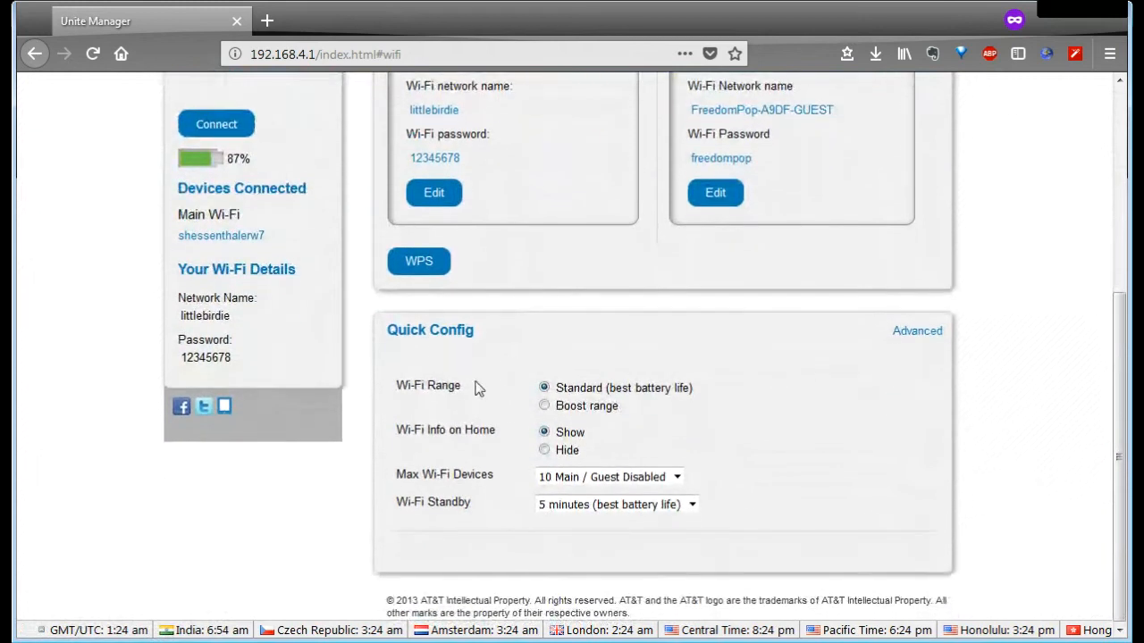
mouse_move(447, 467)
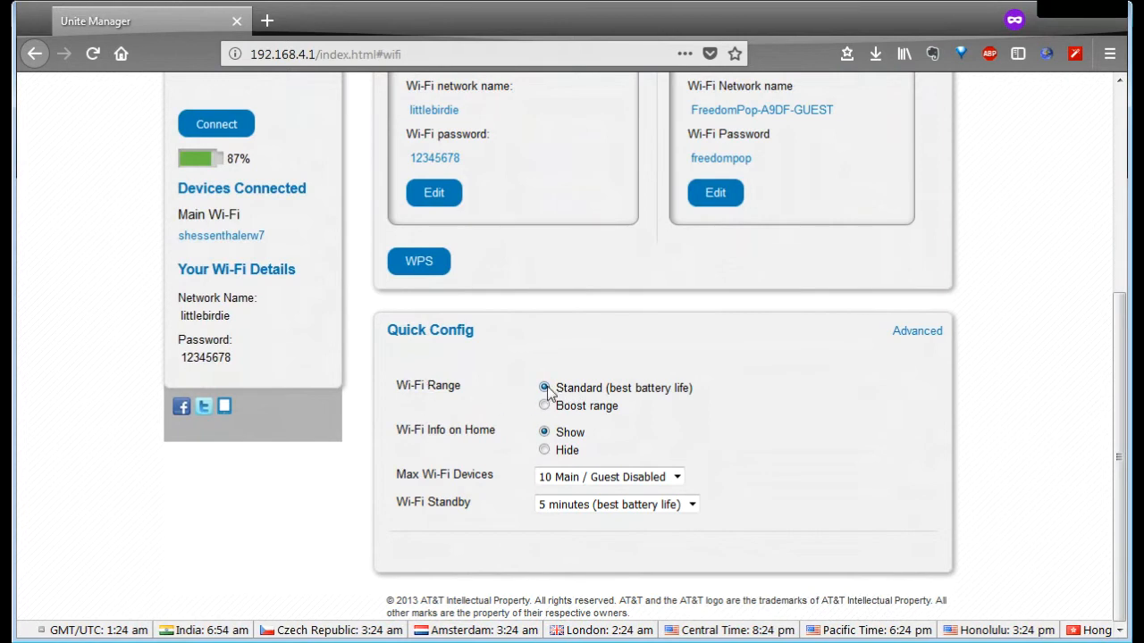
mouse_move(614, 419)
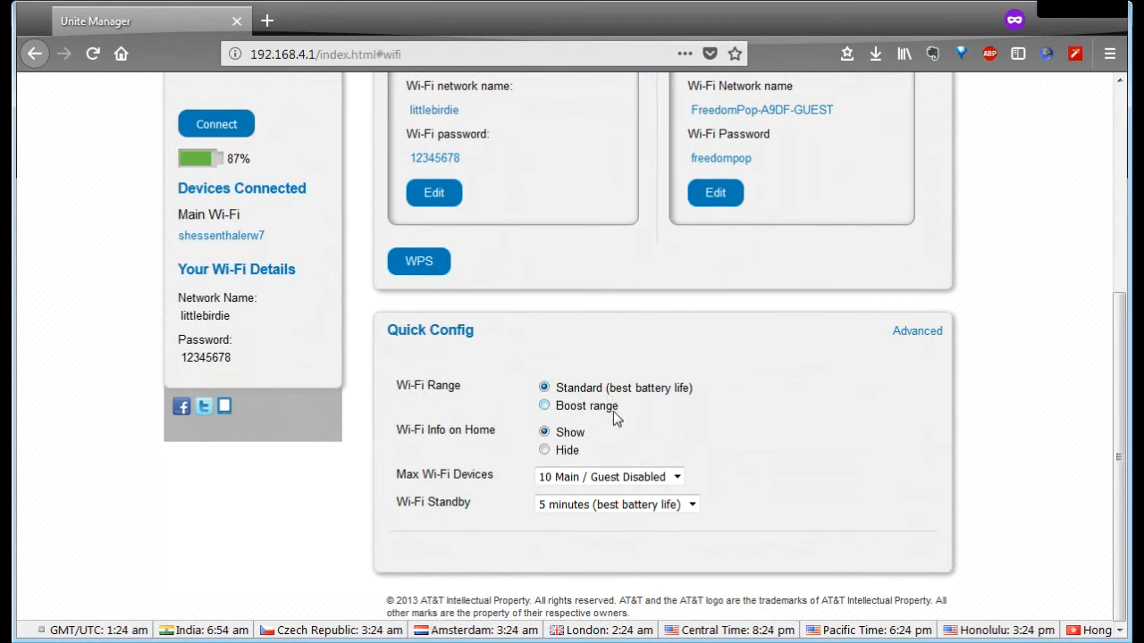
mouse_move(596, 391)
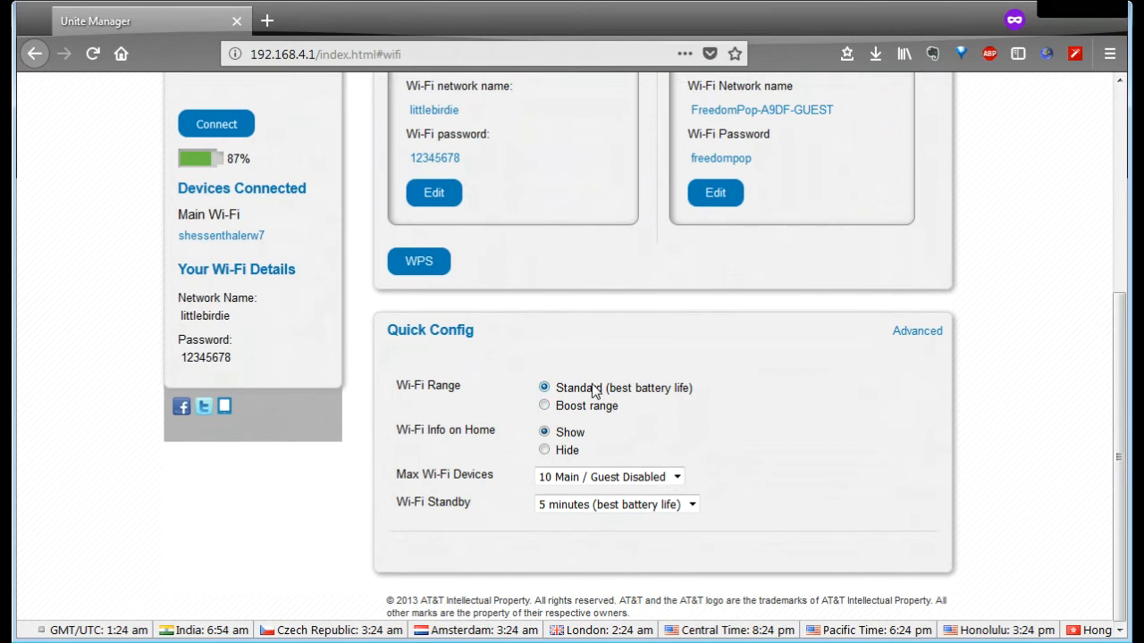
mouse_move(565, 378)
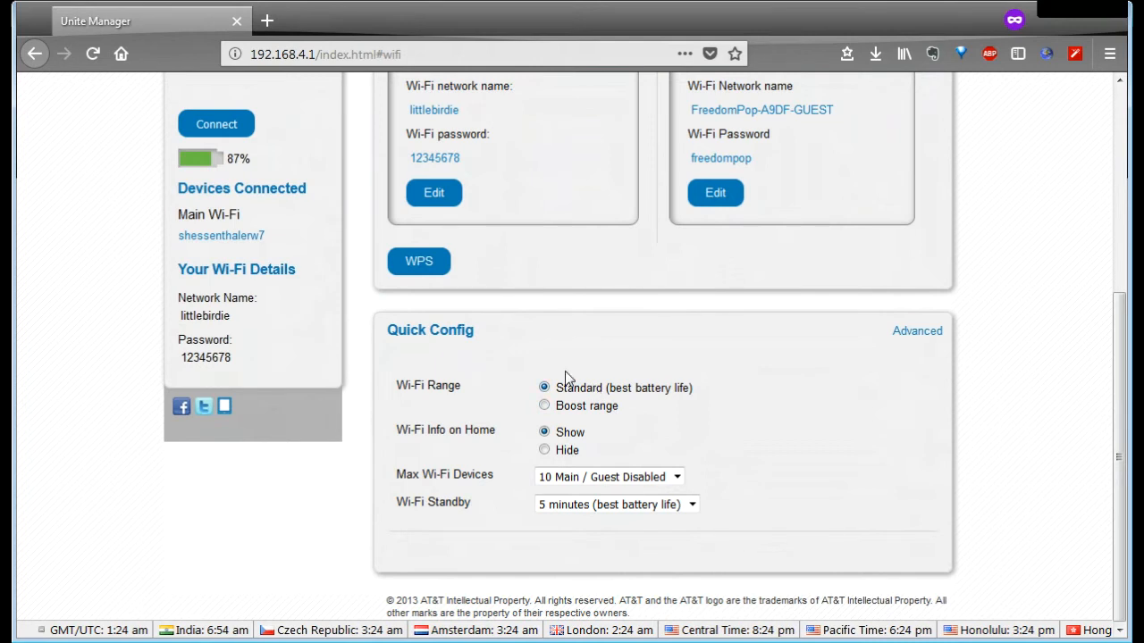
mouse_move(596, 446)
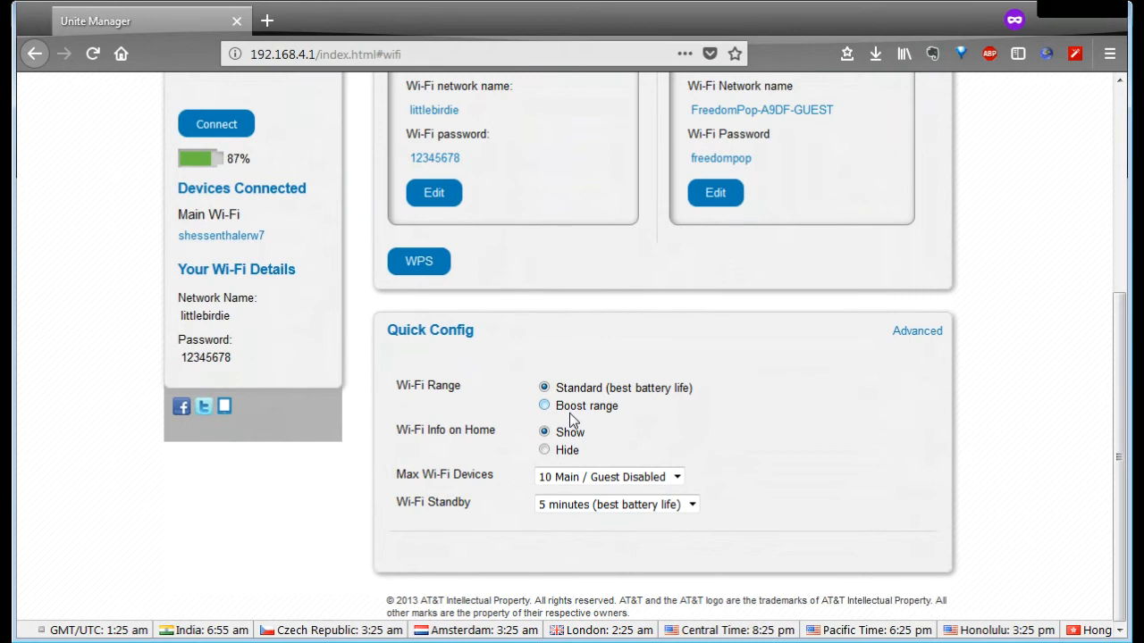
mouse_move(574, 413)
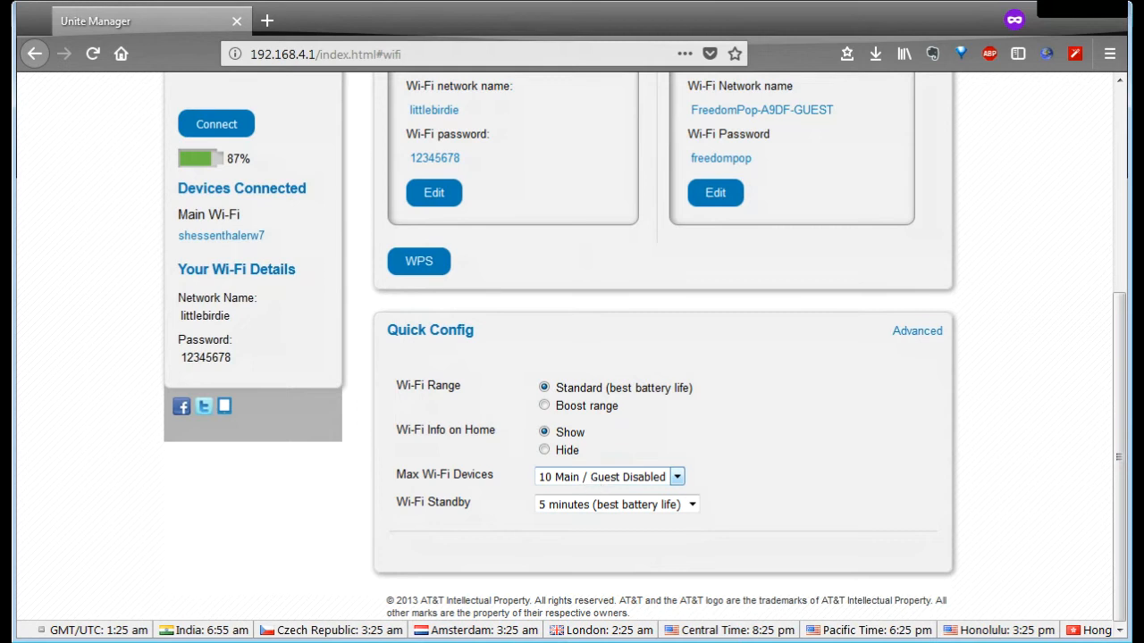
mouse_move(648, 483)
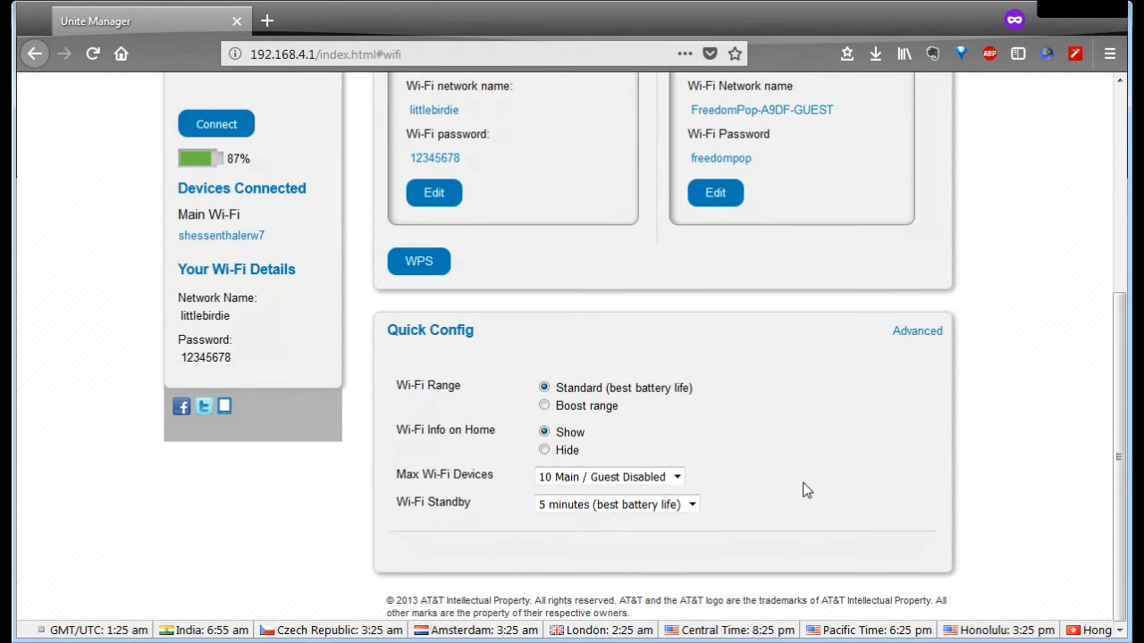
mouse_move(768, 491)
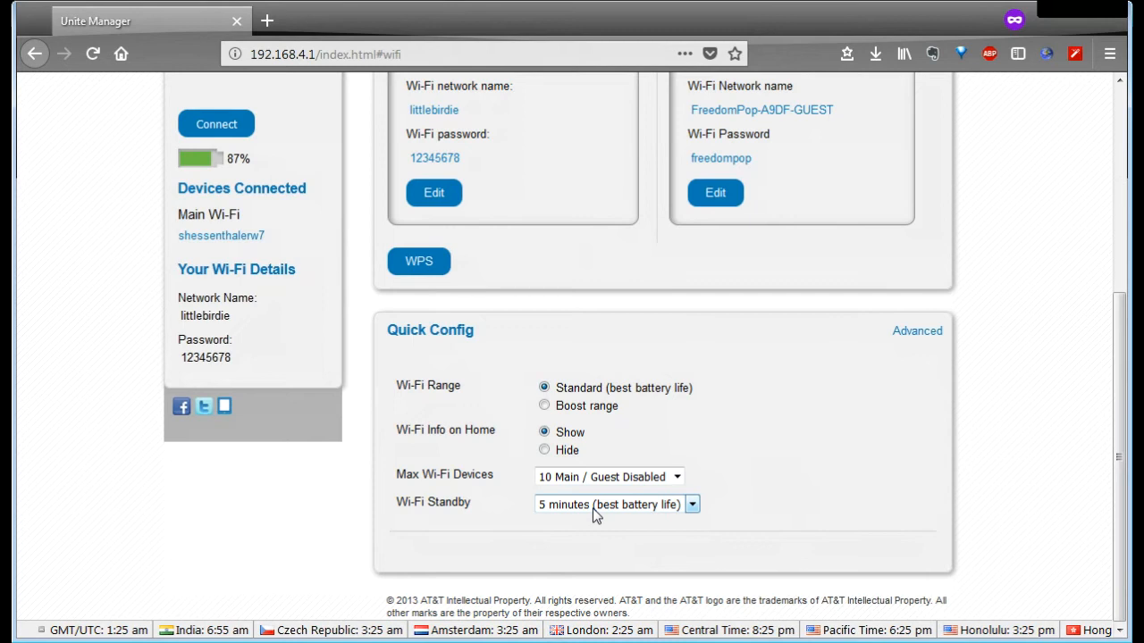
mouse_move(596, 516)
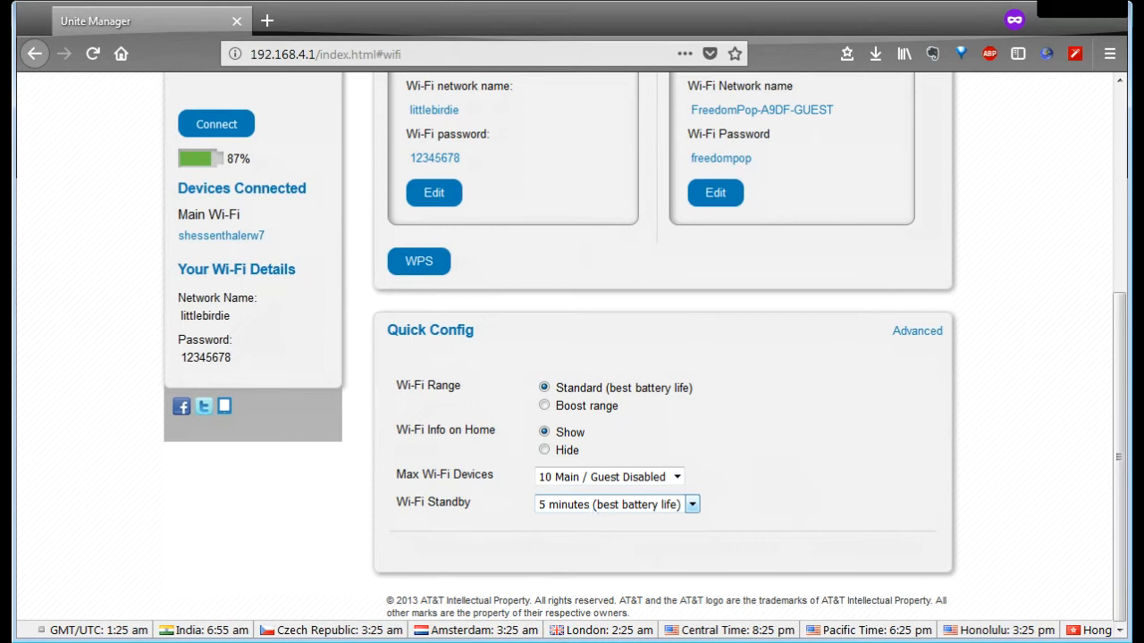
mouse_move(861, 474)
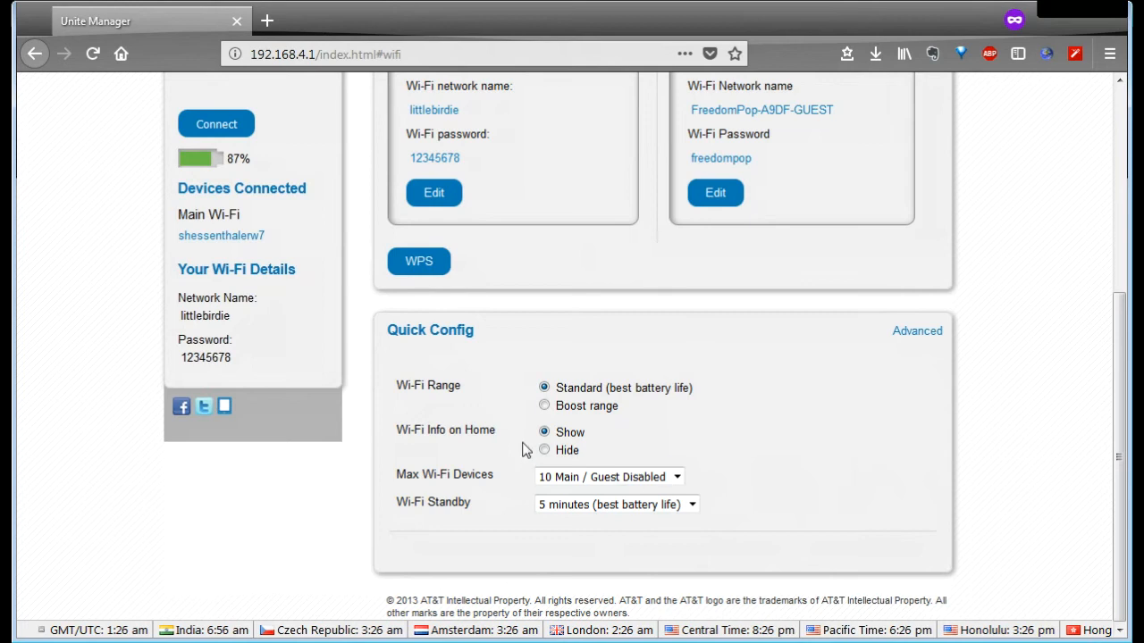
scroll("up", 3)
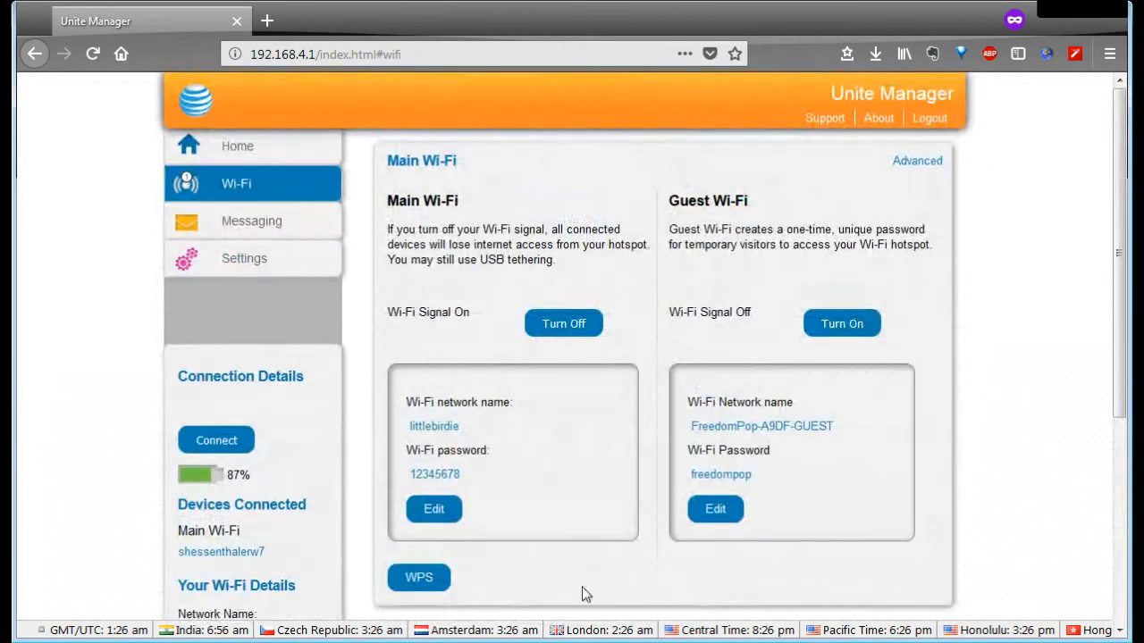
left_click(244, 258)
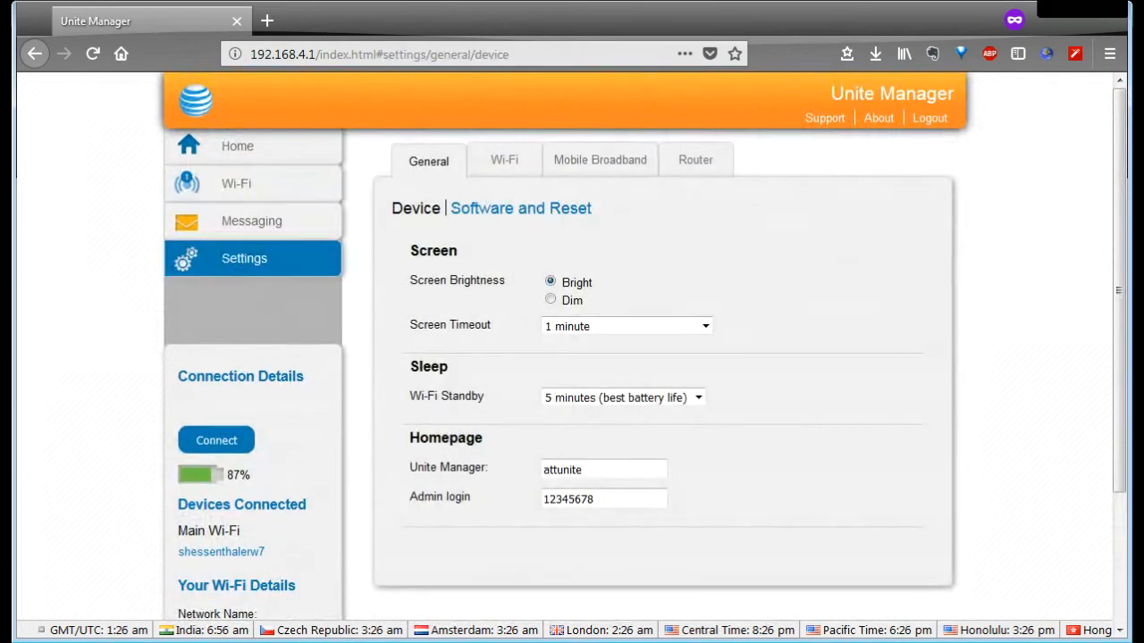
mouse_move(490, 319)
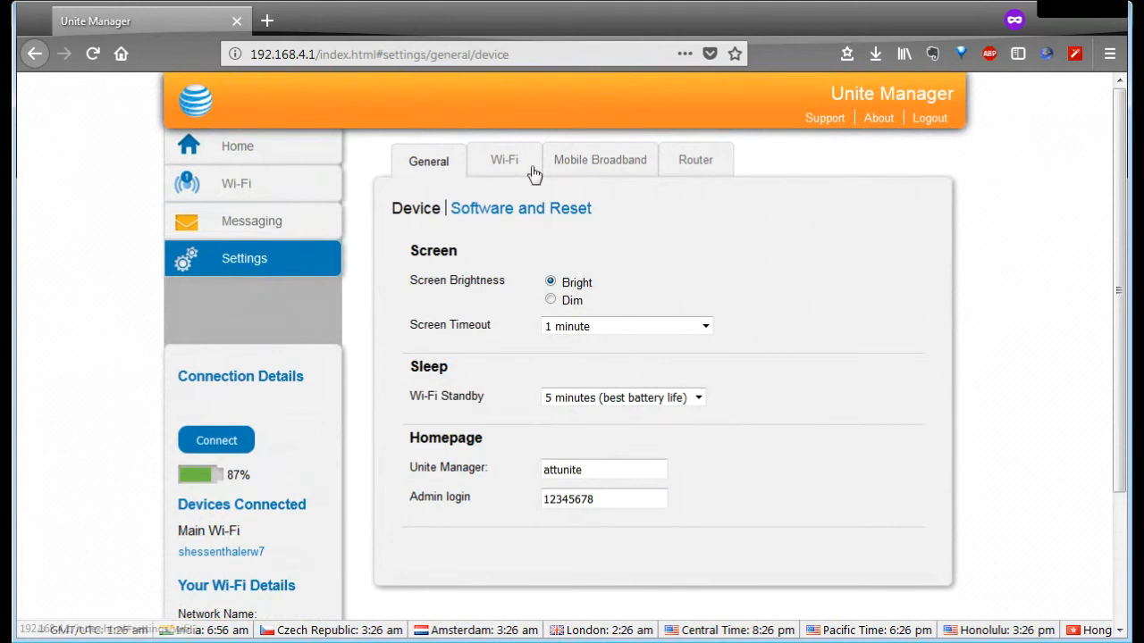
mouse_move(444, 212)
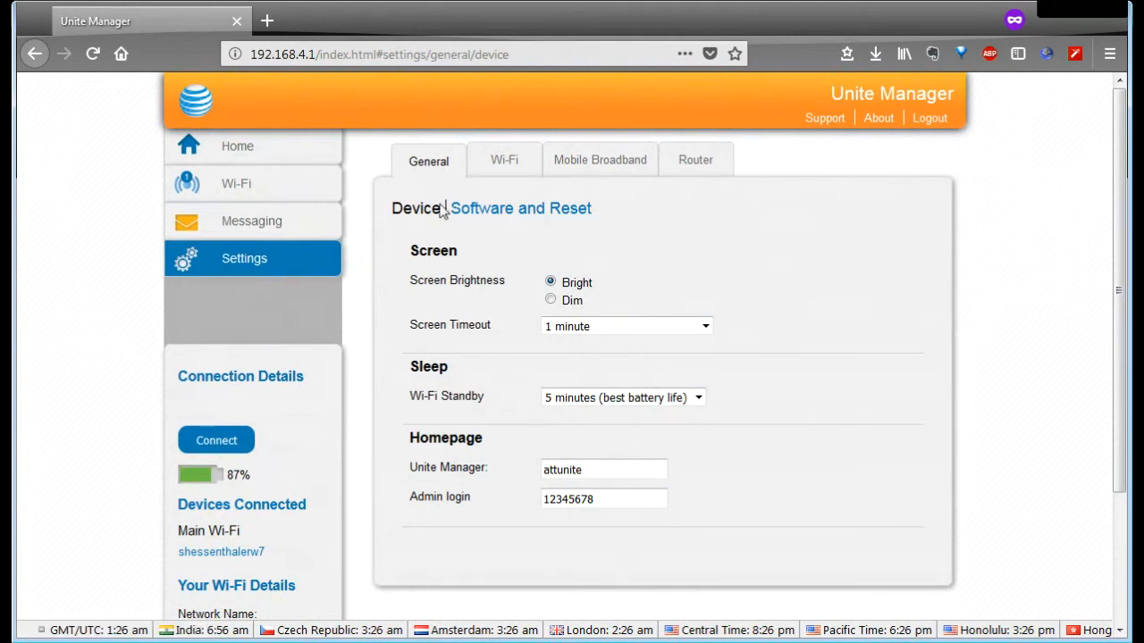
mouse_move(498, 229)
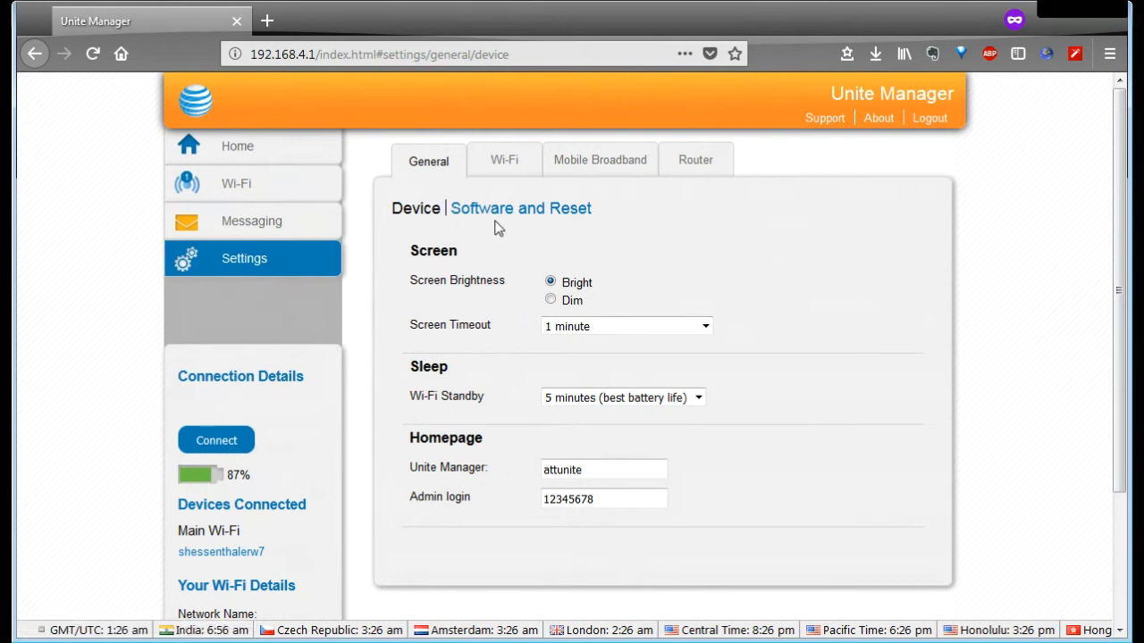
mouse_move(427, 224)
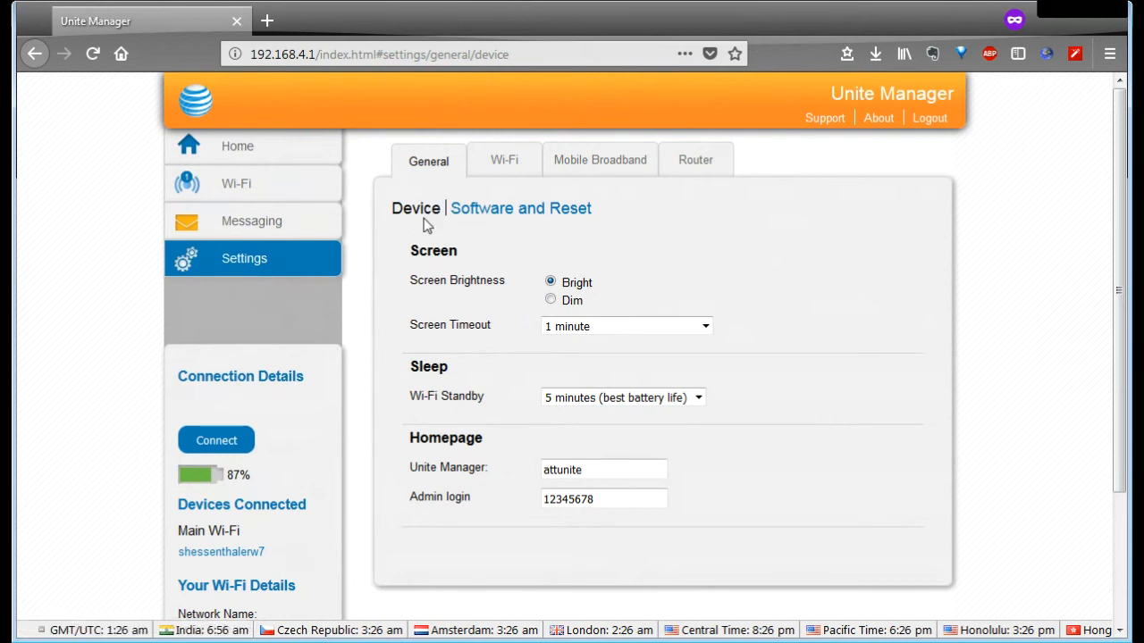
mouse_move(561, 319)
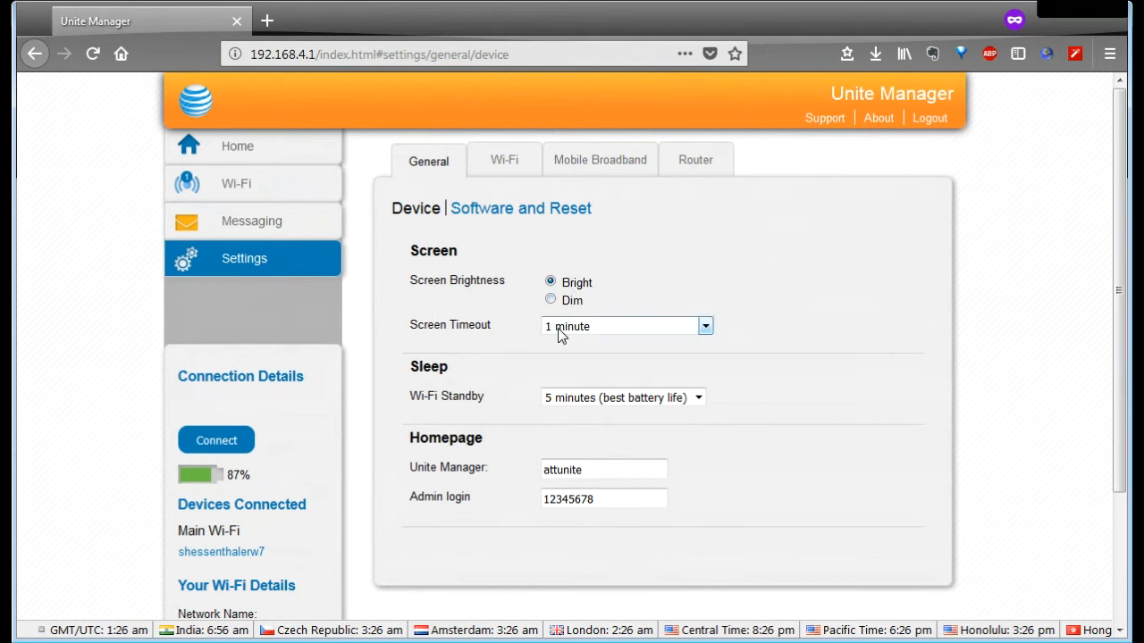
mouse_move(887, 220)
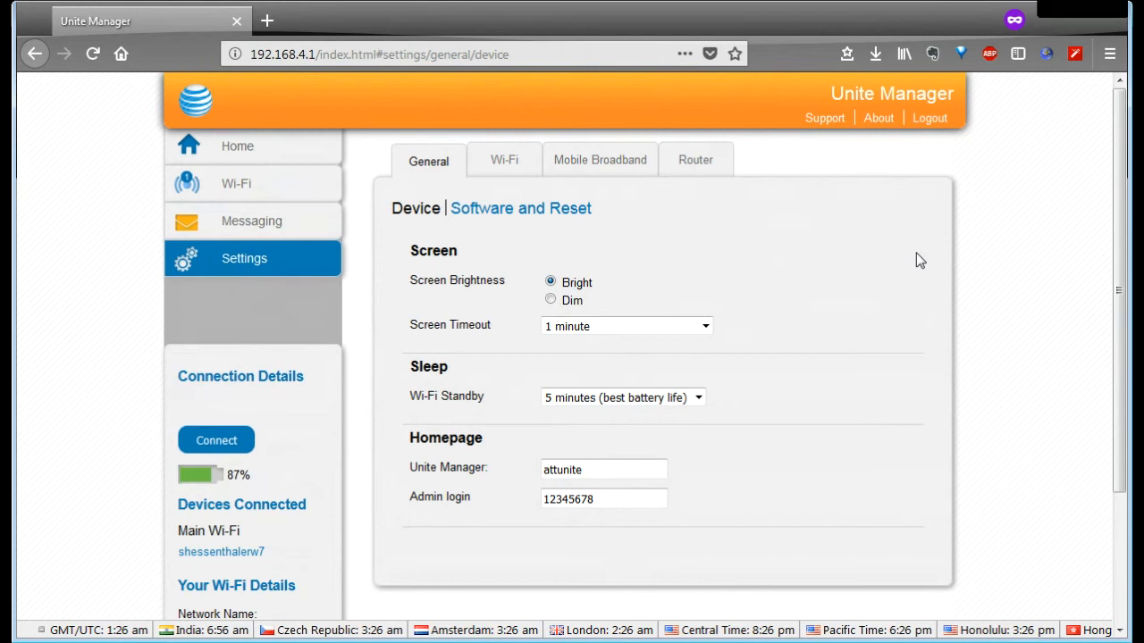
mouse_move(732, 328)
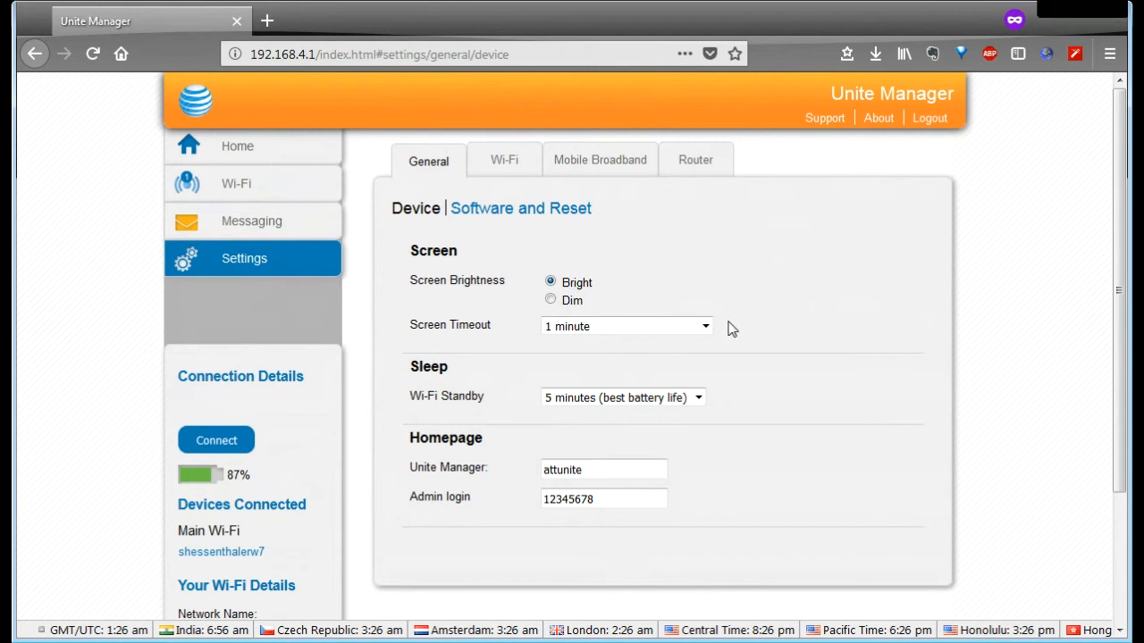
mouse_move(718, 322)
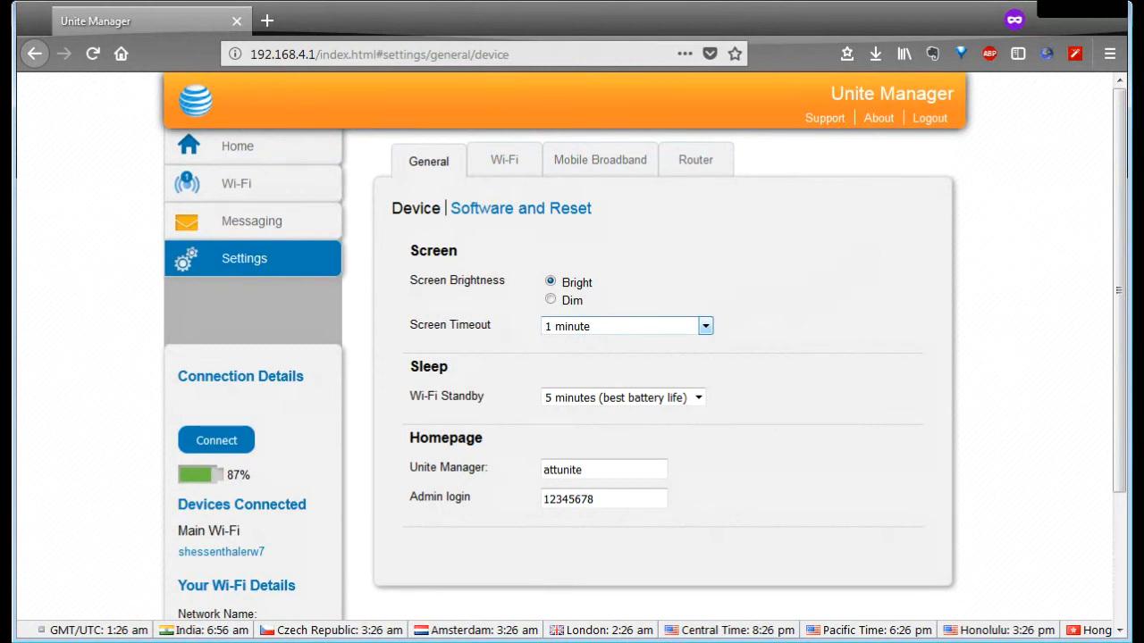
mouse_move(844, 284)
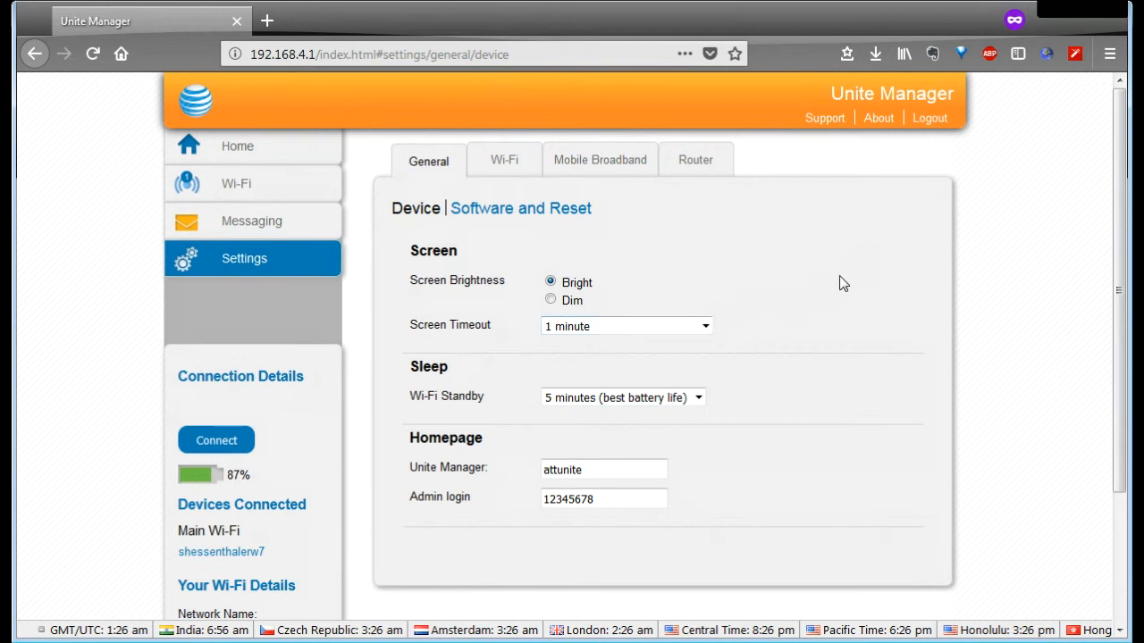
mouse_move(438, 390)
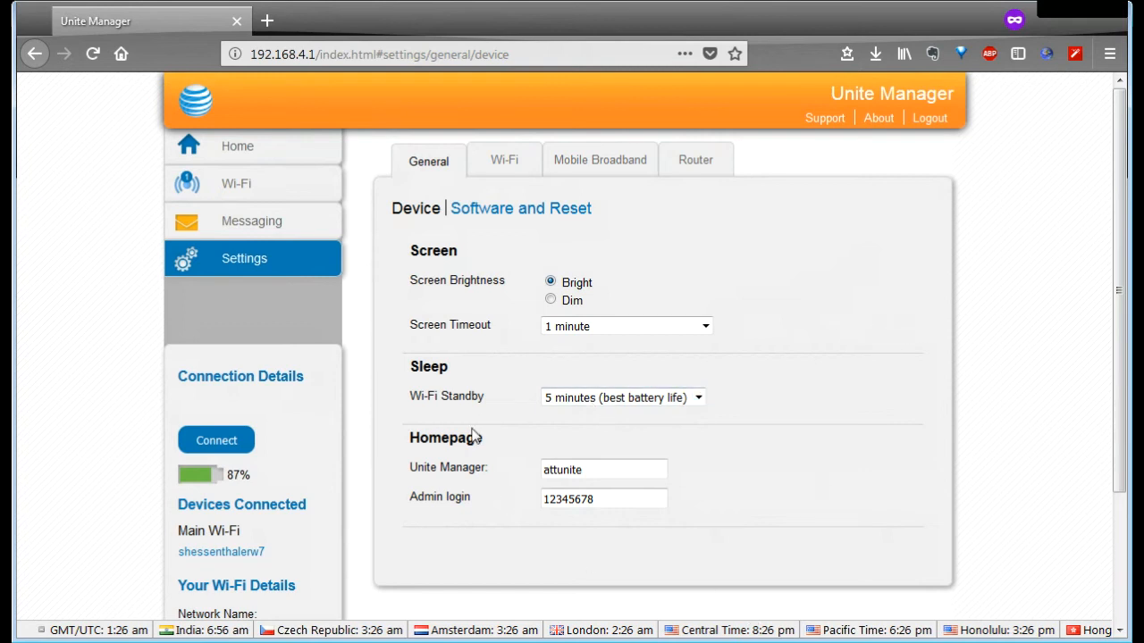
left_click(603, 498)
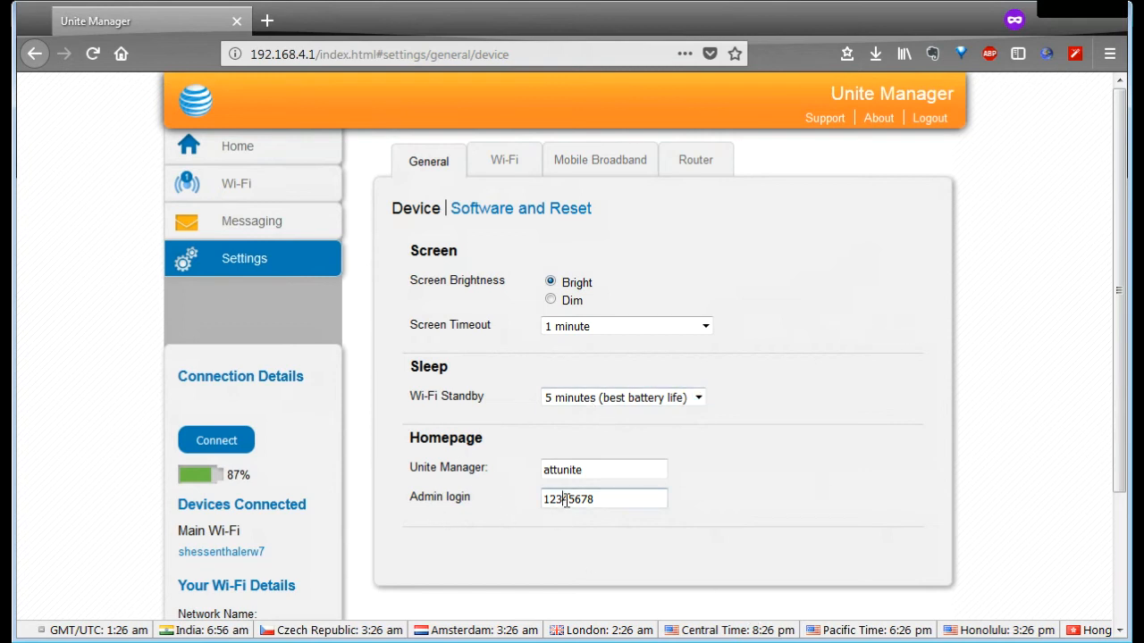
triple_click(603, 498)
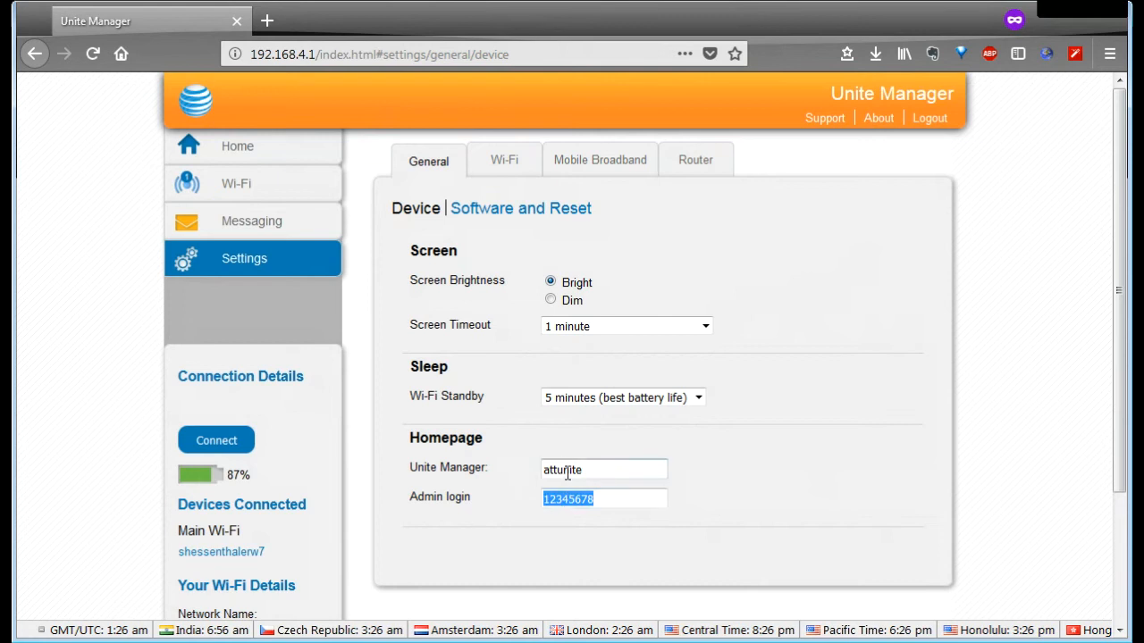
double_click(562, 469)
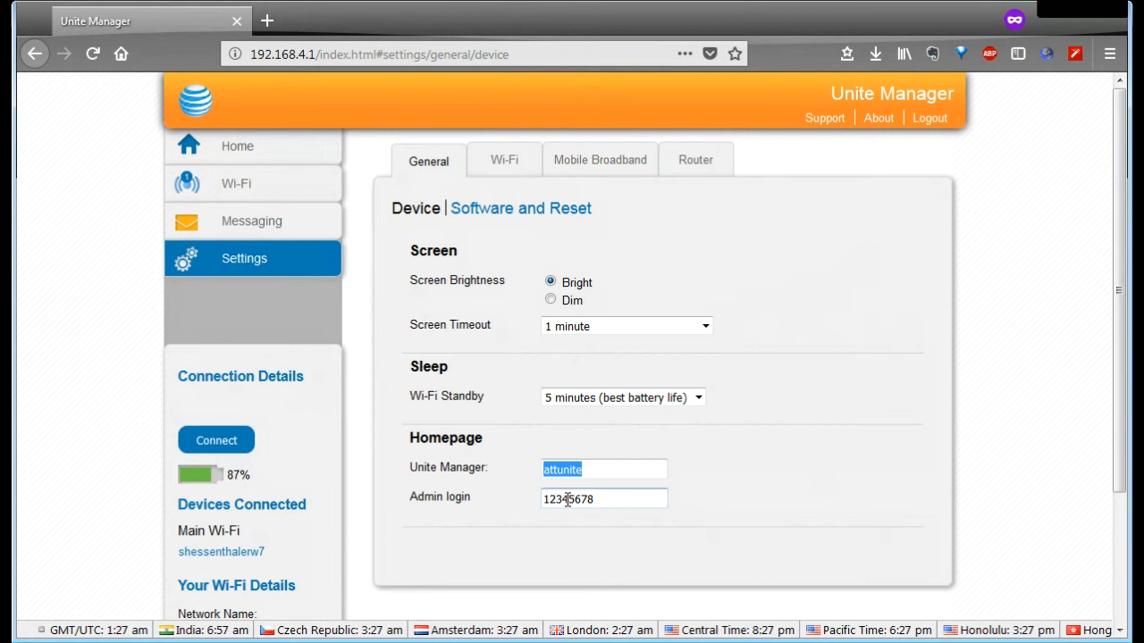
triple_click(603, 499)
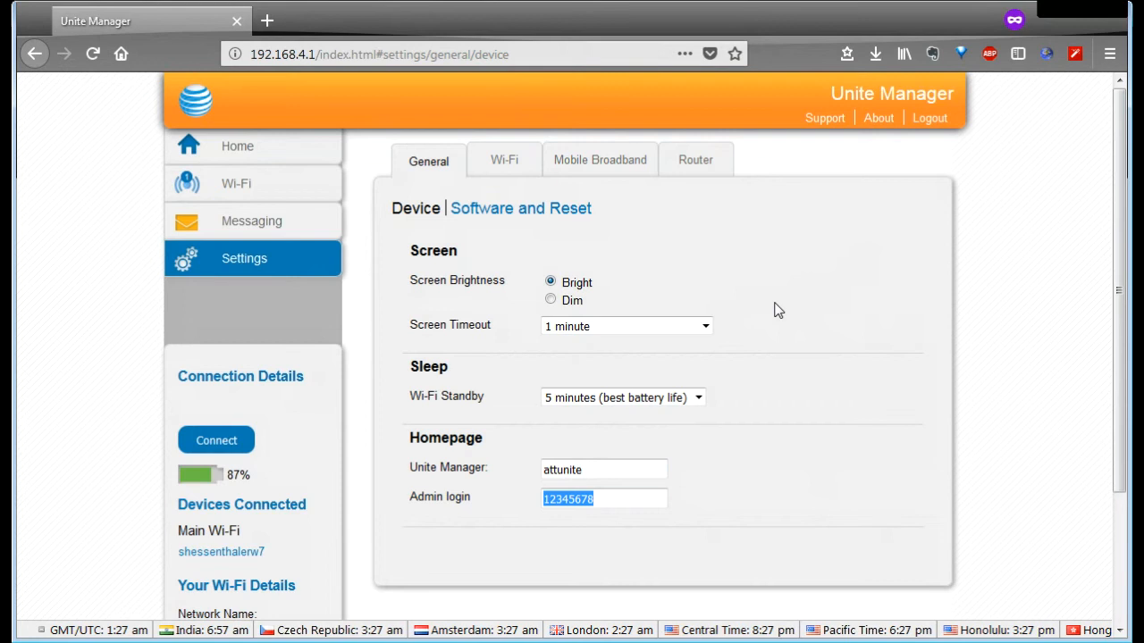
mouse_move(695, 521)
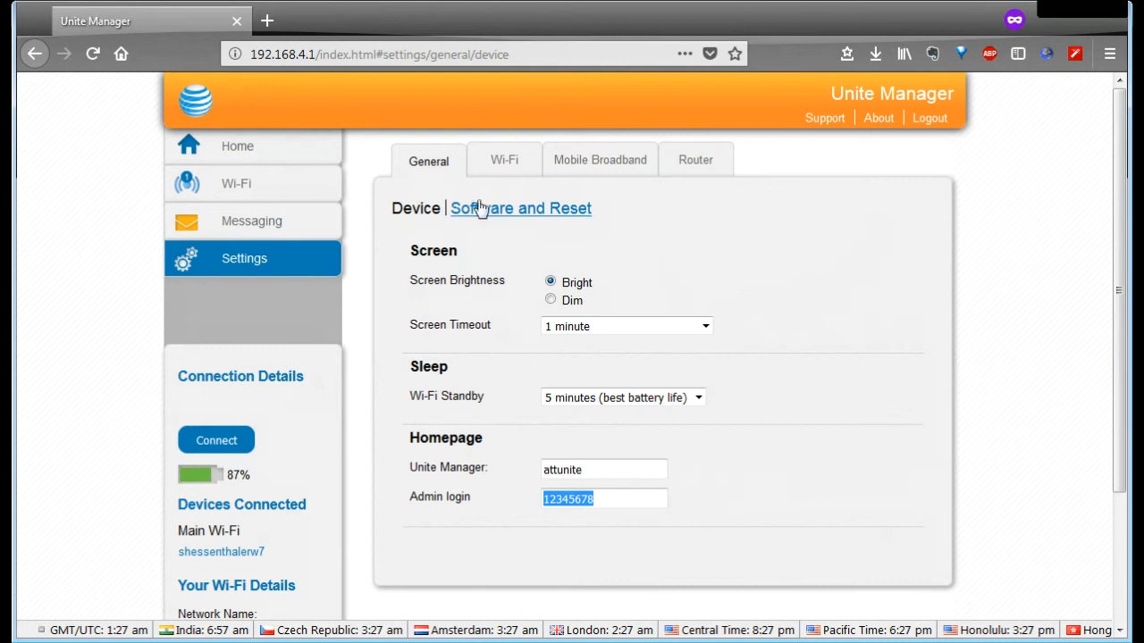
Step: Open Software and Reset and scroll through its backup, restore and update sections
left_click(520, 207)
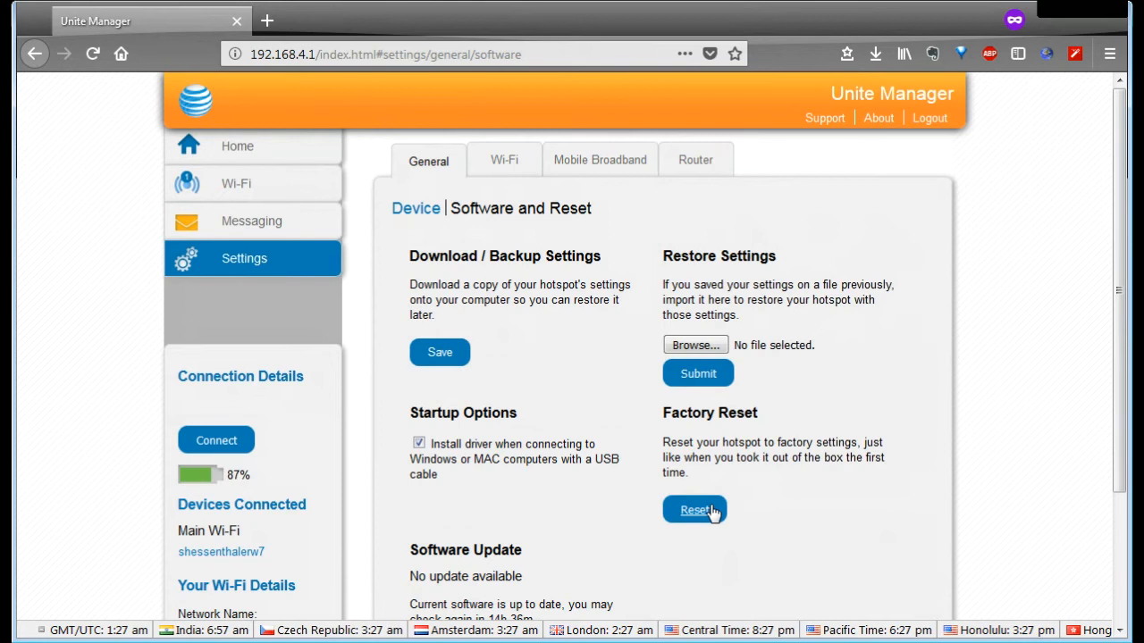
mouse_move(705, 516)
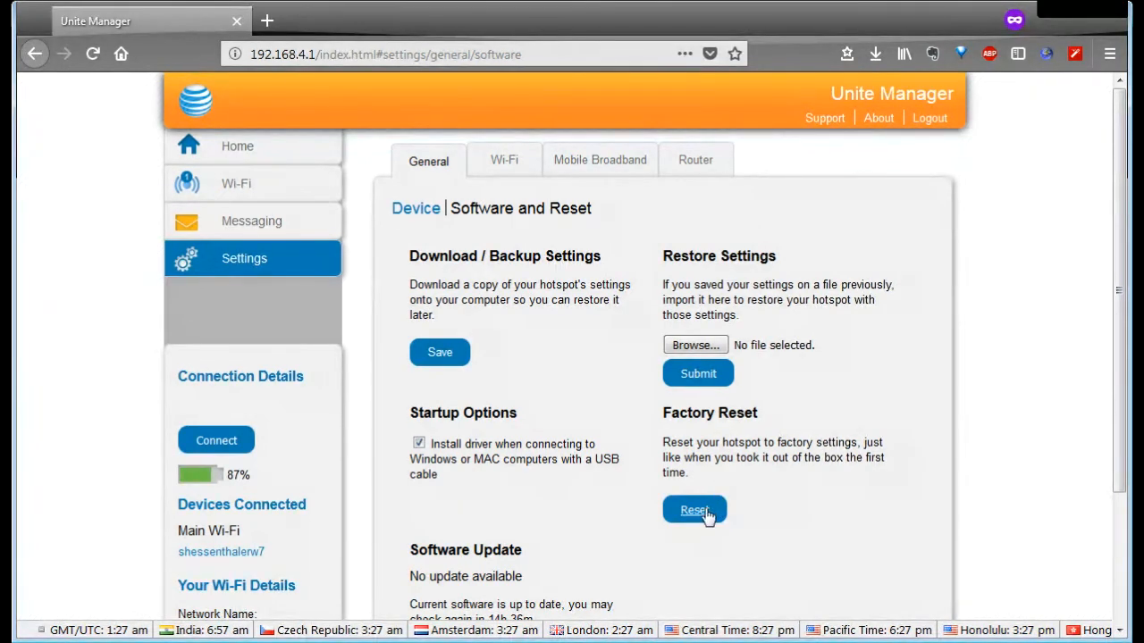
scroll("down", 3)
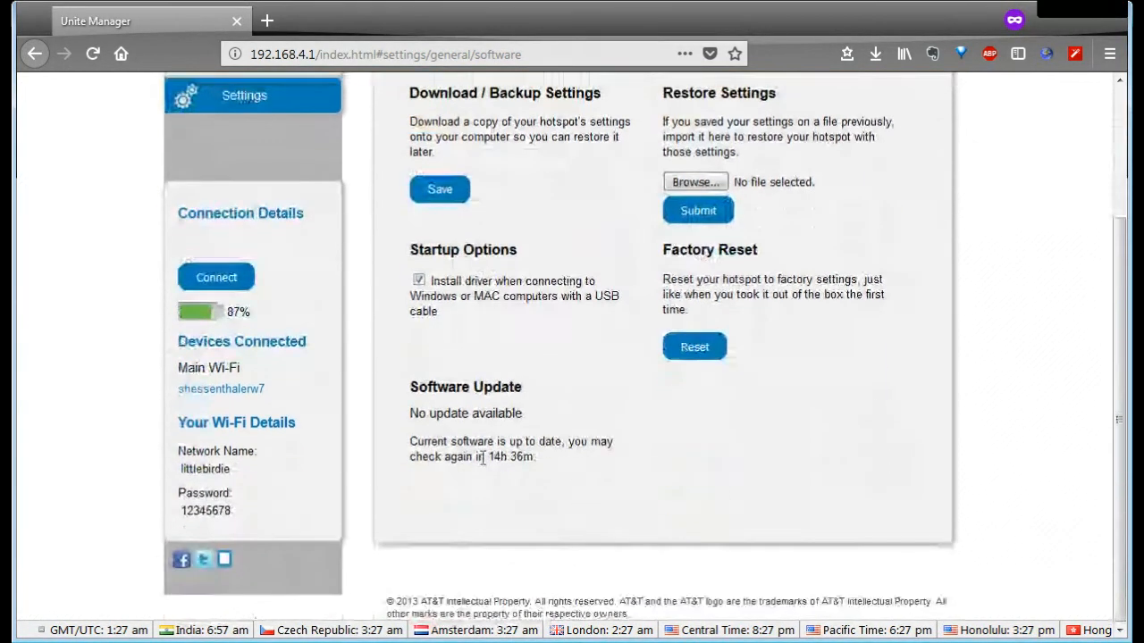
scroll("up", 3)
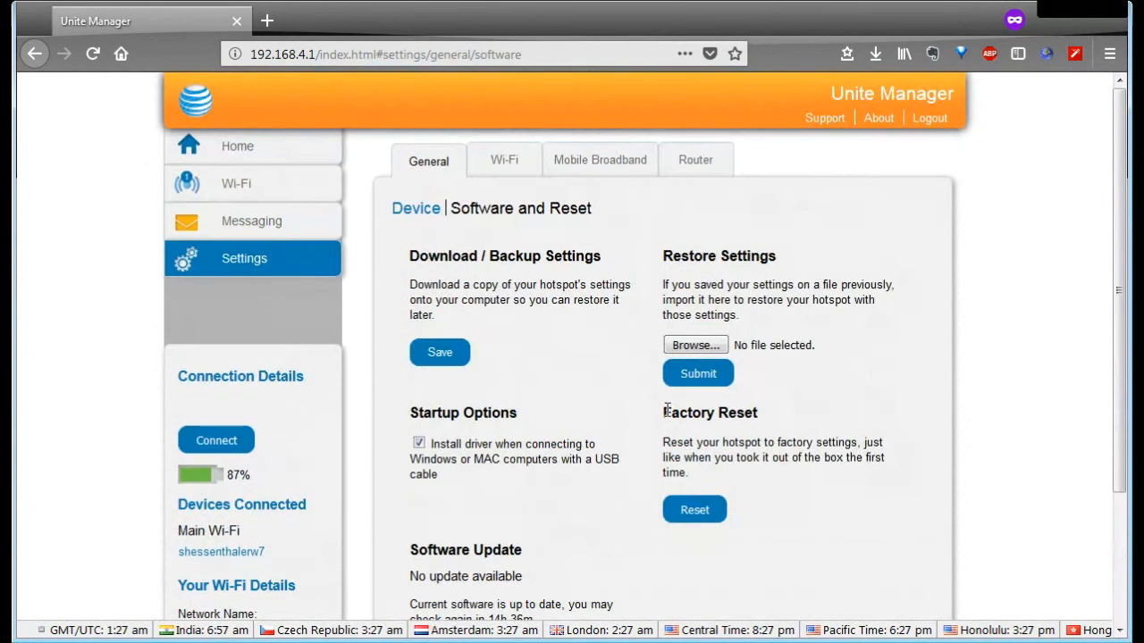
mouse_move(453, 400)
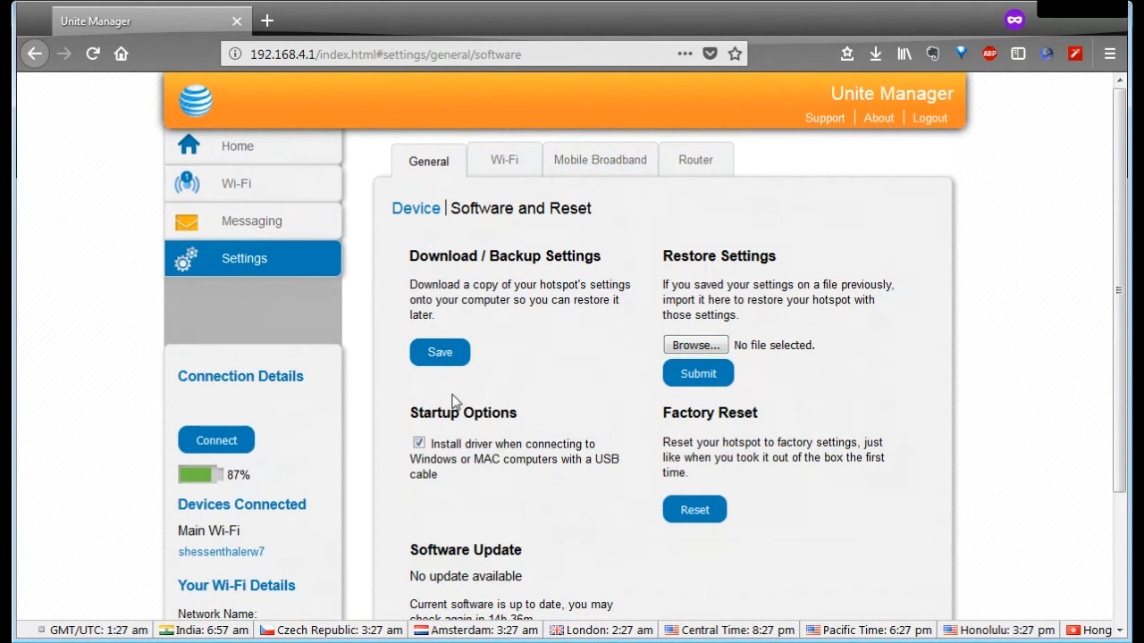
mouse_move(451, 379)
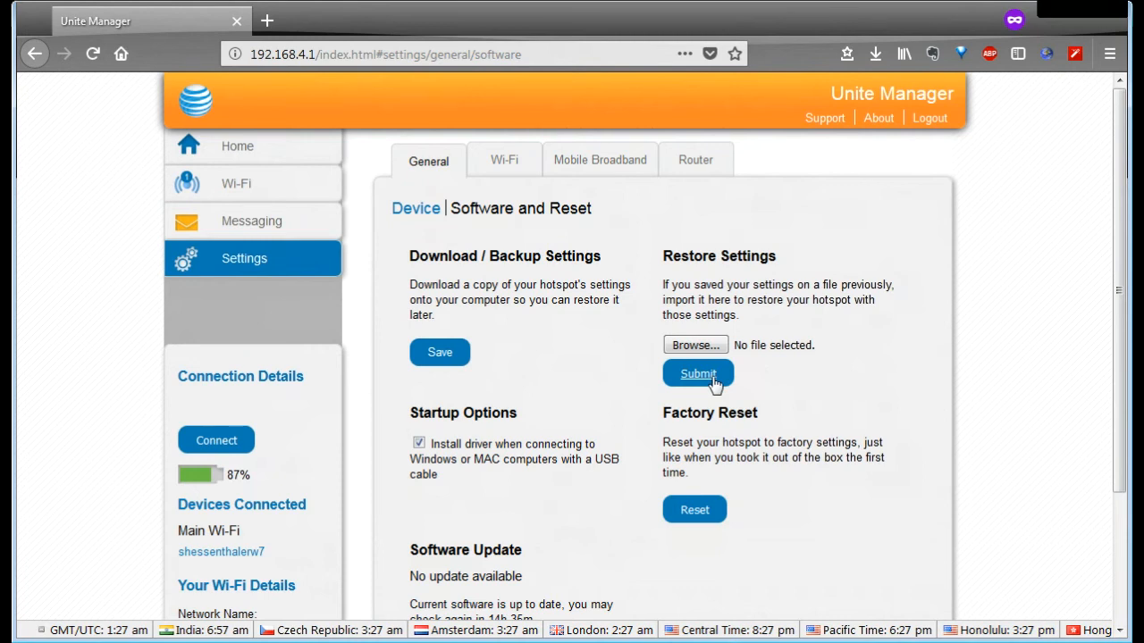
mouse_move(639, 376)
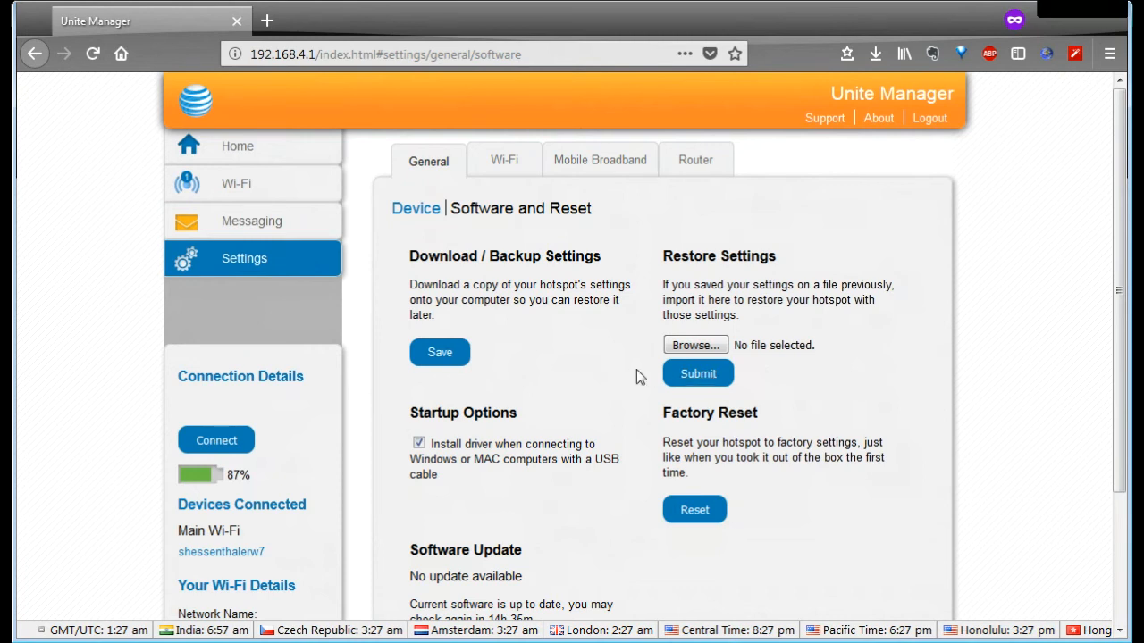
mouse_move(824, 426)
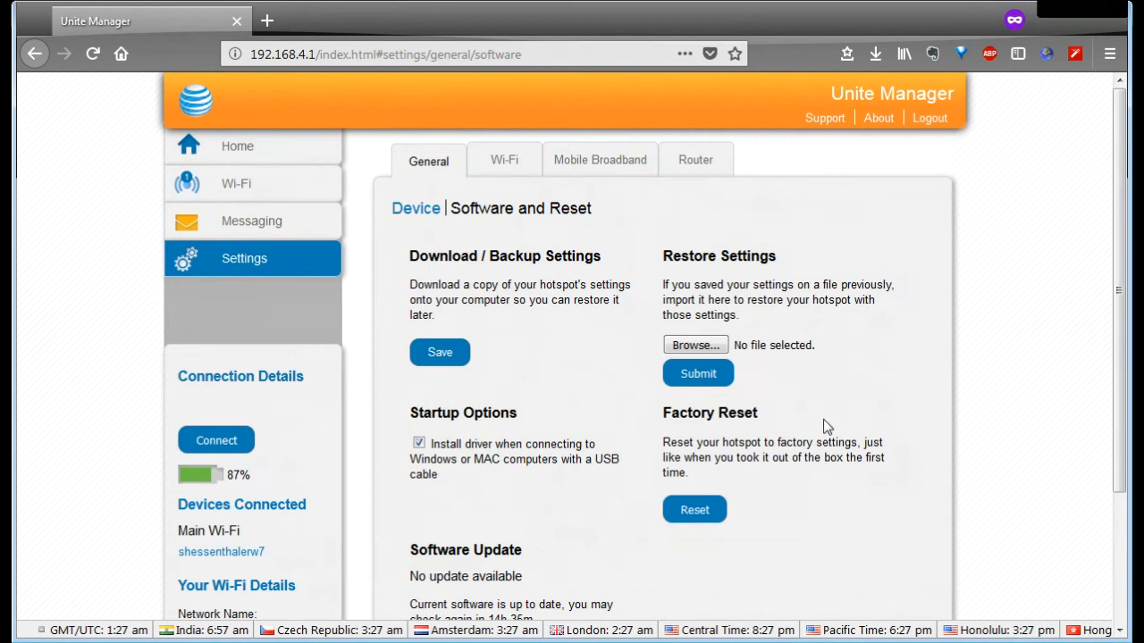
mouse_move(698, 248)
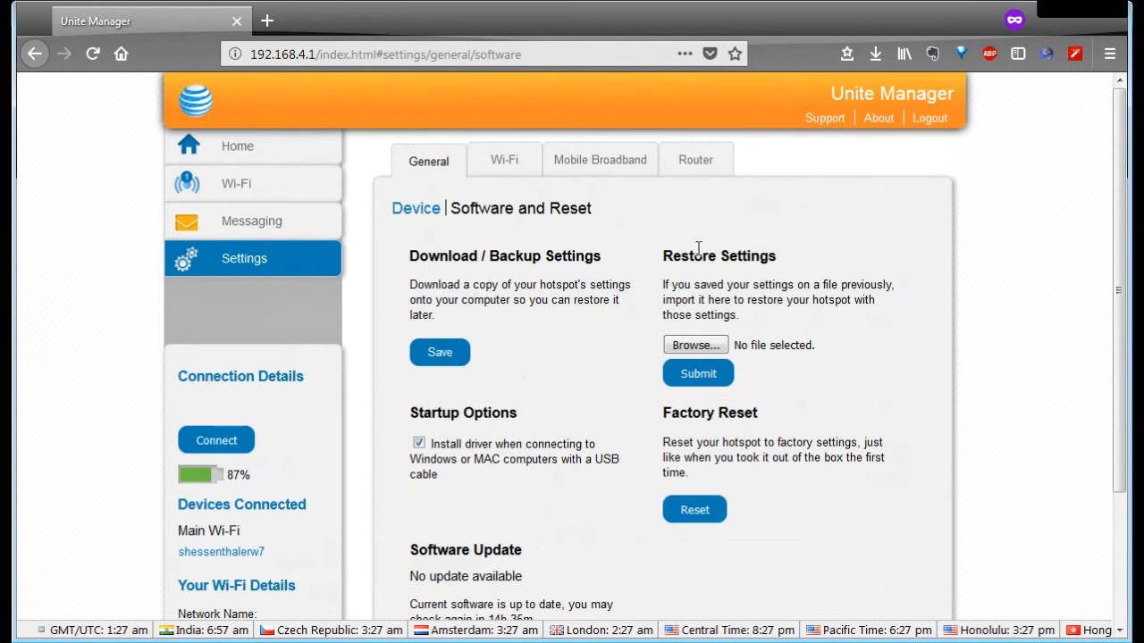
mouse_move(663, 356)
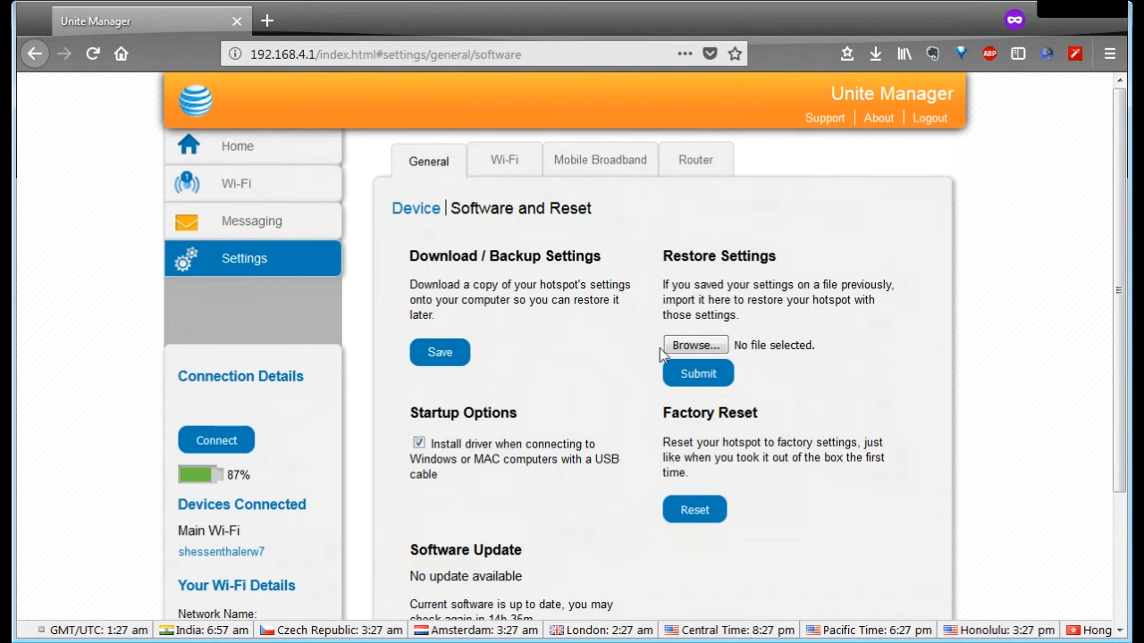
mouse_move(629, 378)
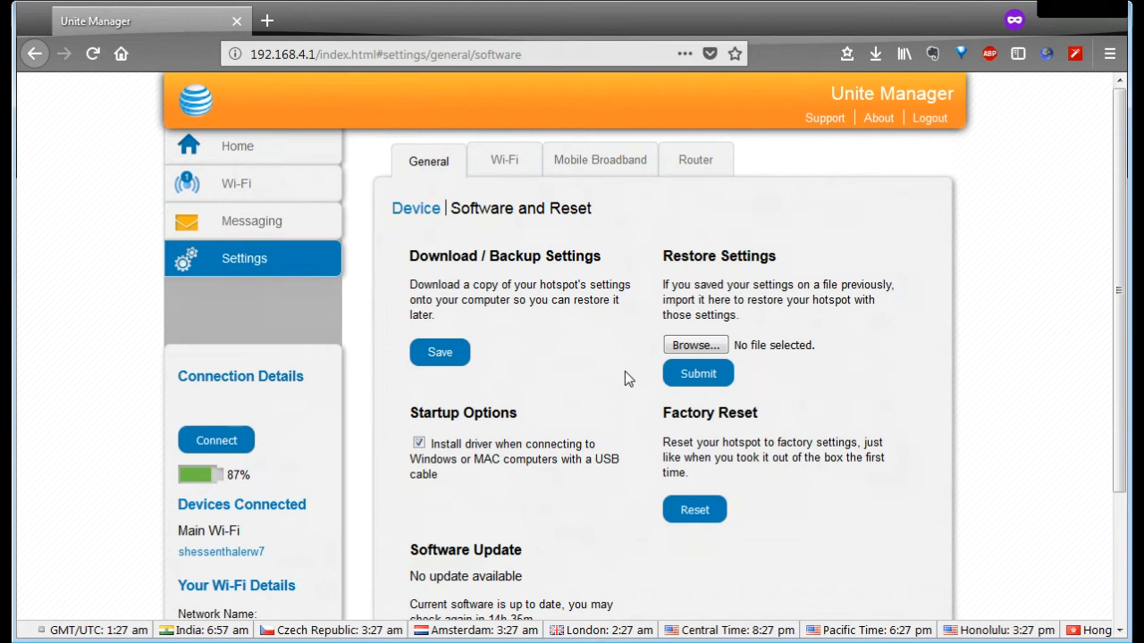
mouse_move(563, 340)
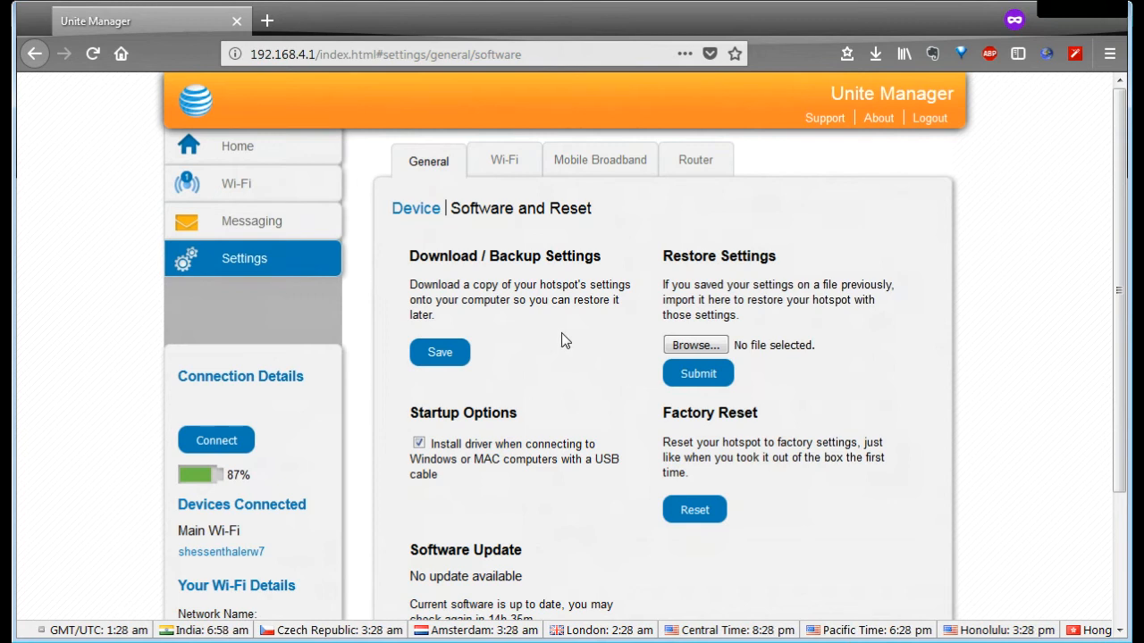
left_click(503, 159)
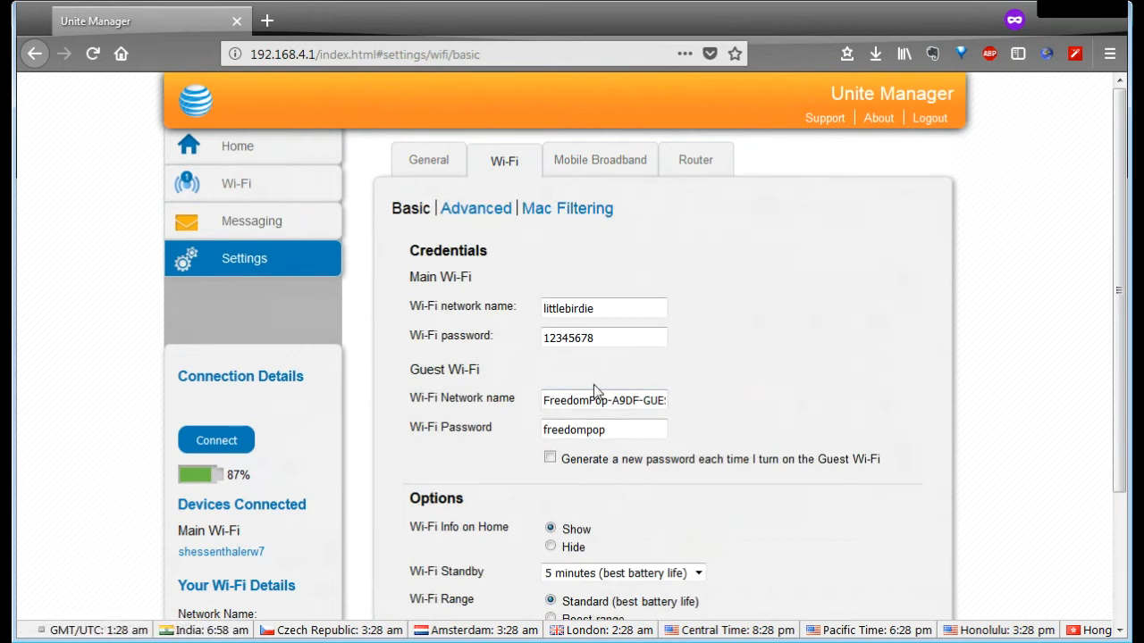
mouse_move(801, 420)
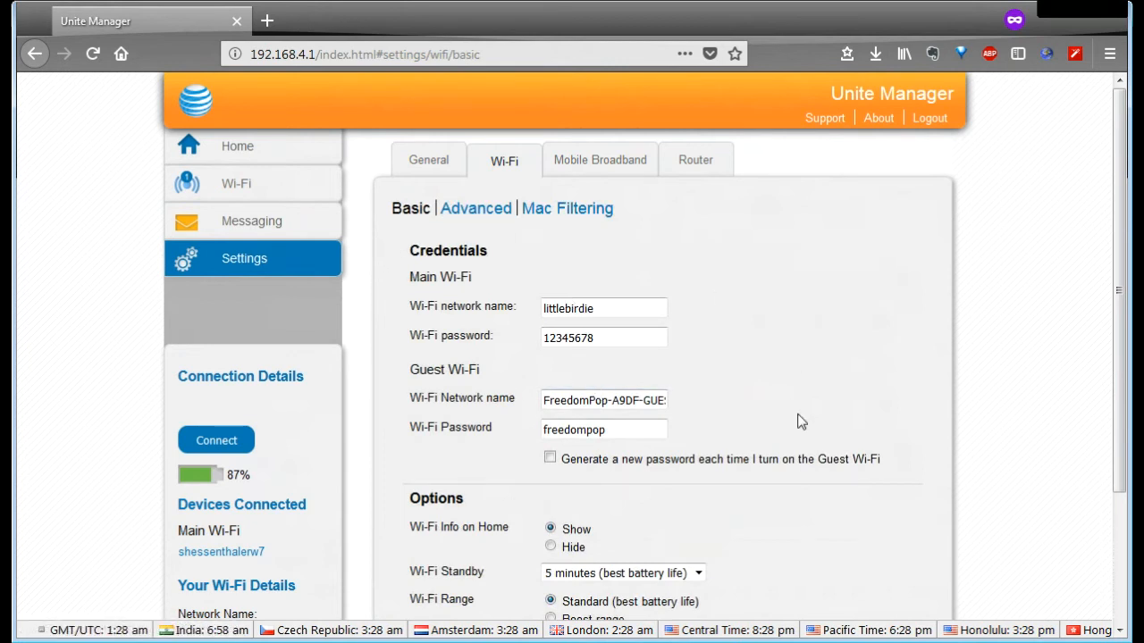
scroll("down", 3)
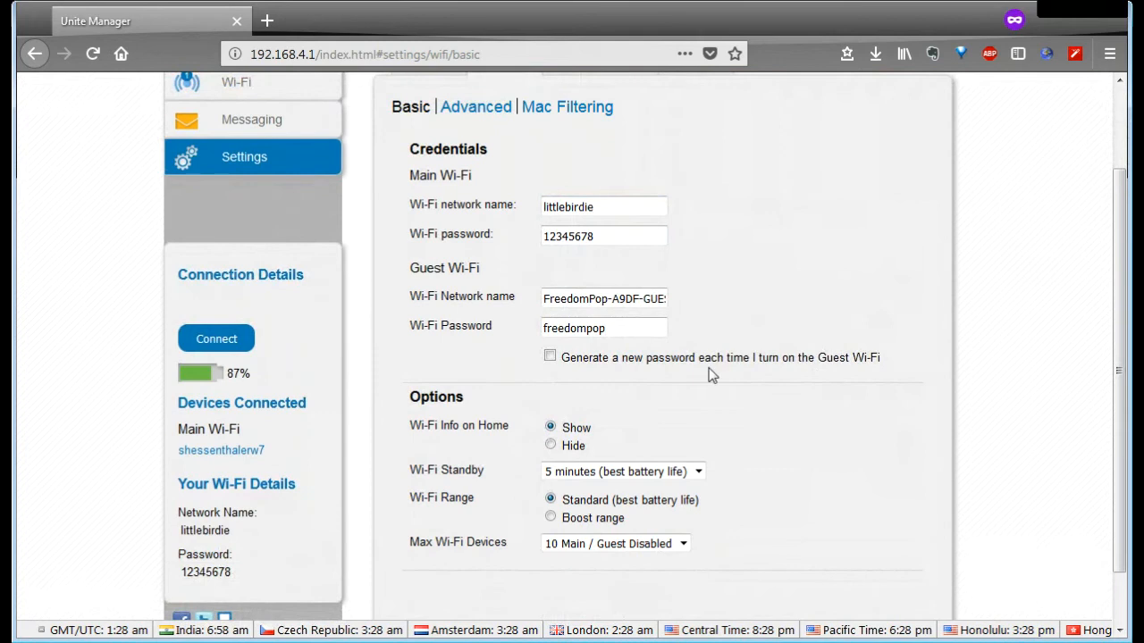
scroll("down", 3)
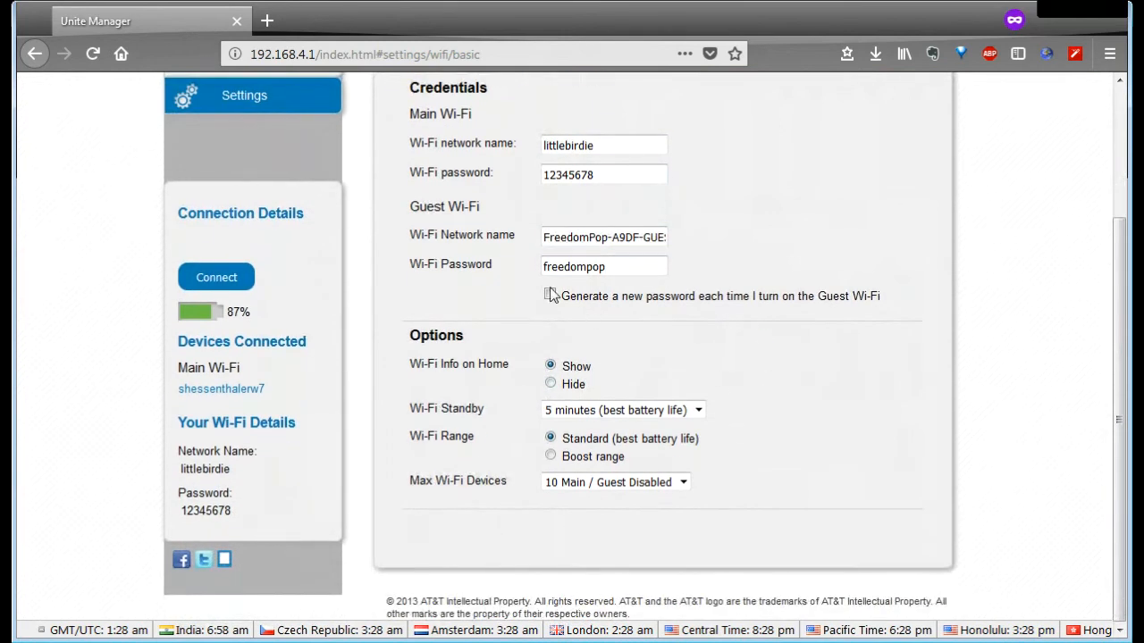
mouse_move(741, 268)
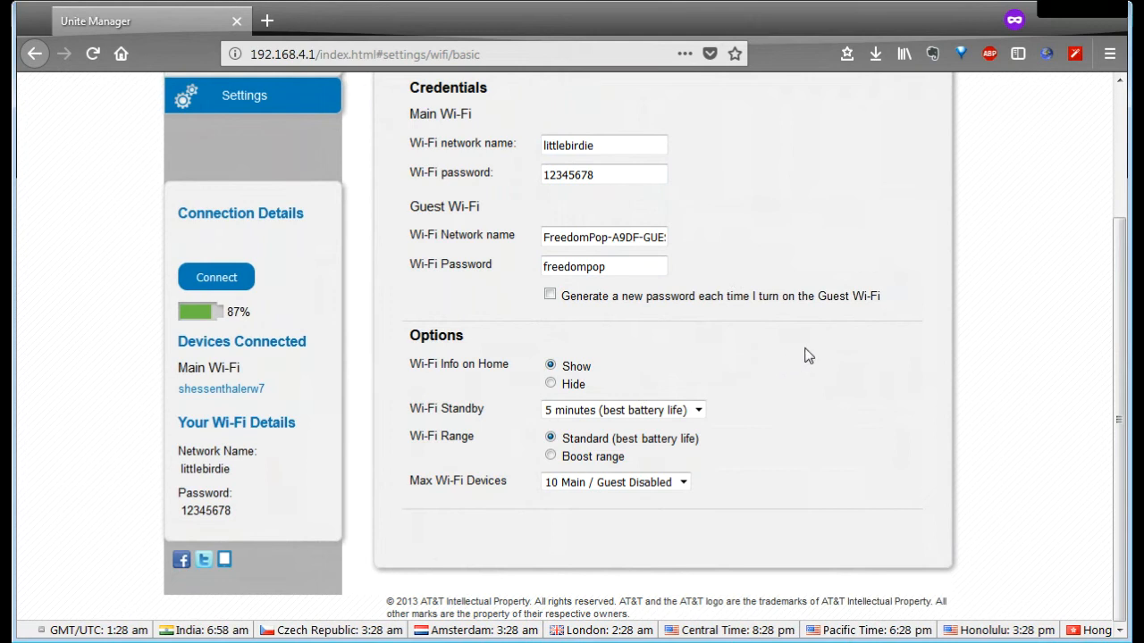
mouse_move(535, 432)
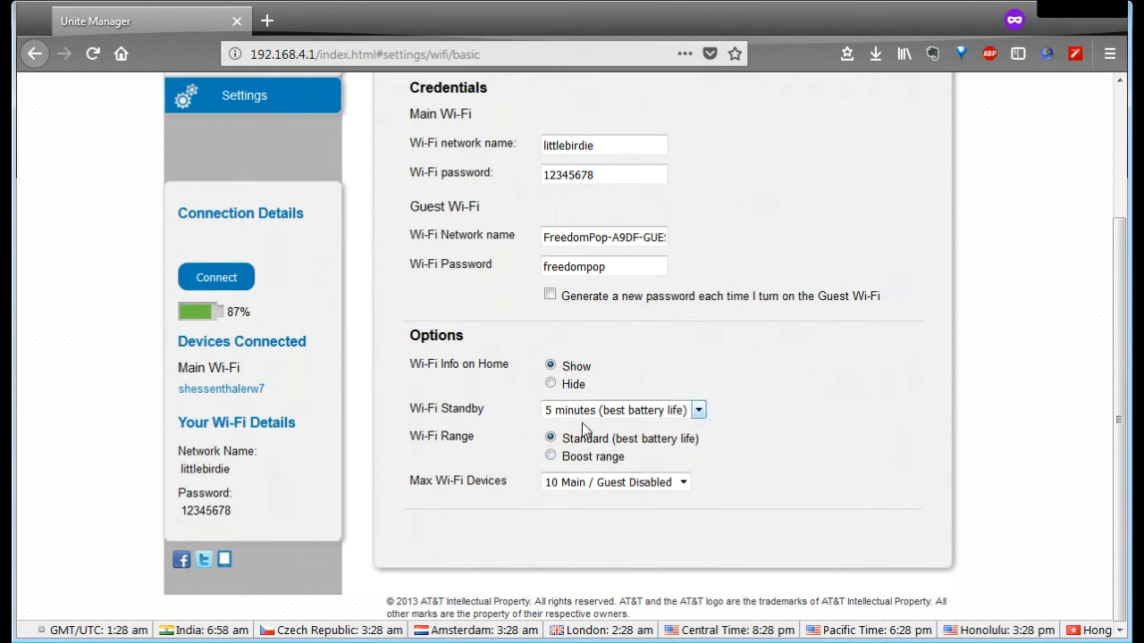
scroll("up", 3)
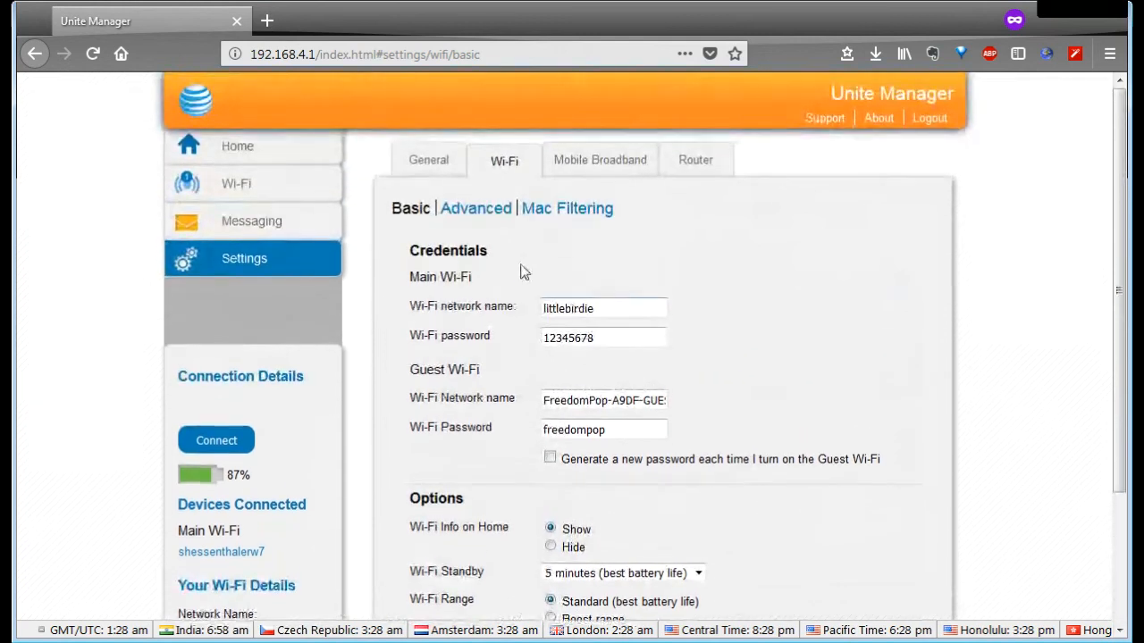
Step: Open Advanced Wi-Fi and scroll through Connection and Security settings, including WPA2 Personal AES
left_click(475, 207)
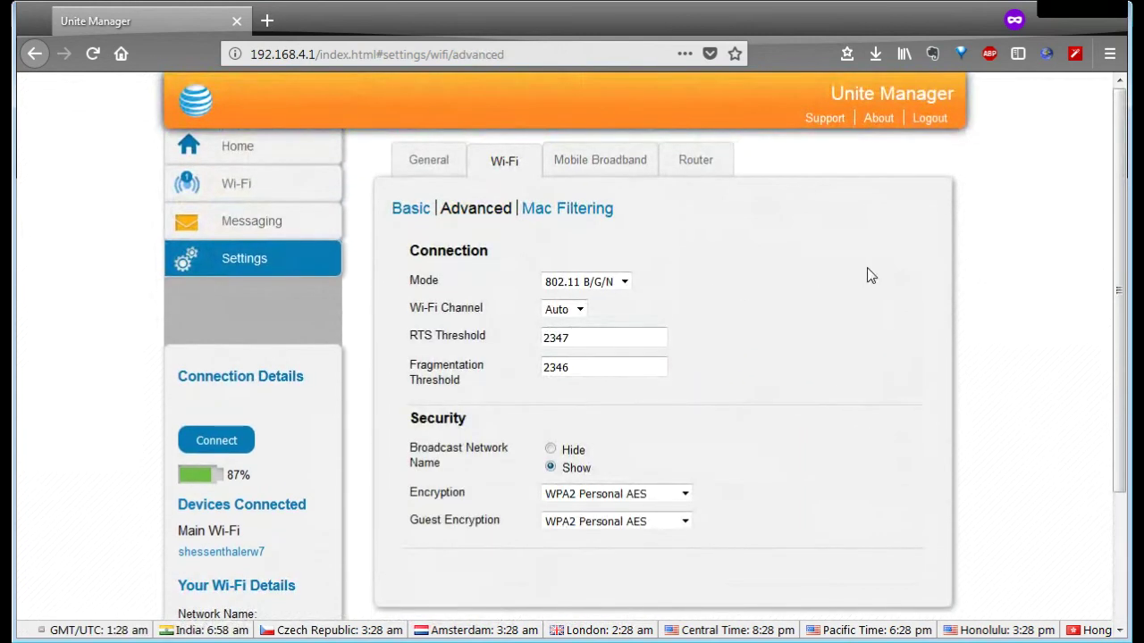
scroll("down", 3)
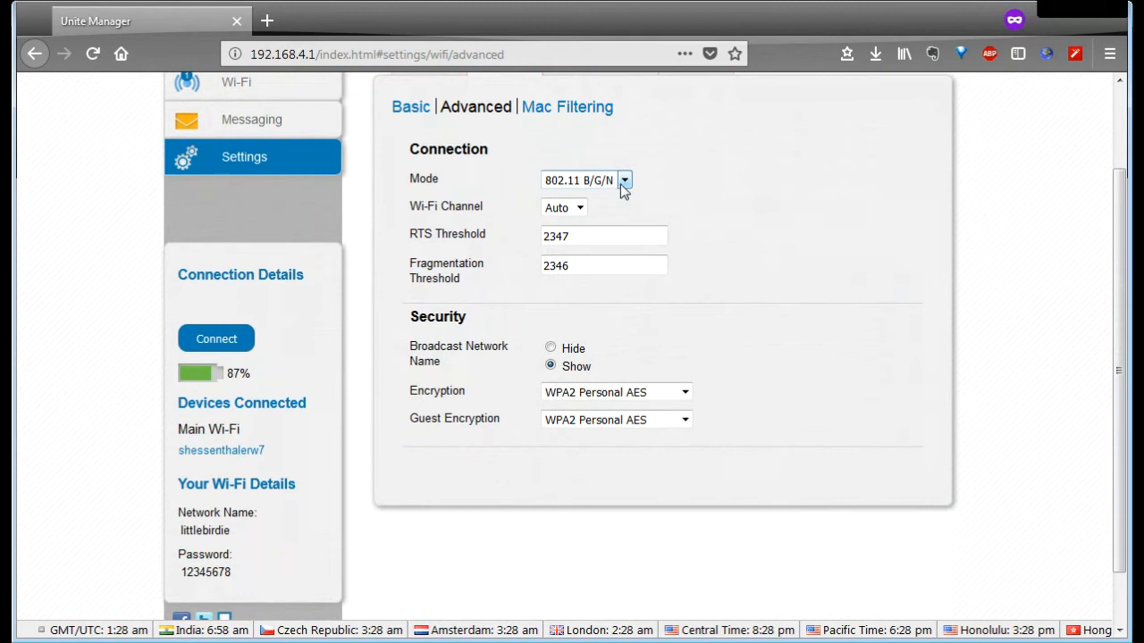
mouse_move(788, 341)
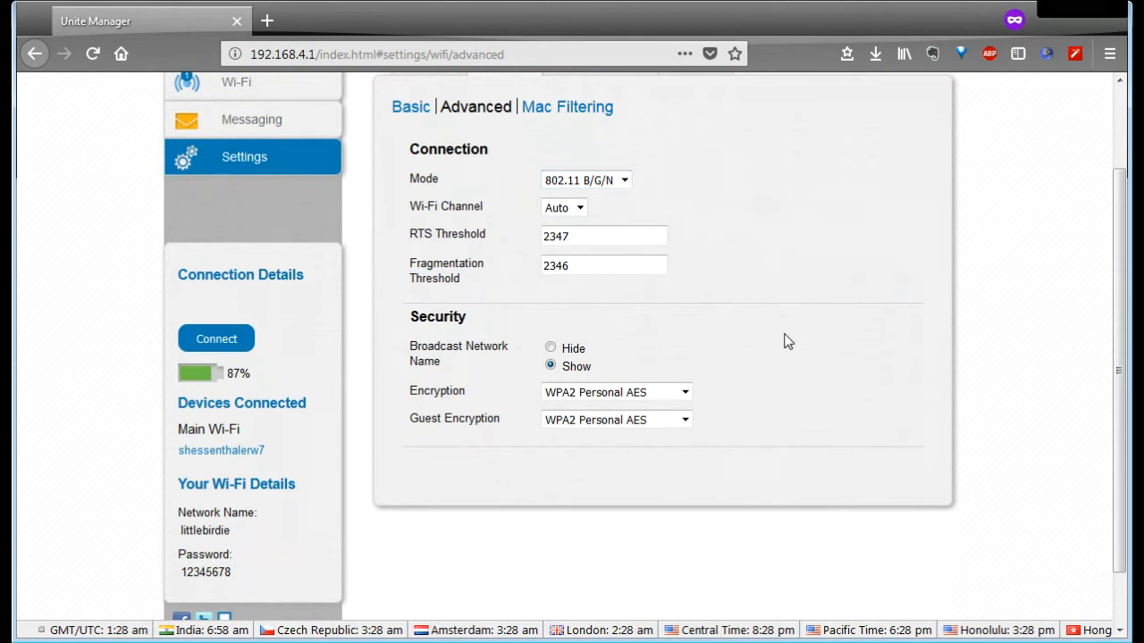
mouse_move(604, 217)
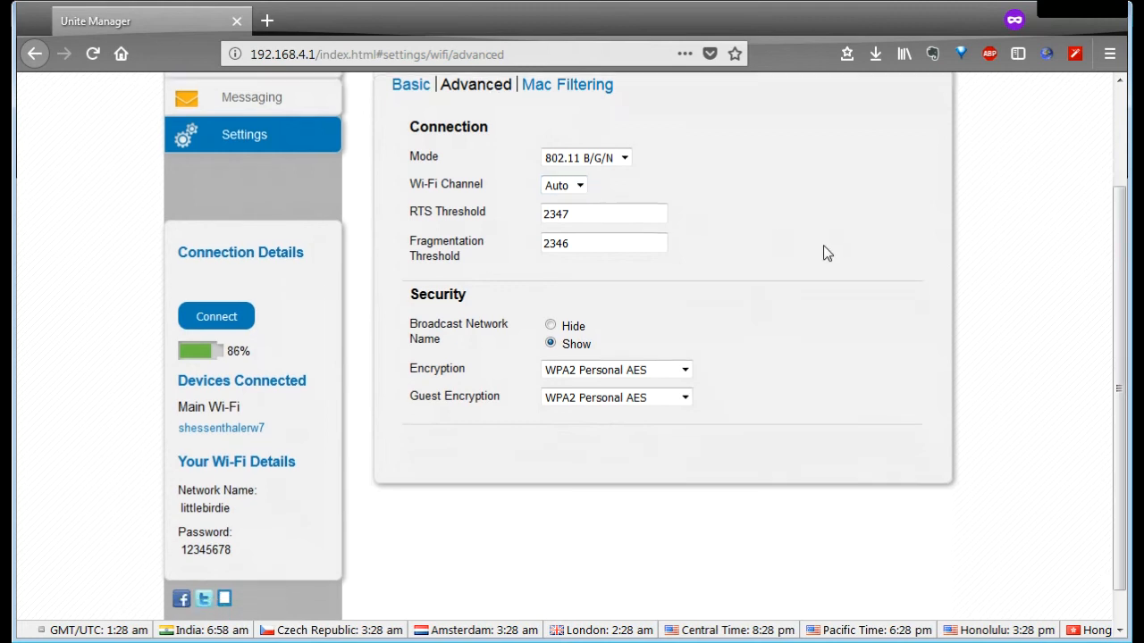
scroll("down", 3)
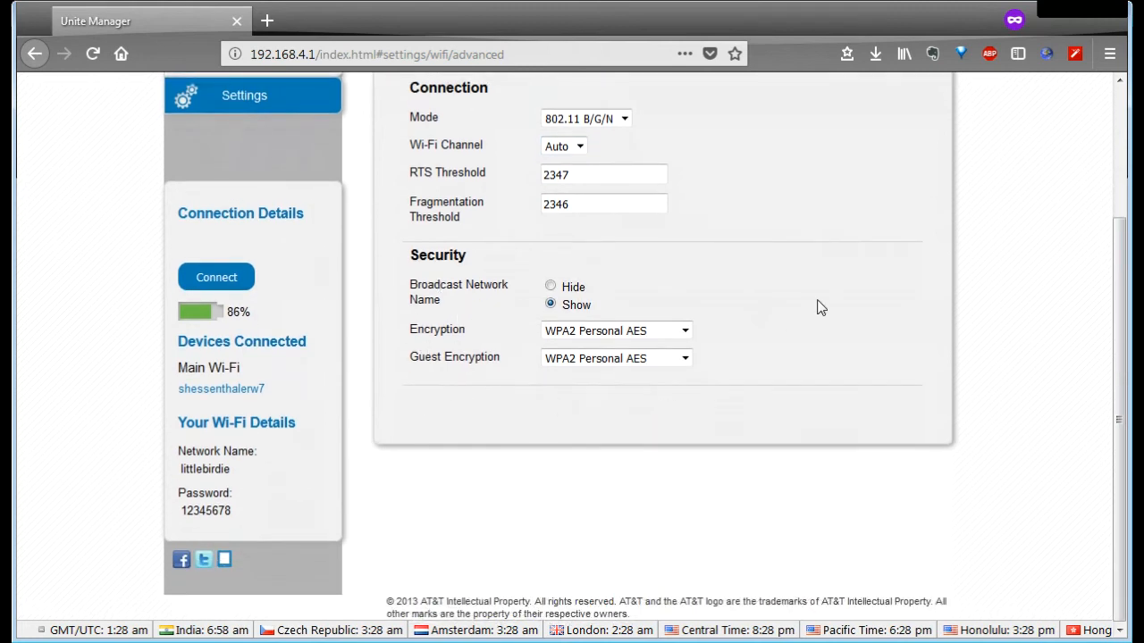
Step: Scroll back up and open Mac Filtering, showing filter mode None
scroll("up", 3)
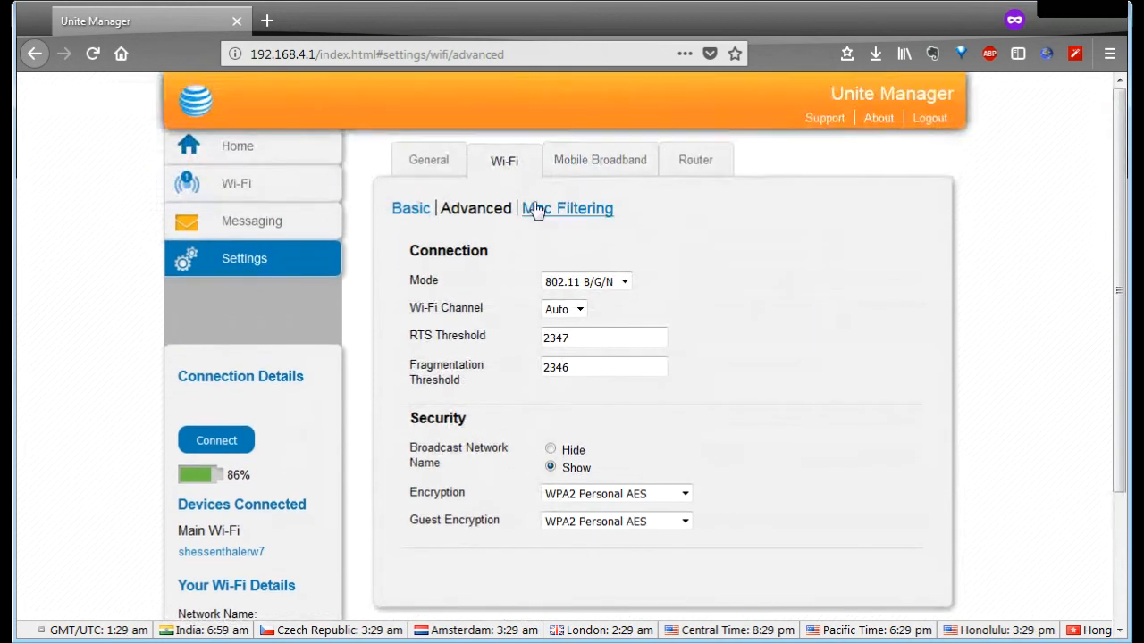
left_click(566, 209)
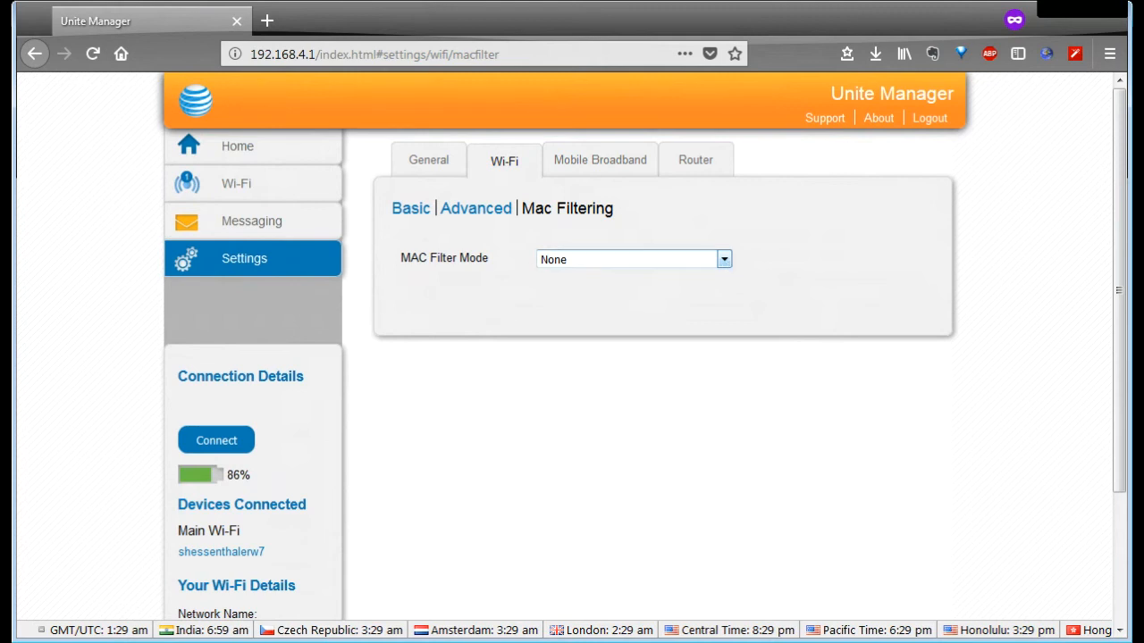
mouse_move(853, 249)
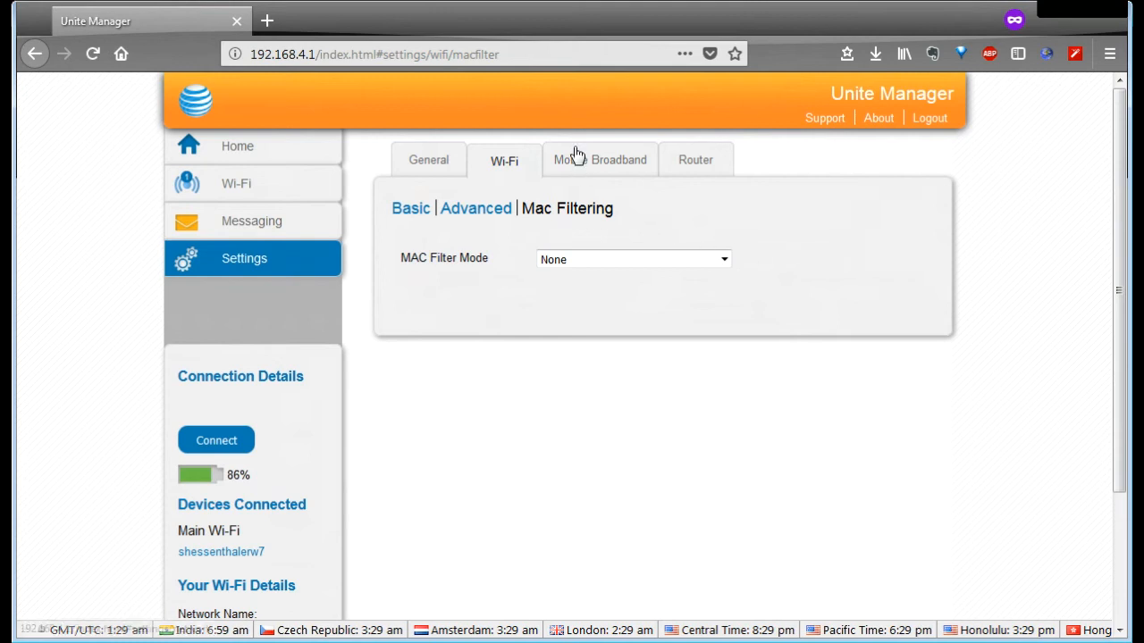
mouse_move(600, 166)
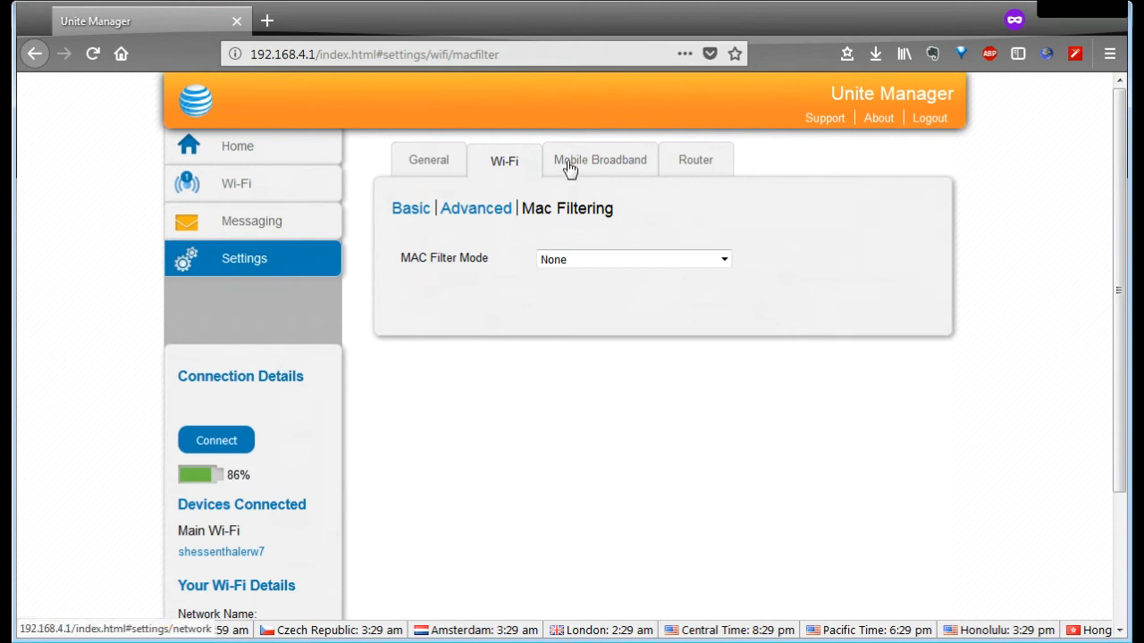
Step: Open Mobile Broadband preferences: Auto Connect Never, Network Mode Auto (Default)
left_click(599, 160)
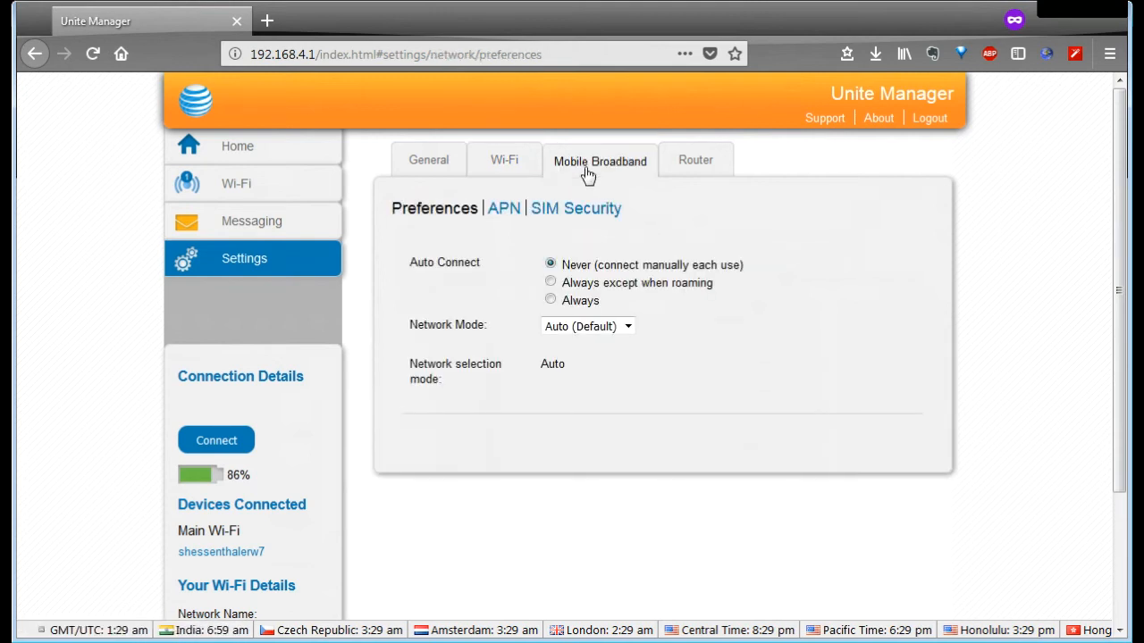
mouse_move(575, 208)
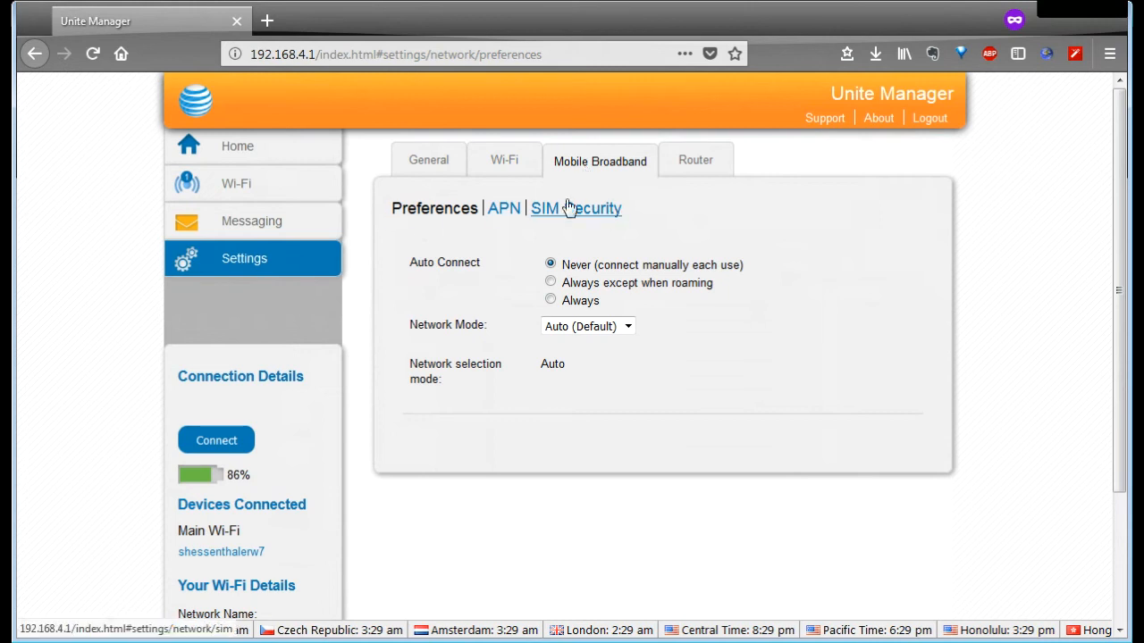
mouse_move(483, 352)
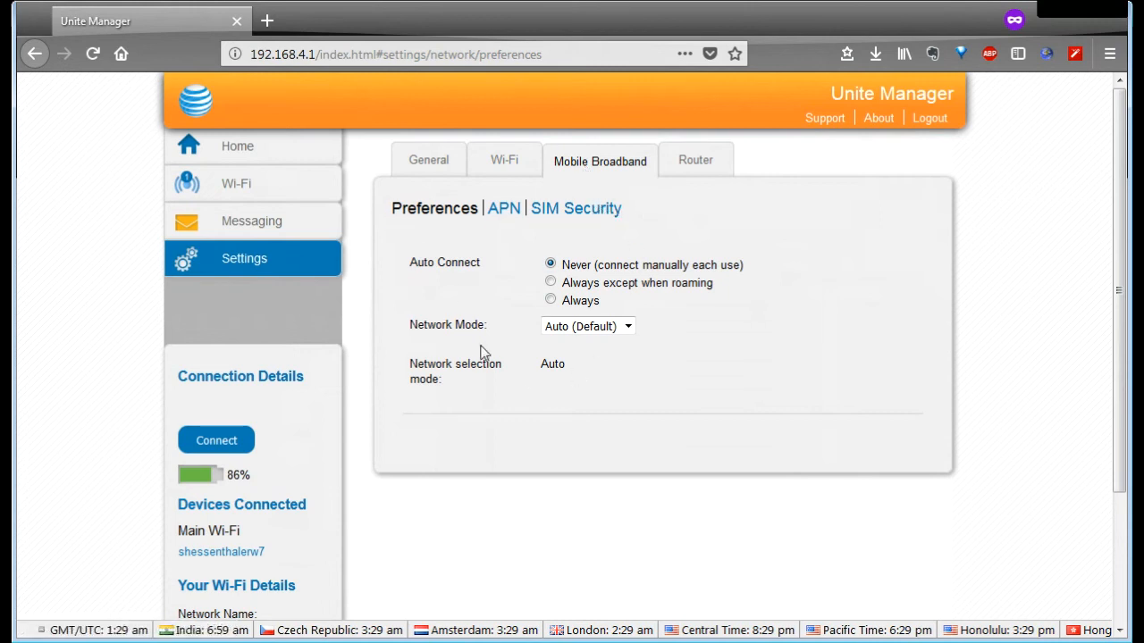
mouse_move(576, 232)
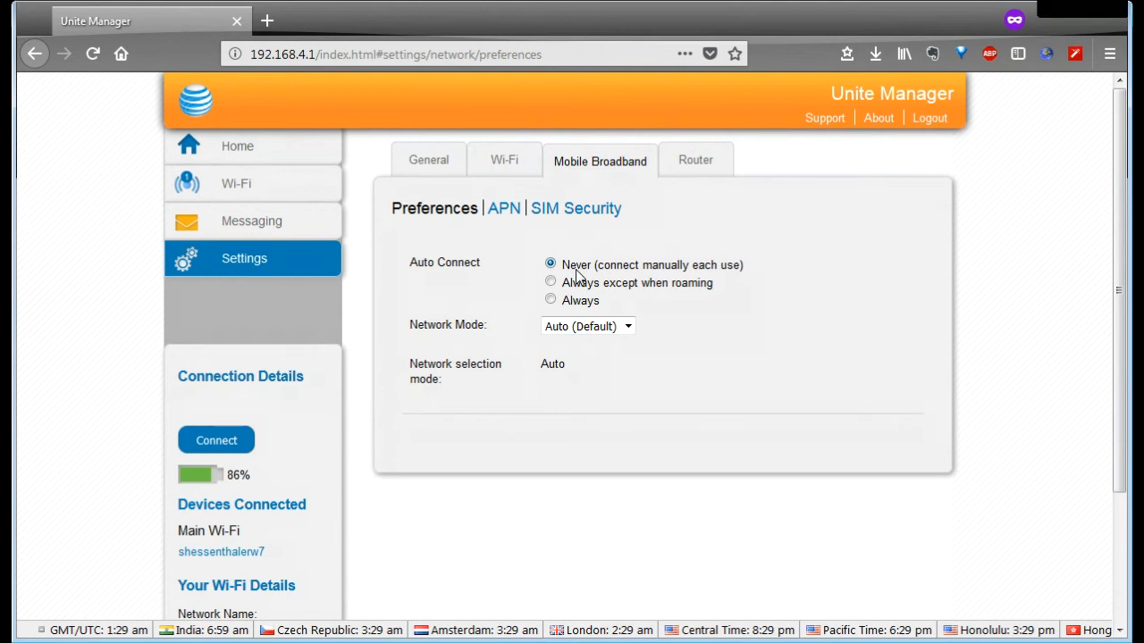
mouse_move(539, 320)
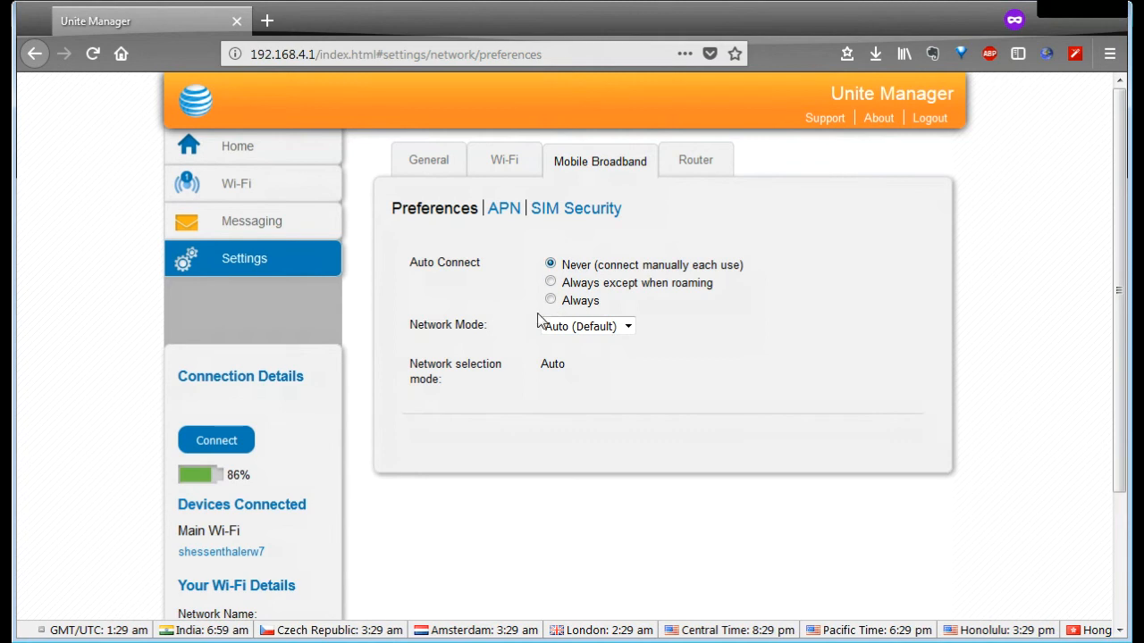
mouse_move(628, 304)
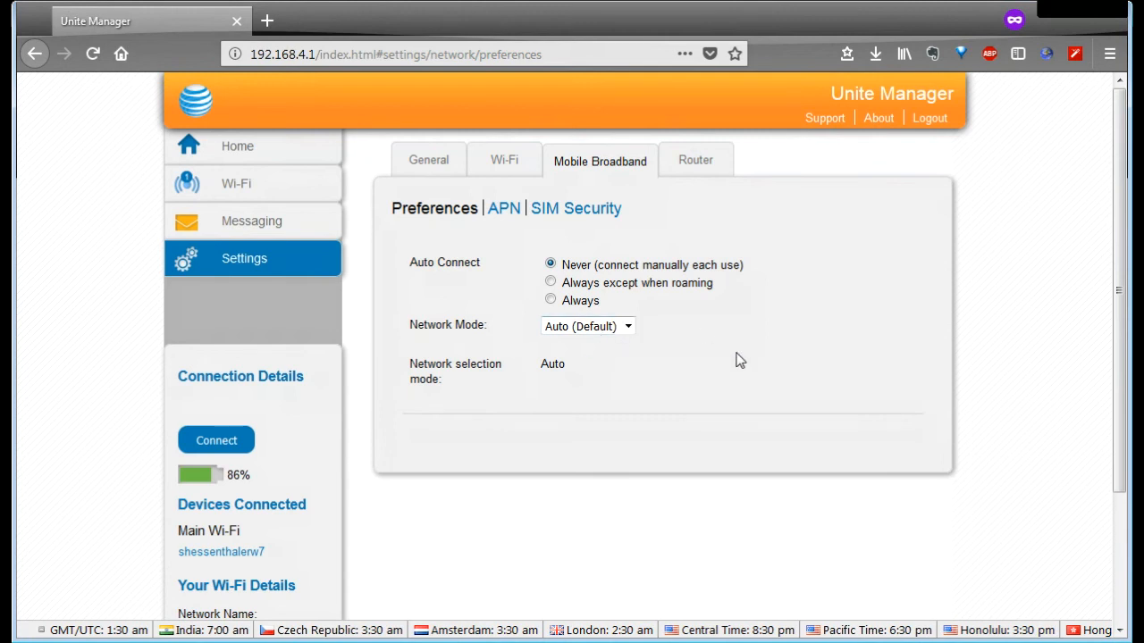
mouse_move(507, 197)
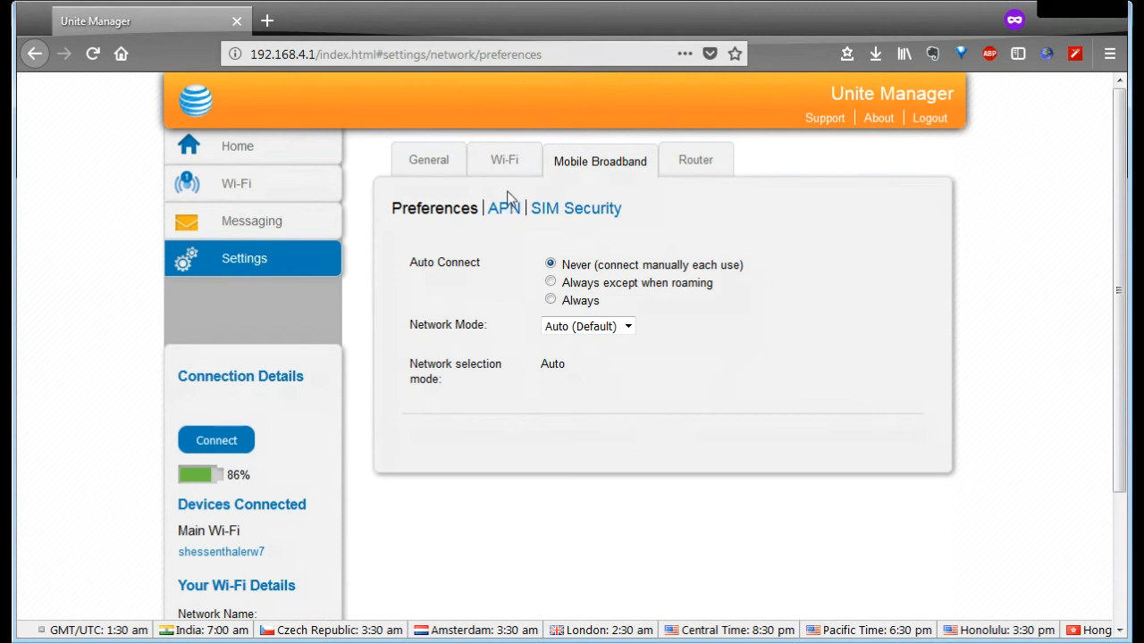
Step: View the AT&T Mobile and FreedomPop APN list, then the inactive SIM Security page
left_click(503, 207)
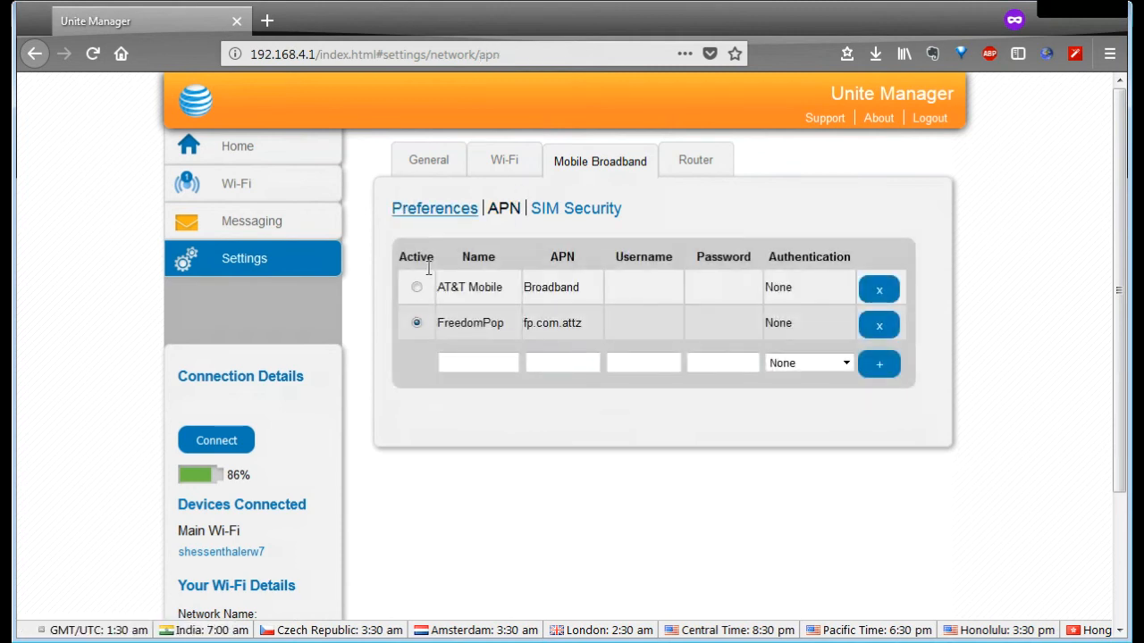
mouse_move(594, 383)
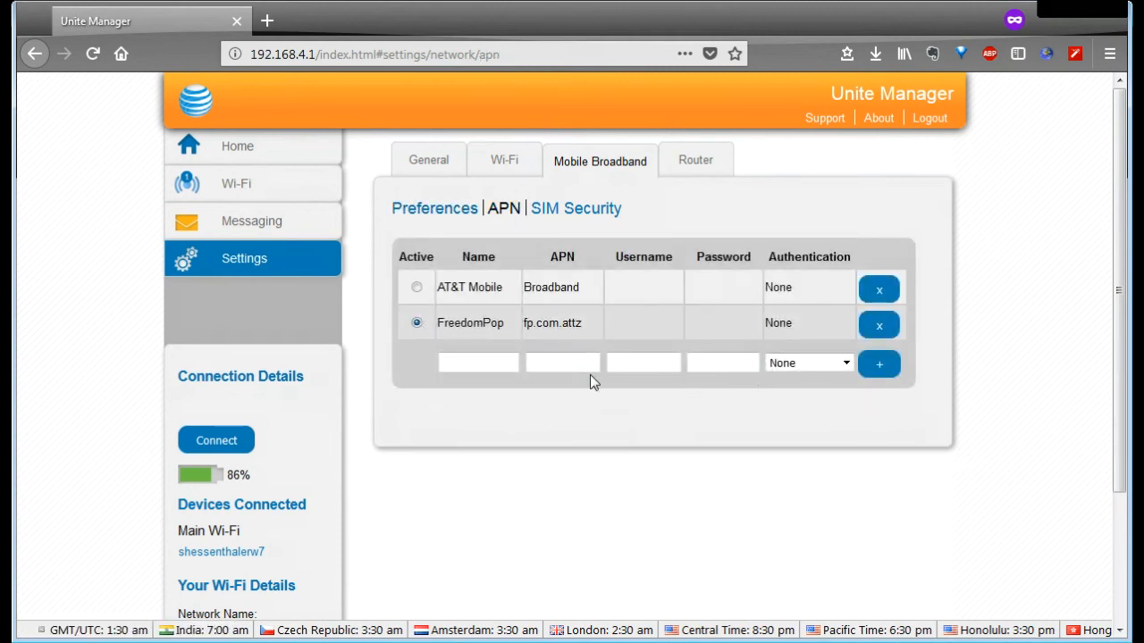
mouse_move(580, 484)
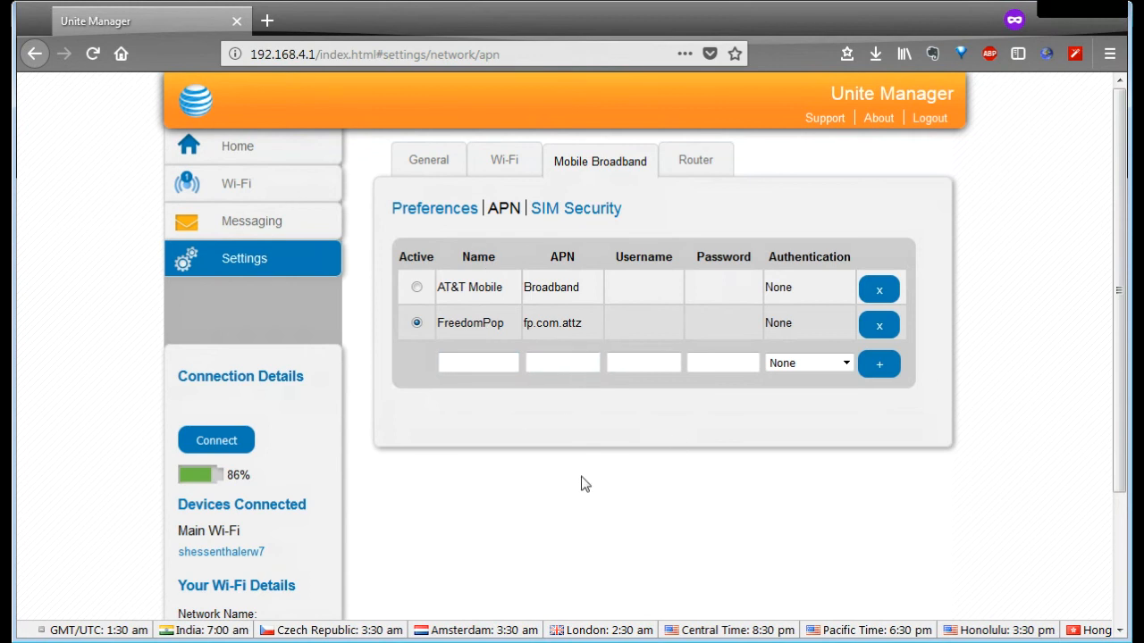
mouse_move(458, 241)
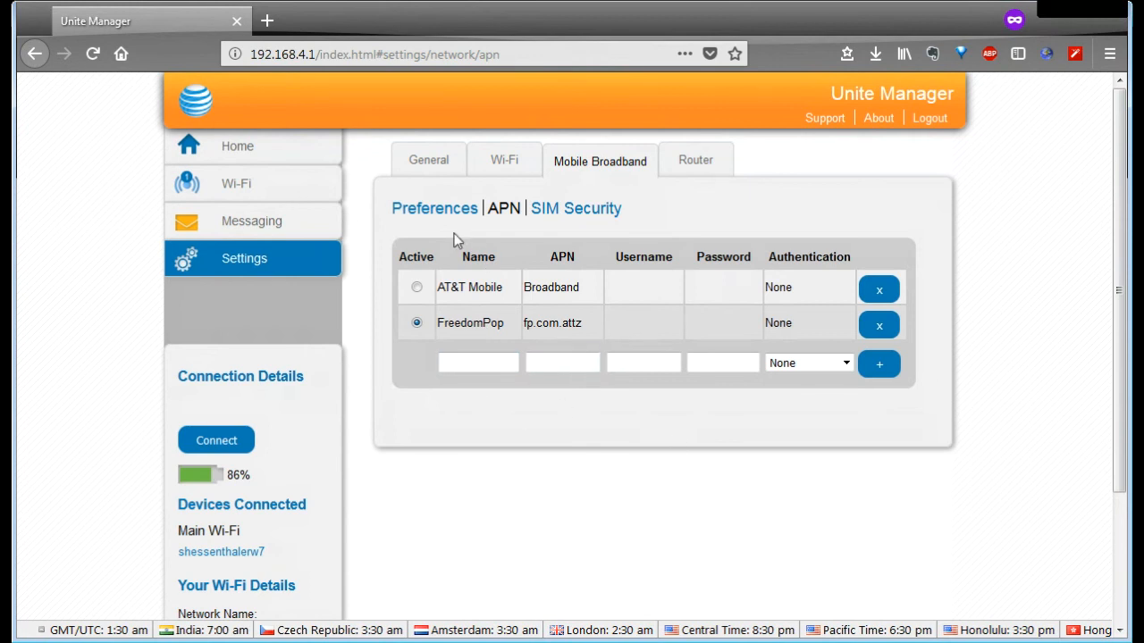
mouse_move(558, 213)
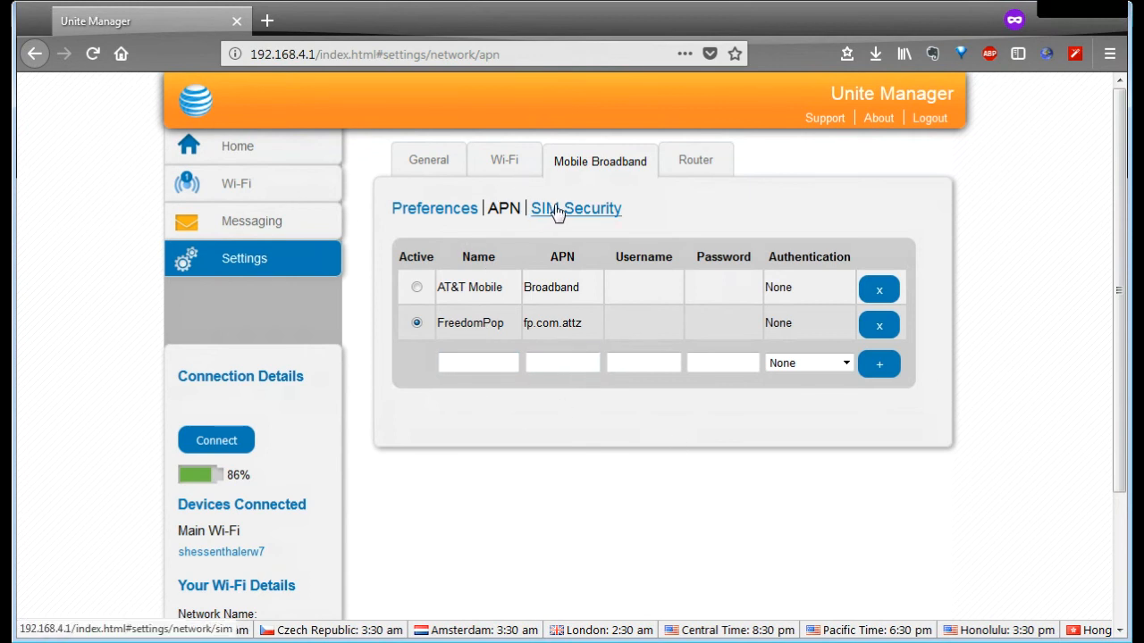
left_click(576, 208)
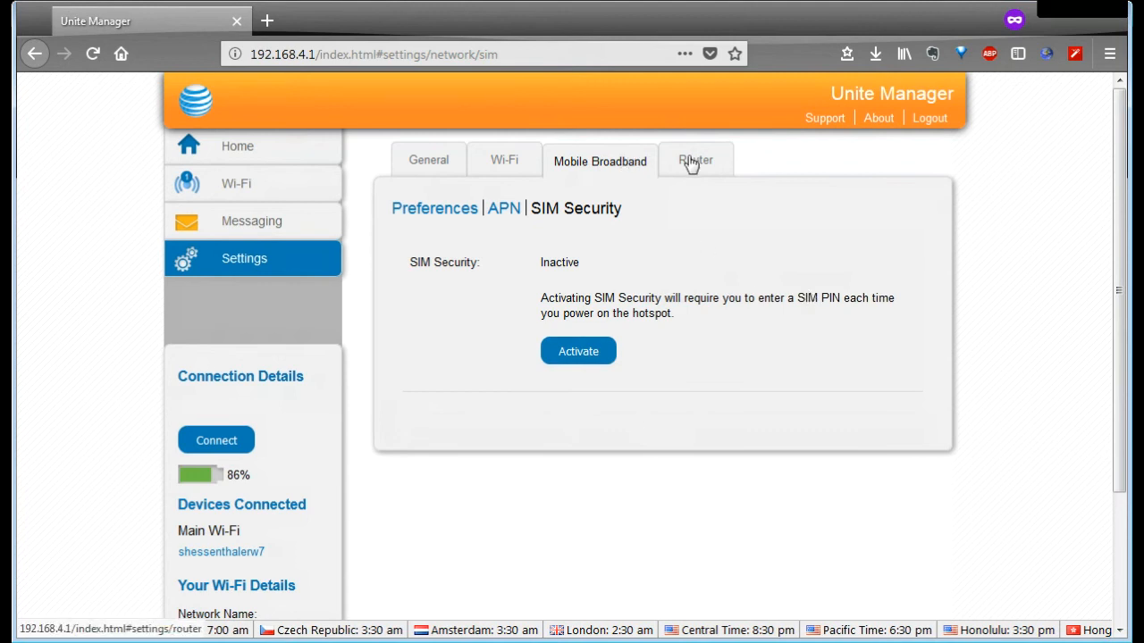
left_click(695, 161)
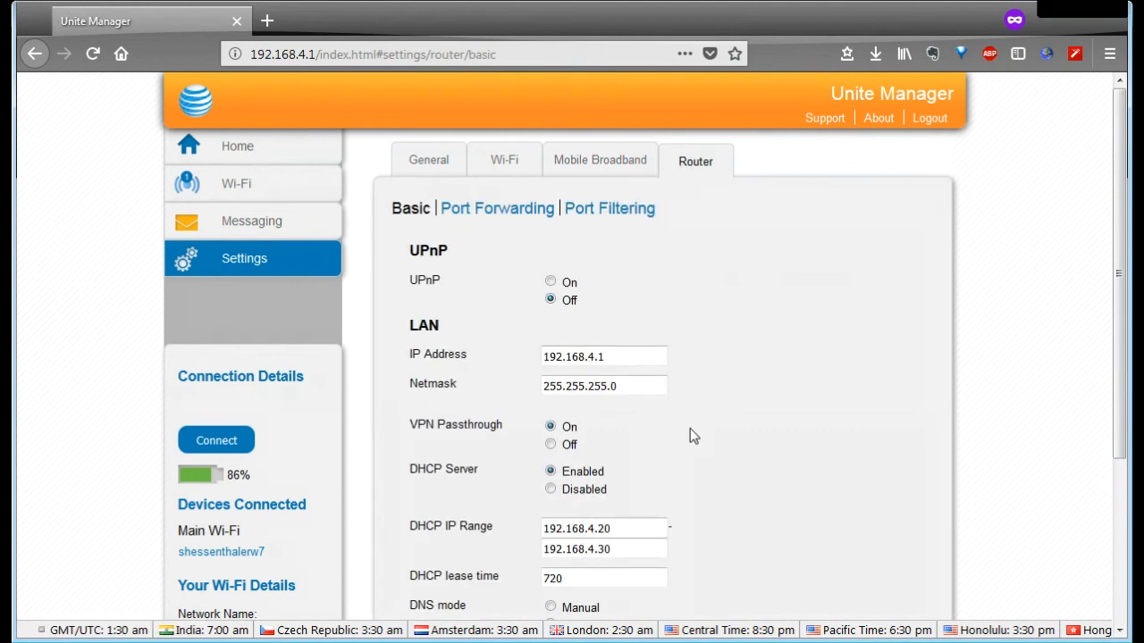
mouse_move(871, 317)
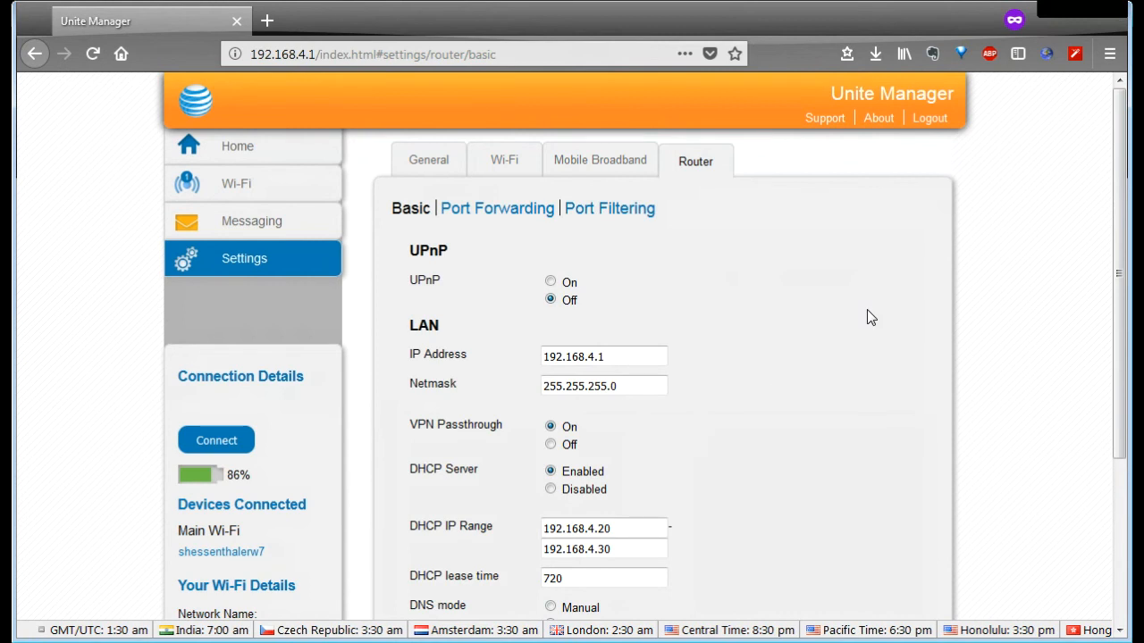
mouse_move(422, 194)
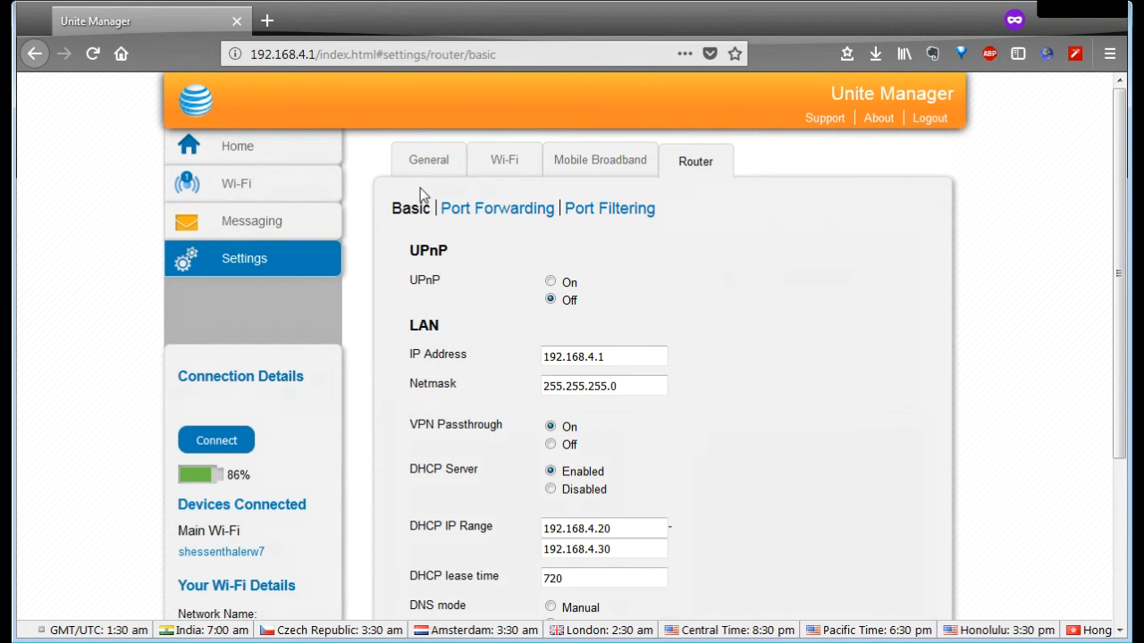
mouse_move(782, 273)
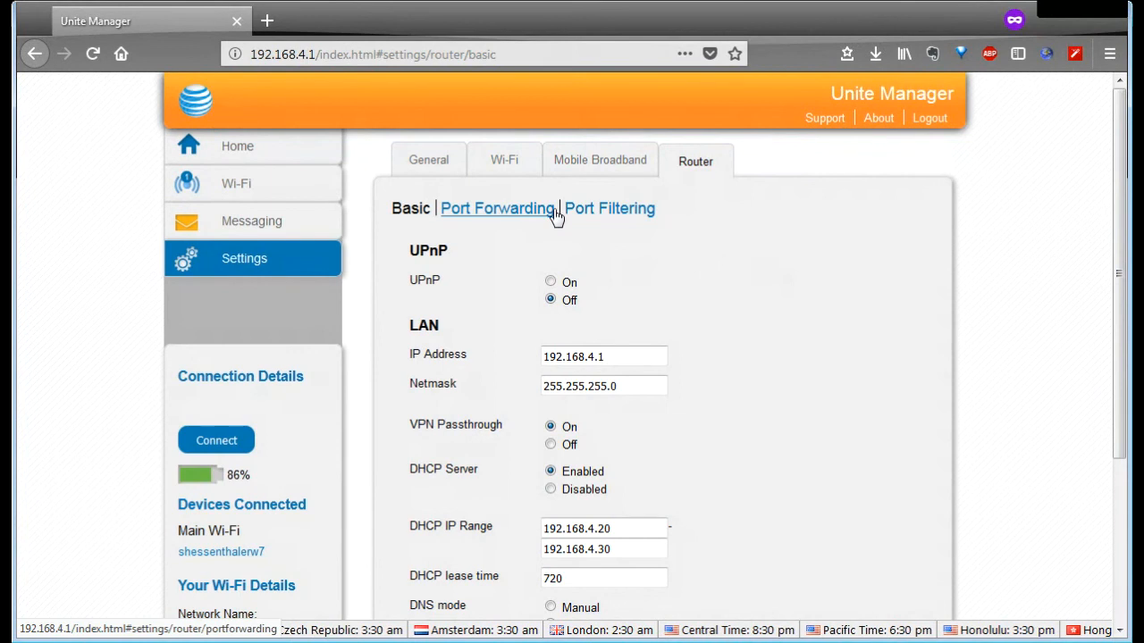
mouse_move(510, 223)
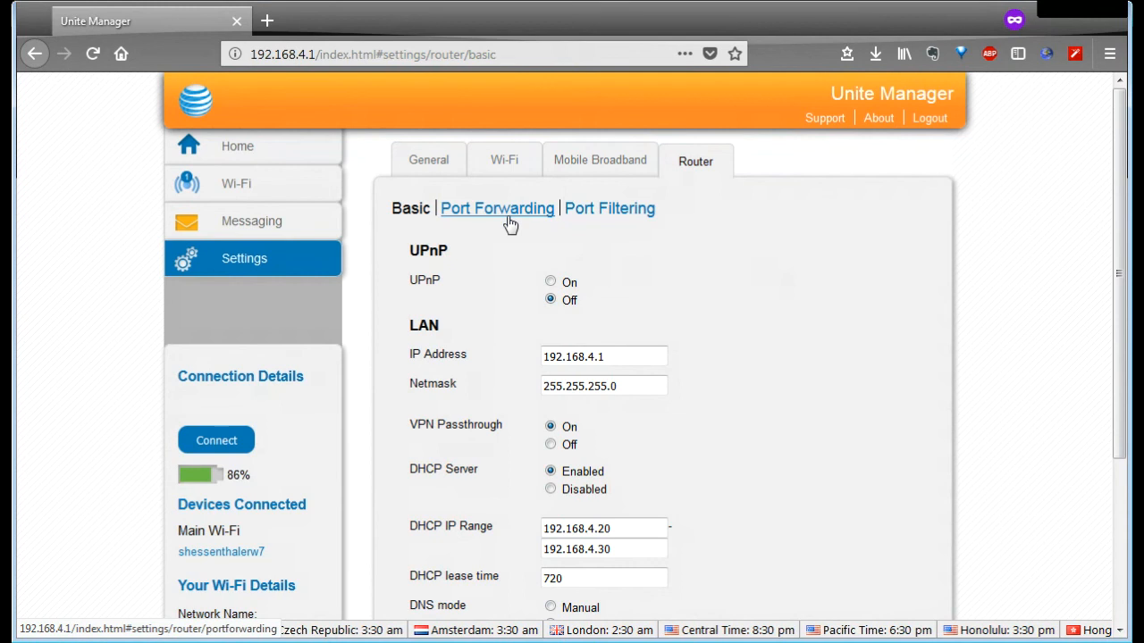
mouse_move(512, 223)
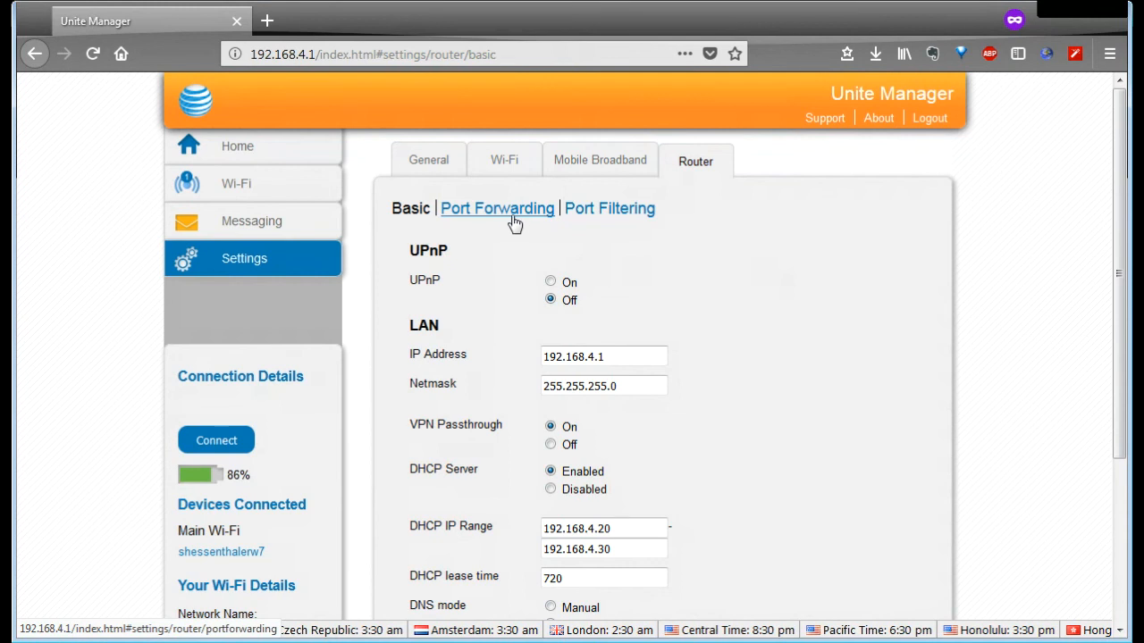
Step: Enable port forwarding, then go to Port Filtering and abandon the unsaved change
left_click(497, 208)
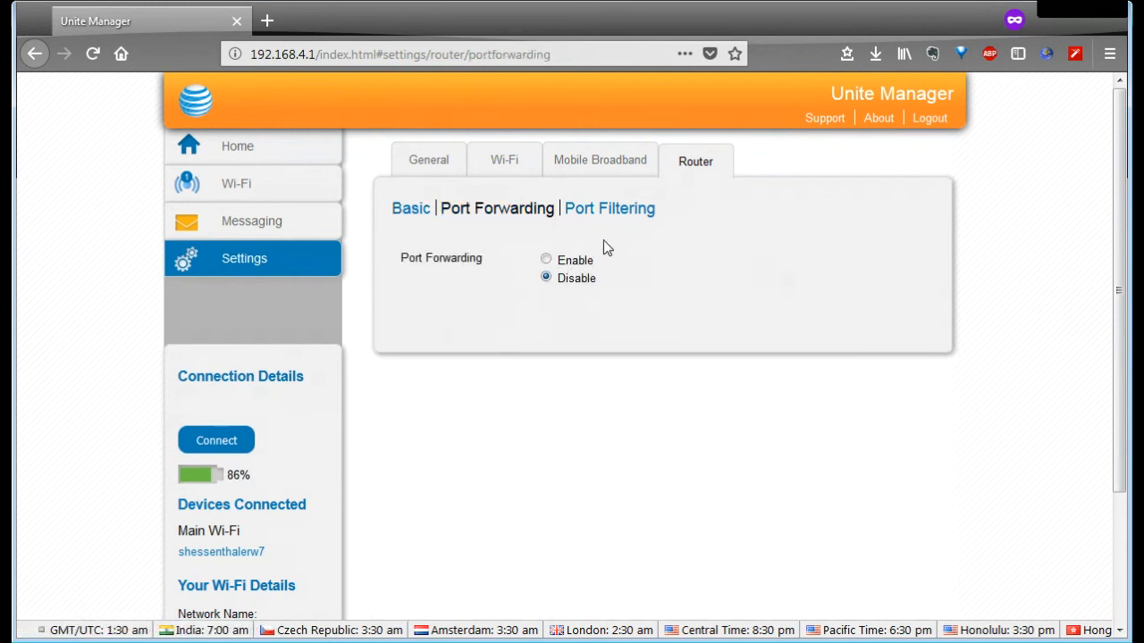
left_click(546, 260)
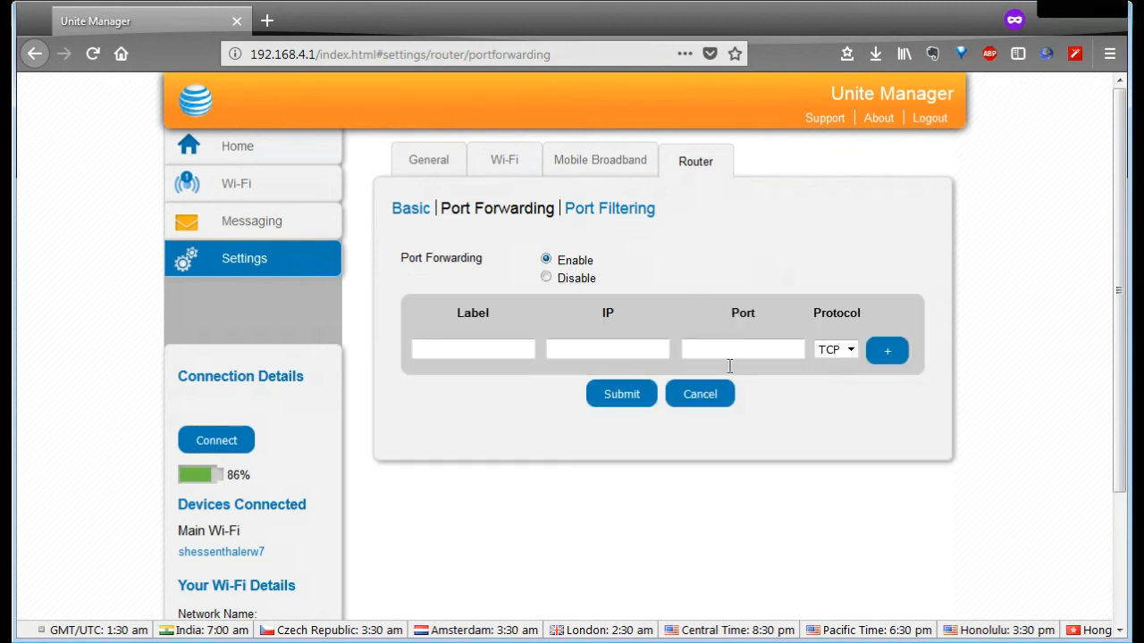
mouse_move(542, 241)
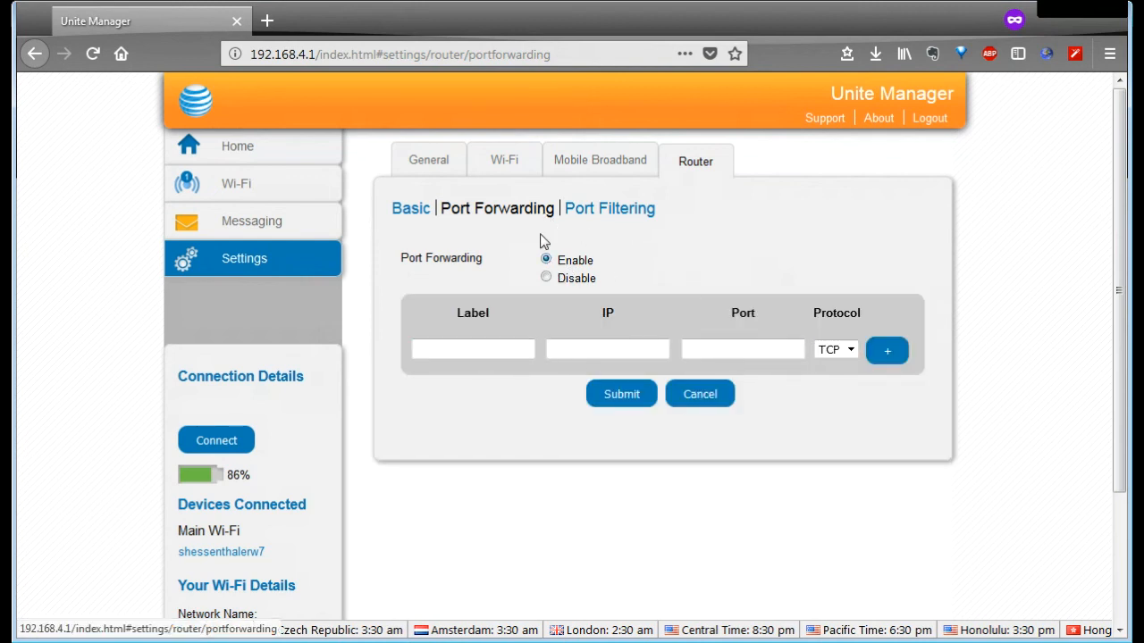
left_click(699, 394)
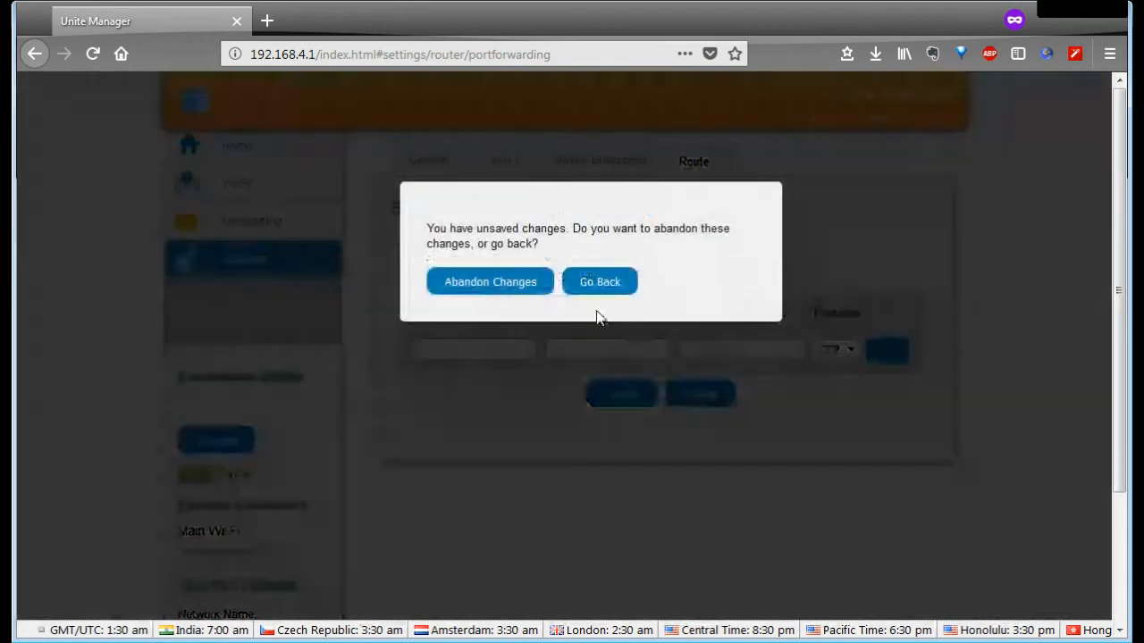
left_click(490, 281)
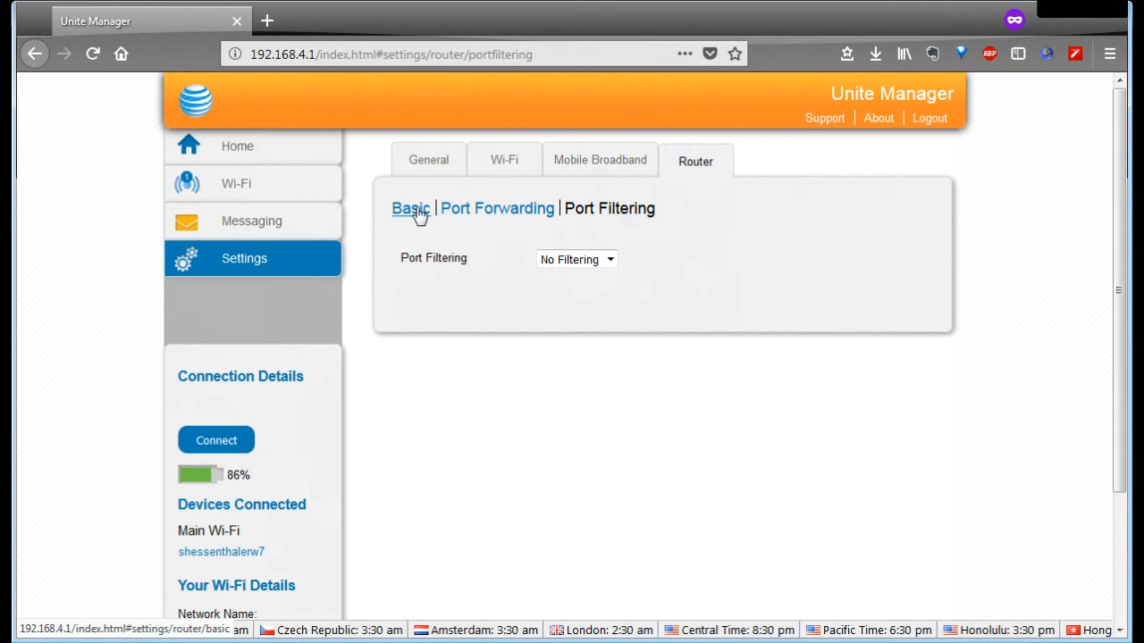
Step: Open Router Basic and scroll through UPnP, LAN, DHCP and DMZ sections and back
left_click(410, 208)
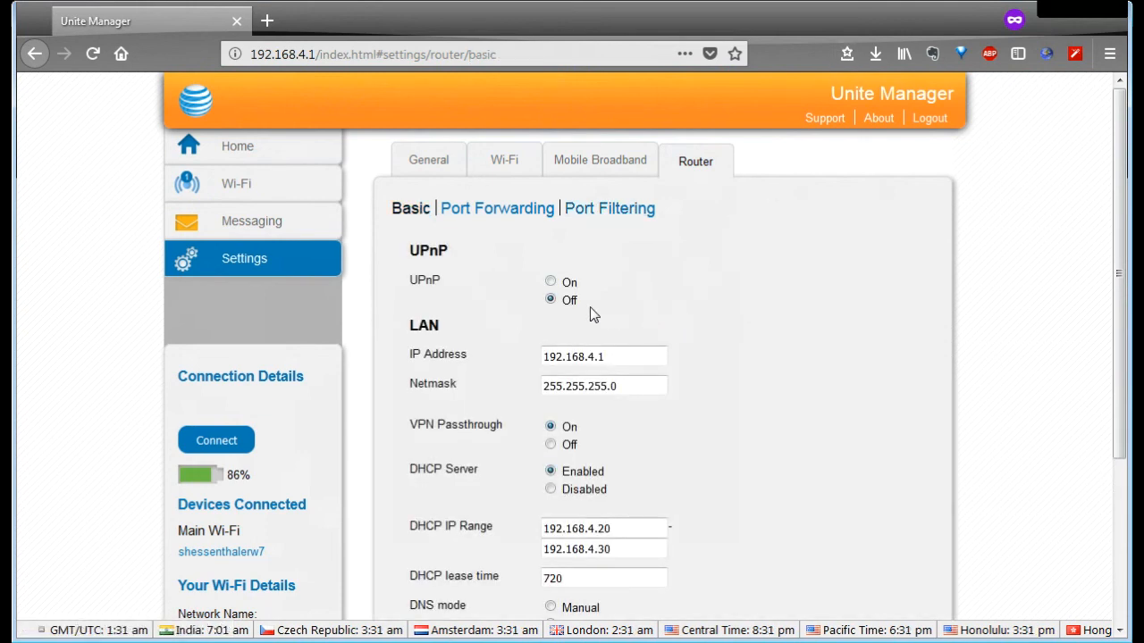
mouse_move(790, 373)
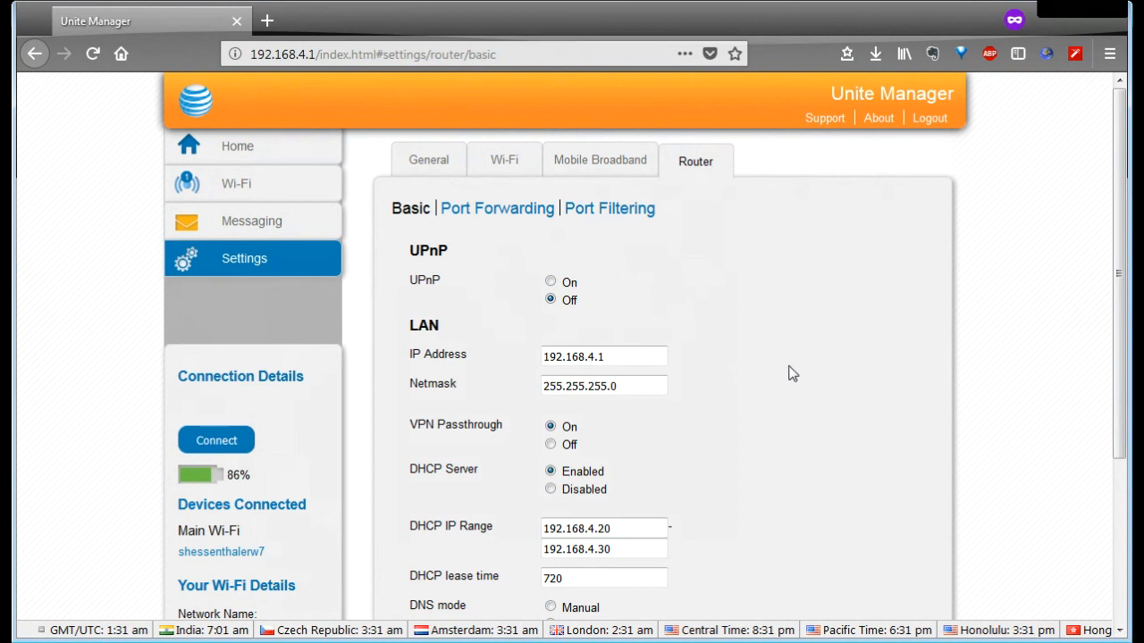
mouse_move(728, 367)
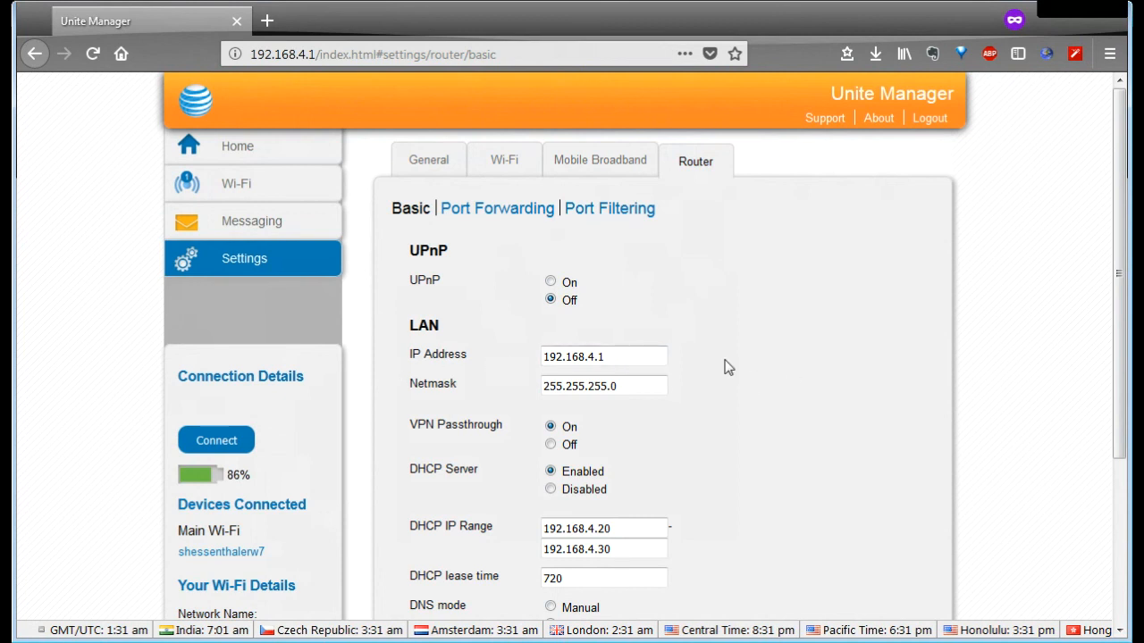
scroll("down", 3)
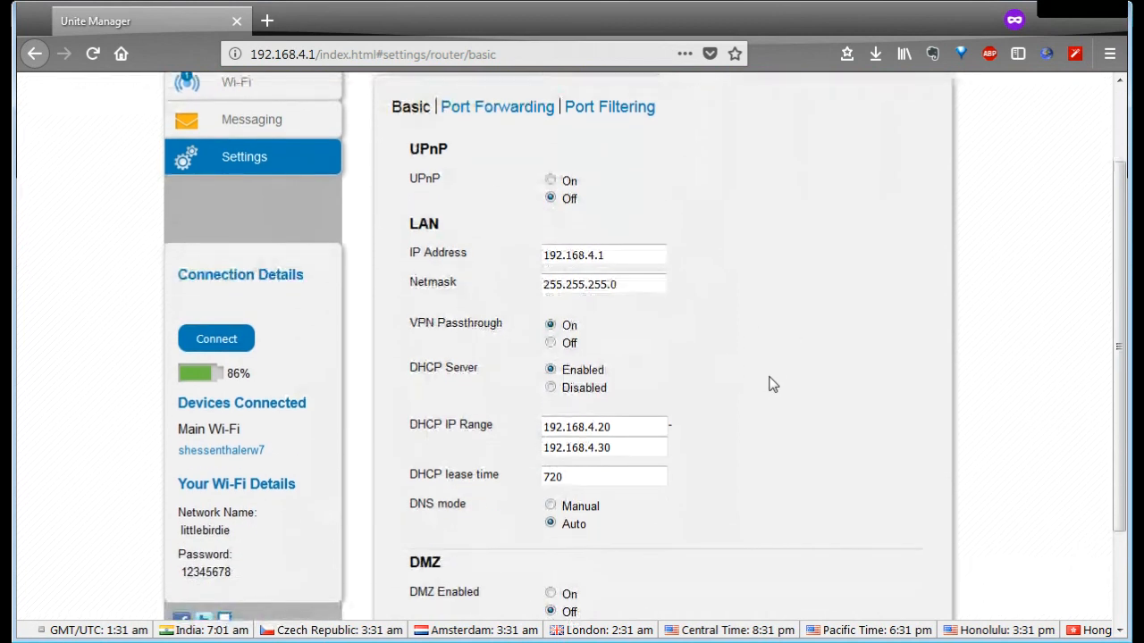
mouse_move(499, 410)
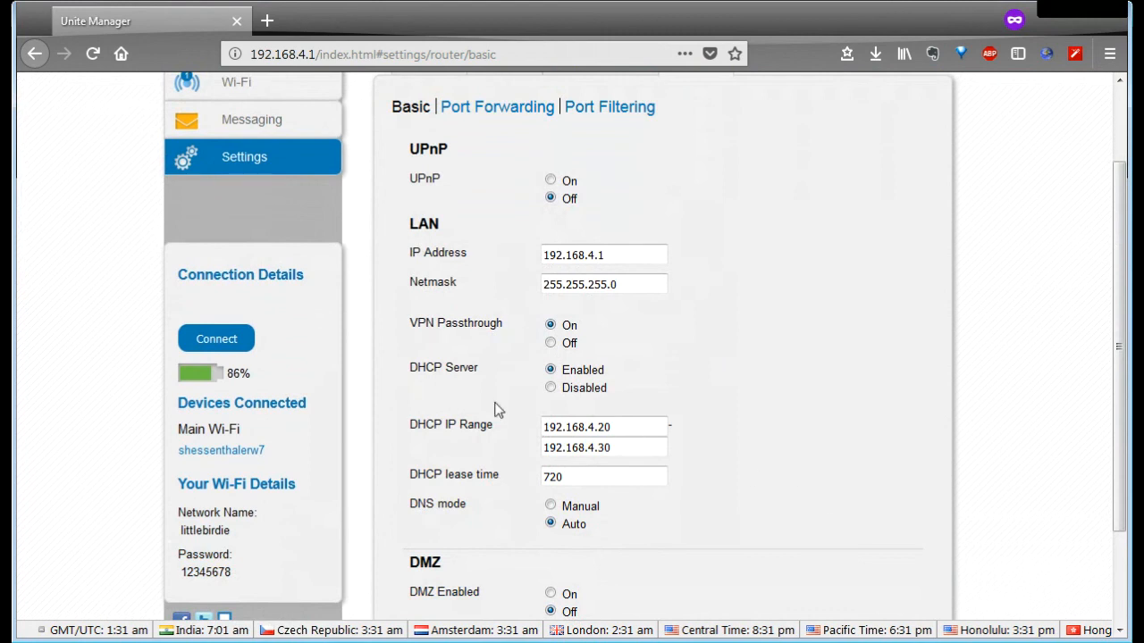
mouse_move(477, 413)
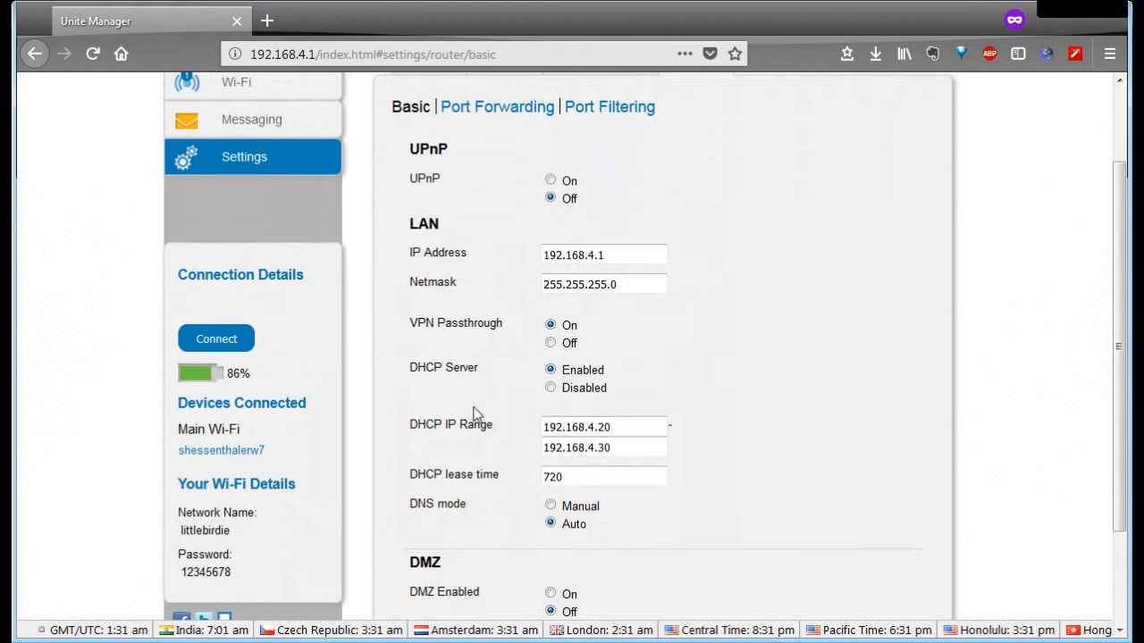
scroll("down", 3)
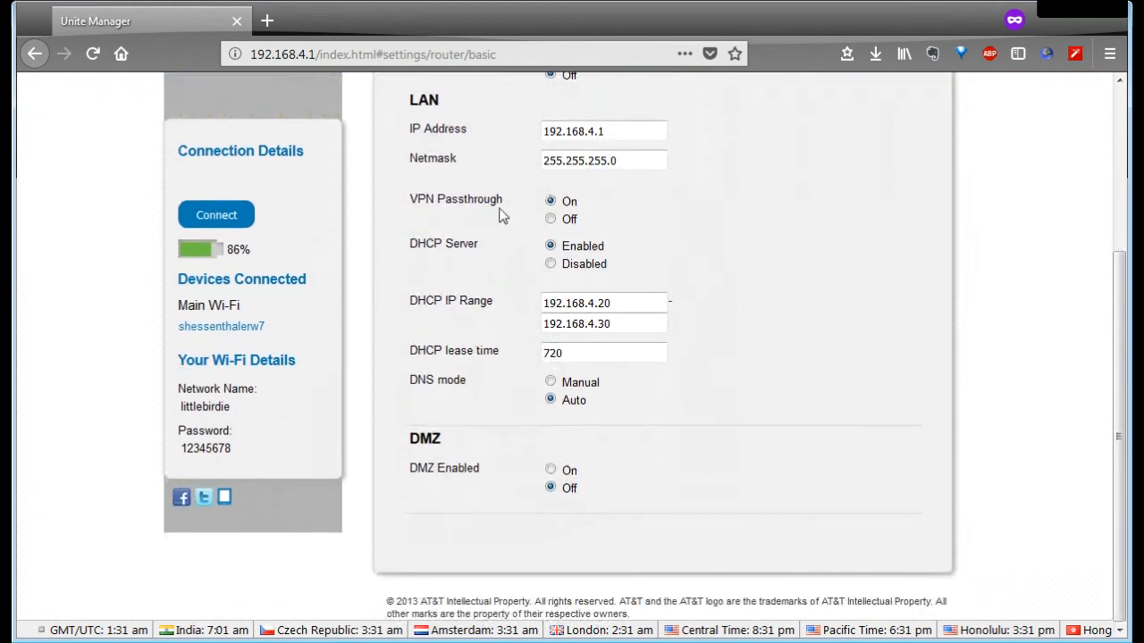
mouse_move(724, 313)
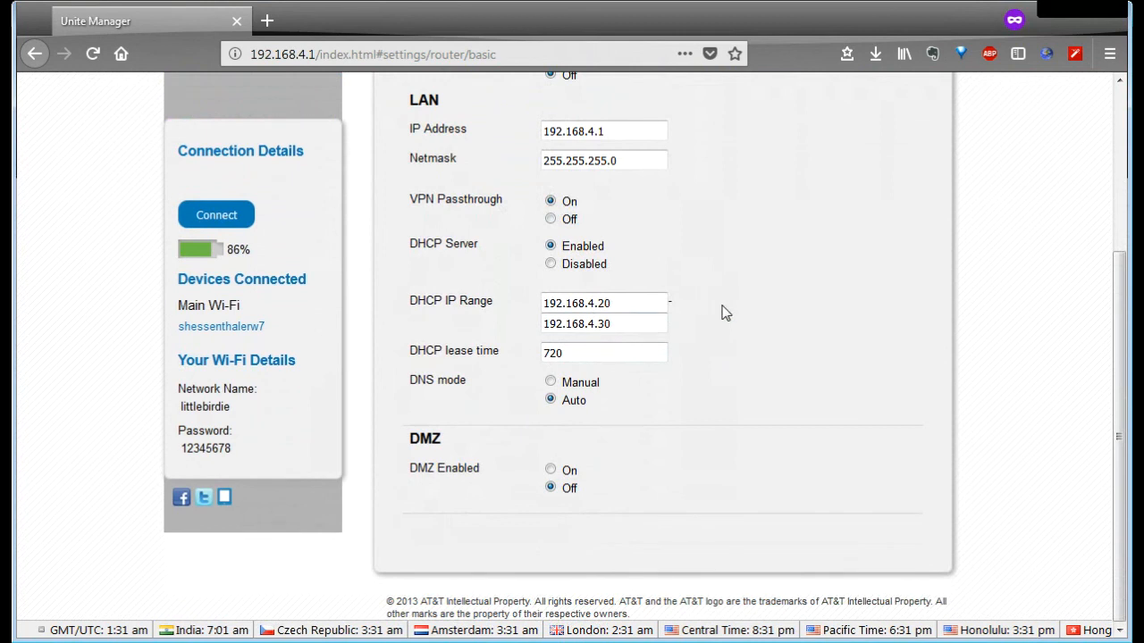
scroll("up", 3)
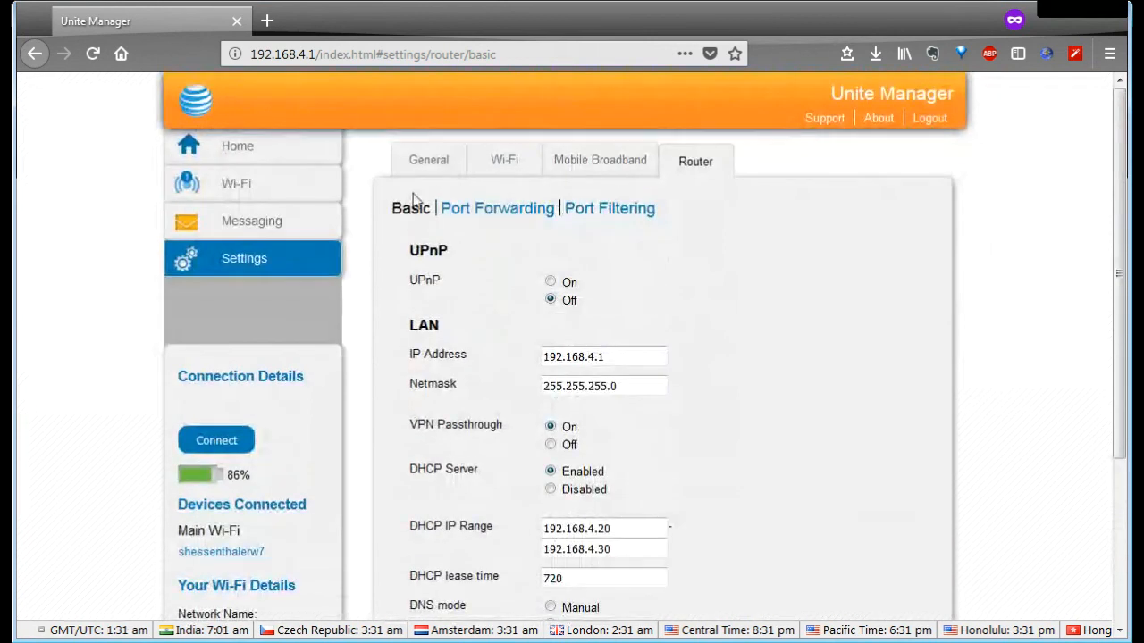
mouse_move(588, 408)
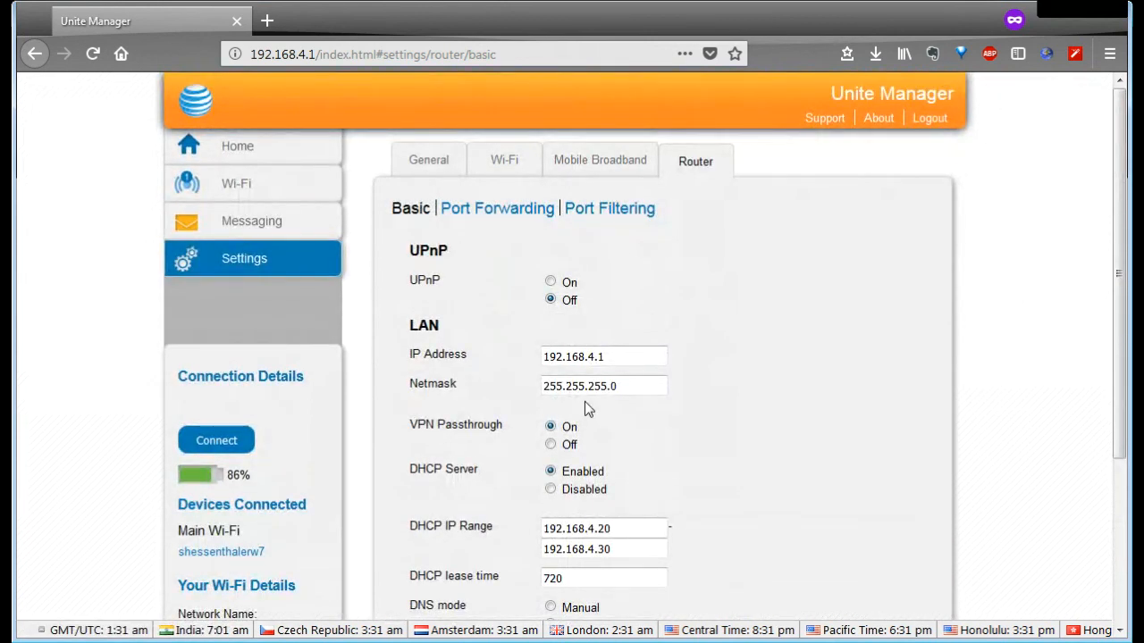
mouse_move(614, 452)
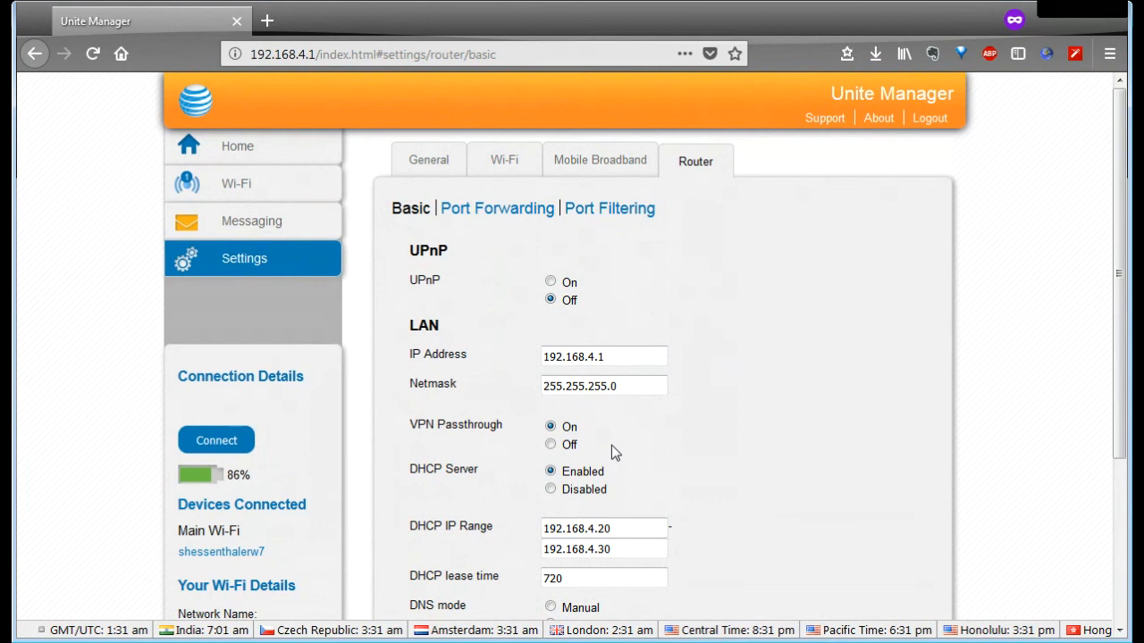
scroll("down", 3)
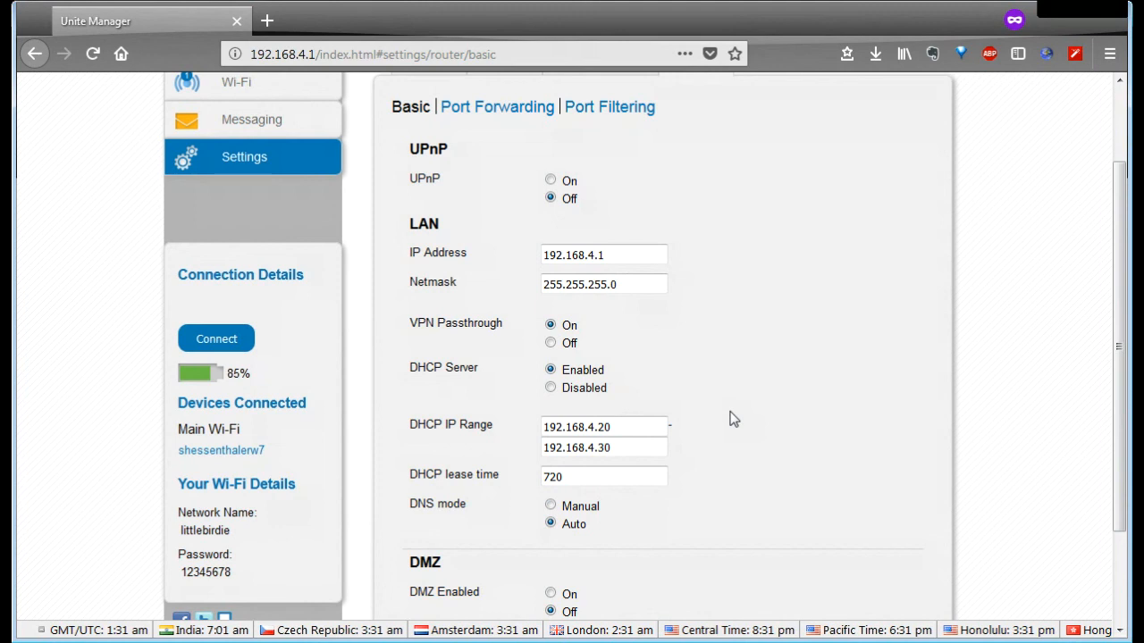
scroll("up", 3)
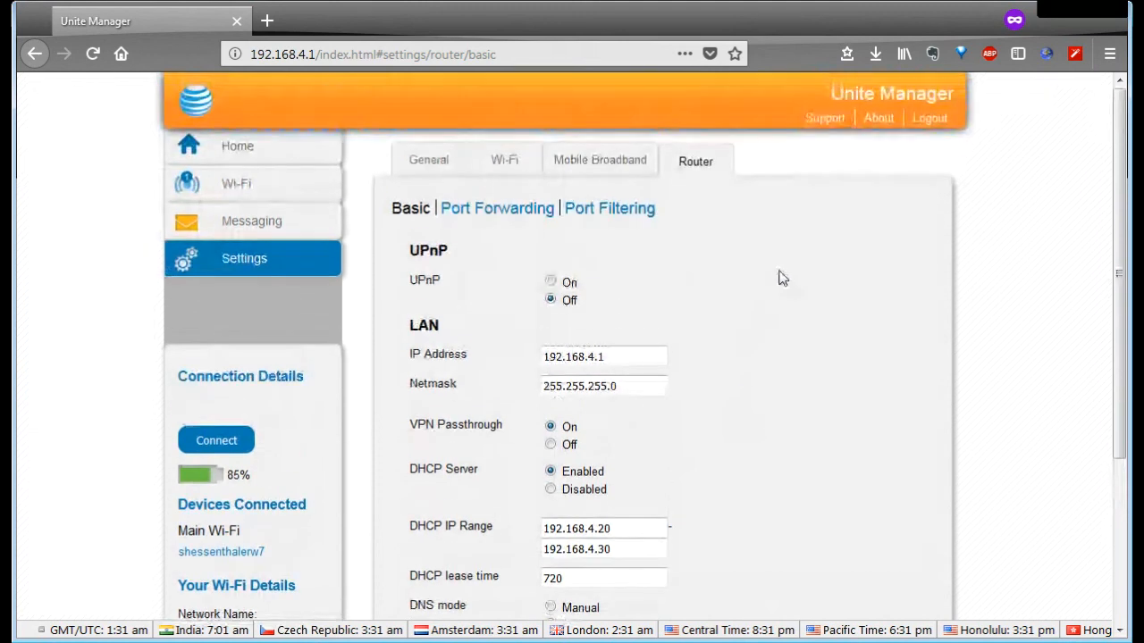
mouse_move(681, 390)
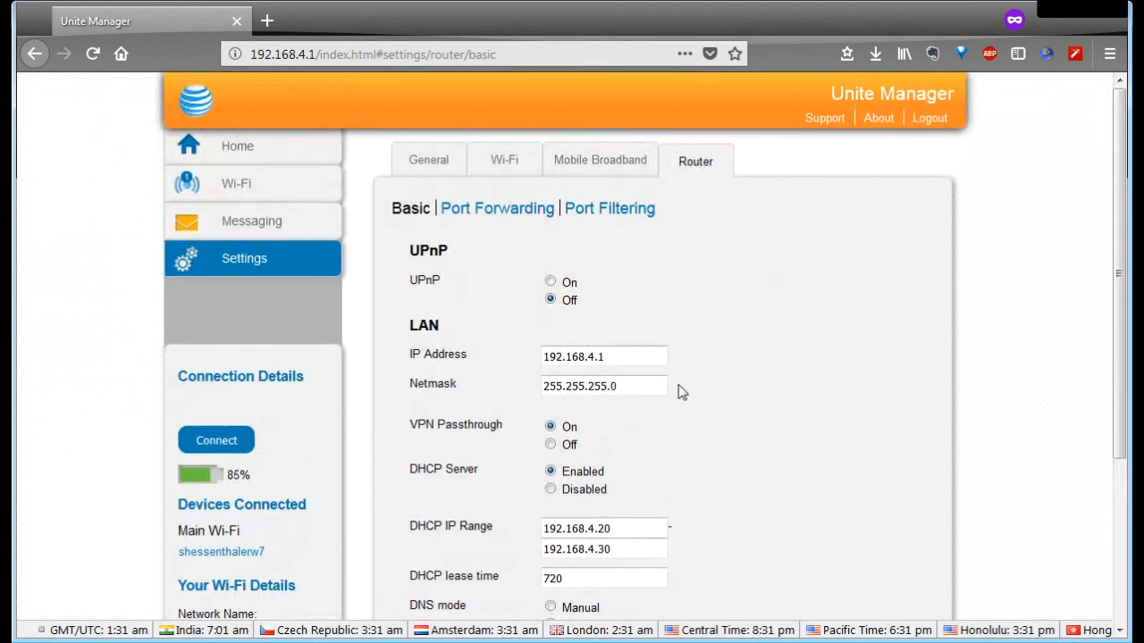
Step: Open General device settings: bright screen, one-minute timeout, attunite homepage
left_click(603, 356)
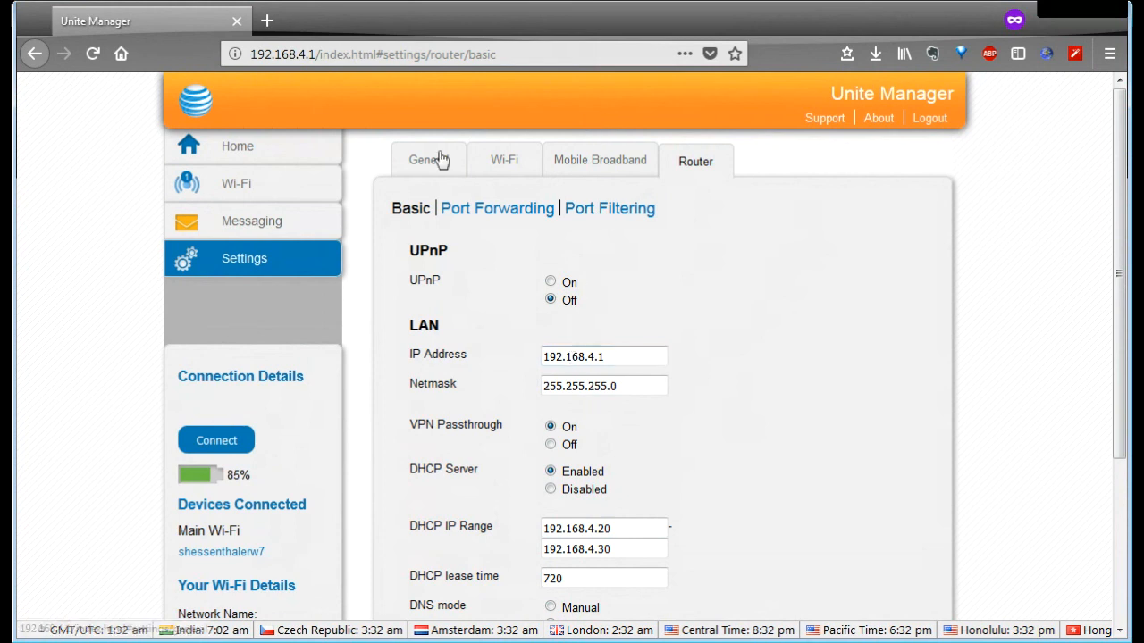
left_click(428, 160)
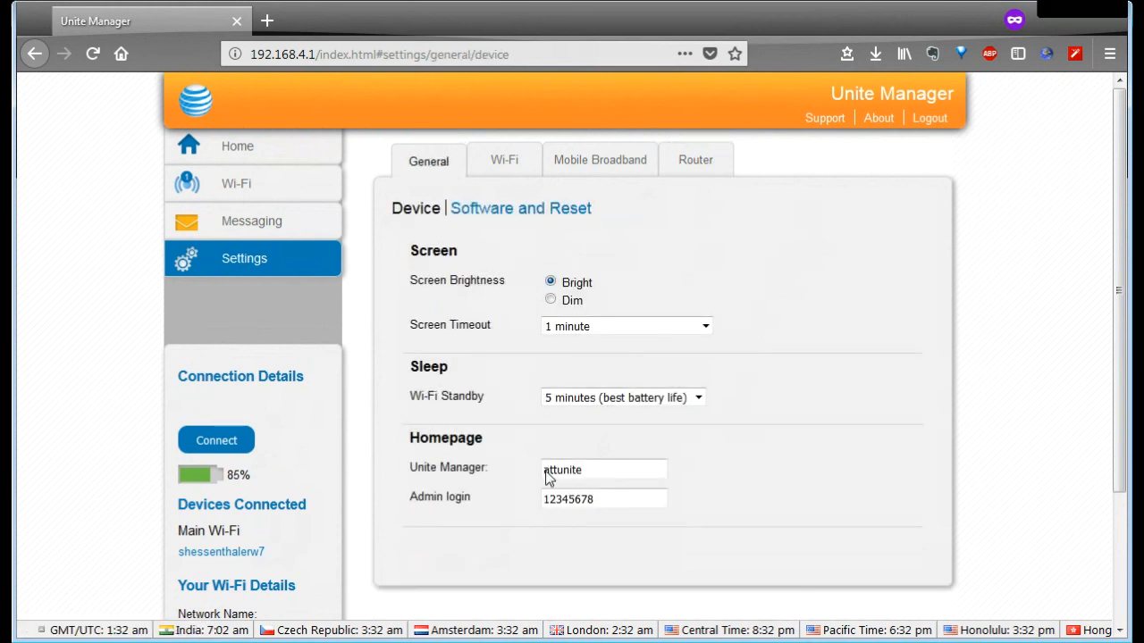